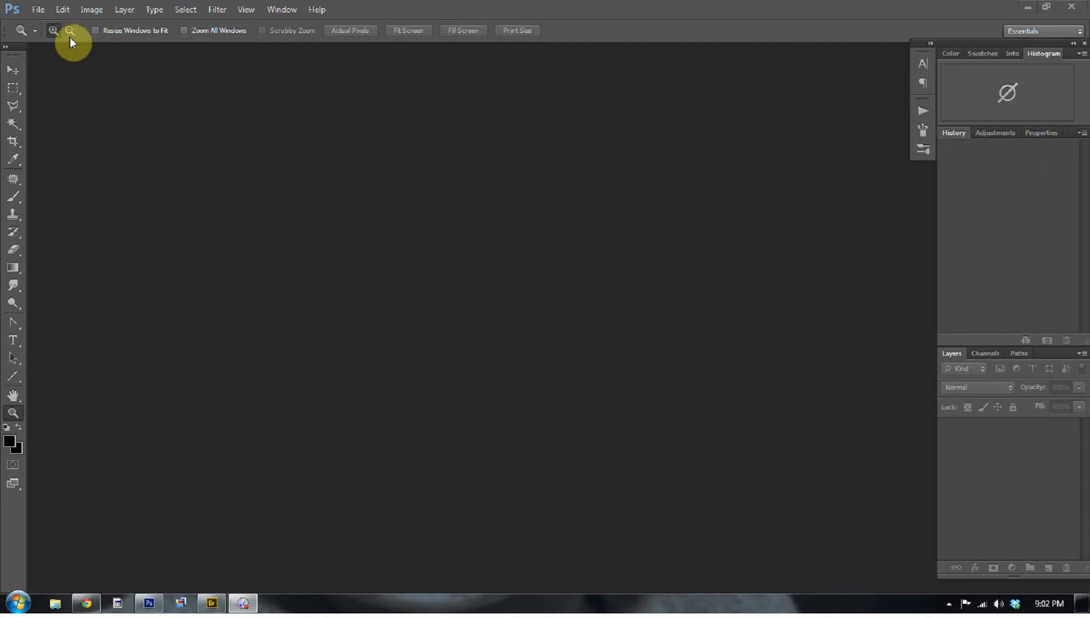
Launch Bridge from Photoshop's File > Browse in Bridge command
click(38, 9)
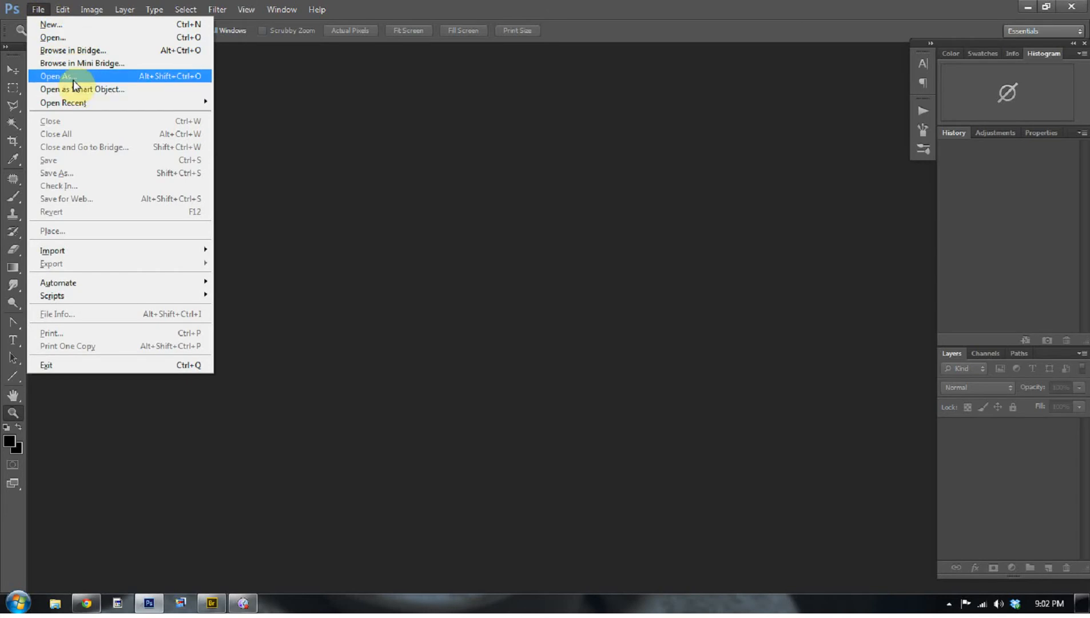
mouse_move(40, 10)
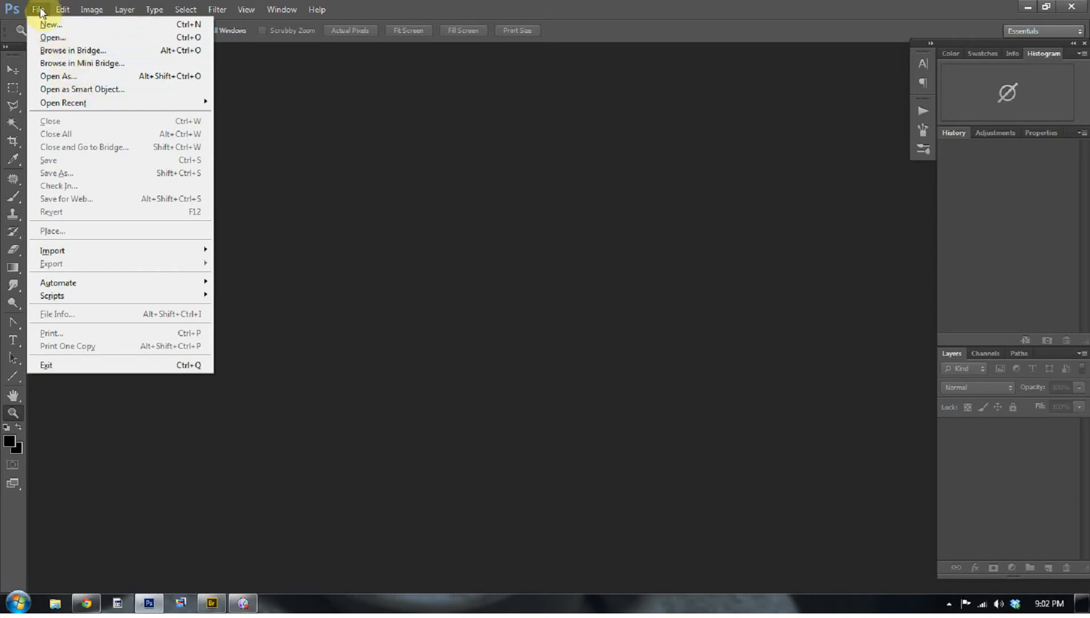
click(74, 50)
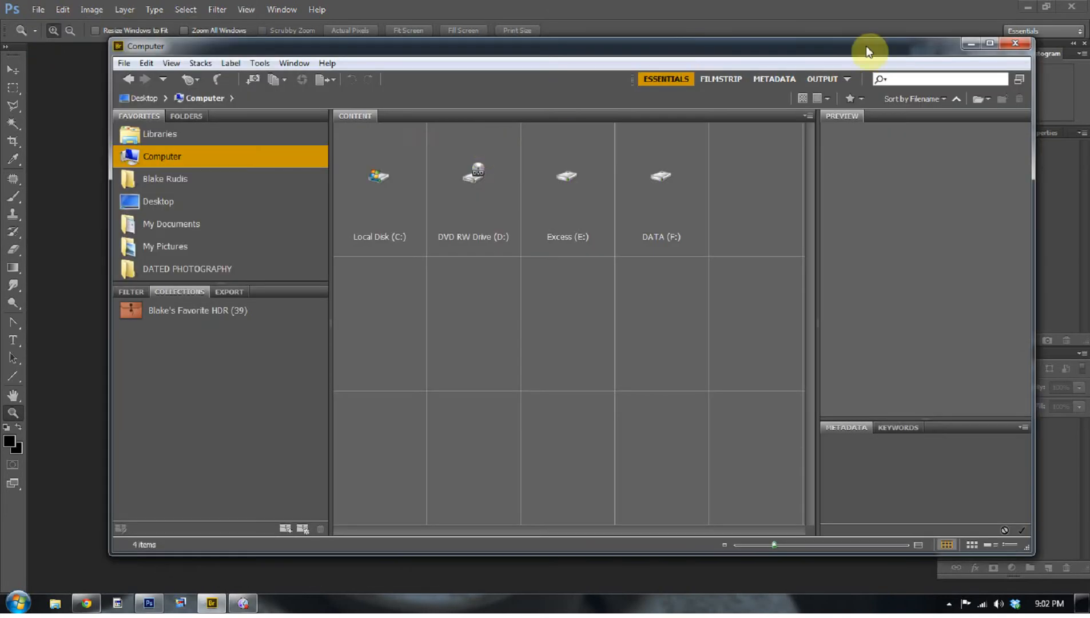
Maximize the Bridge window to fill the screen
click(989, 44)
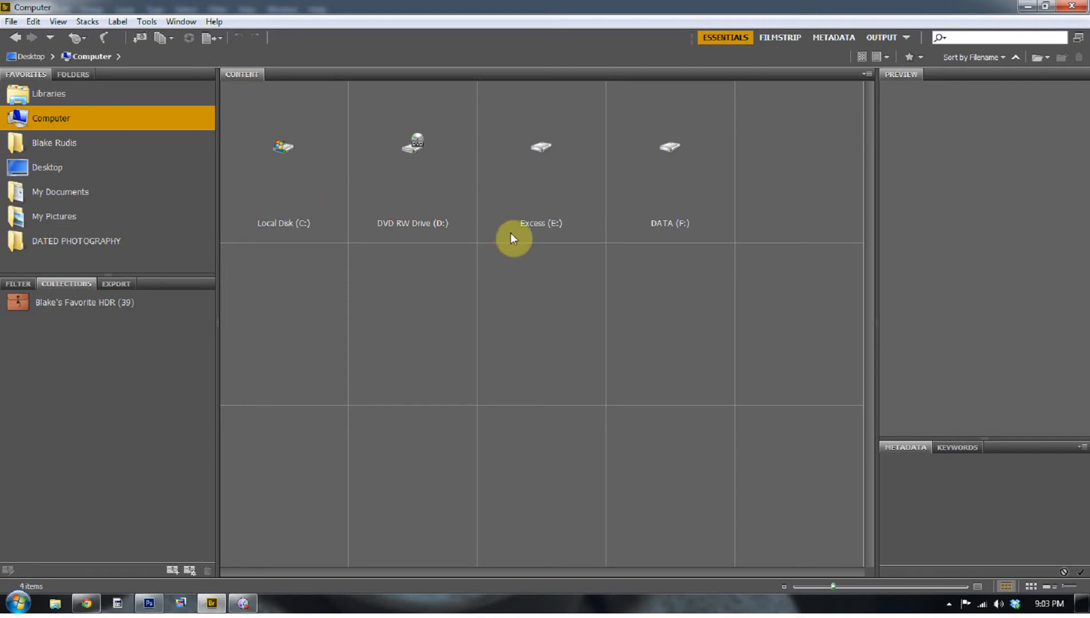
mouse_move(155, 237)
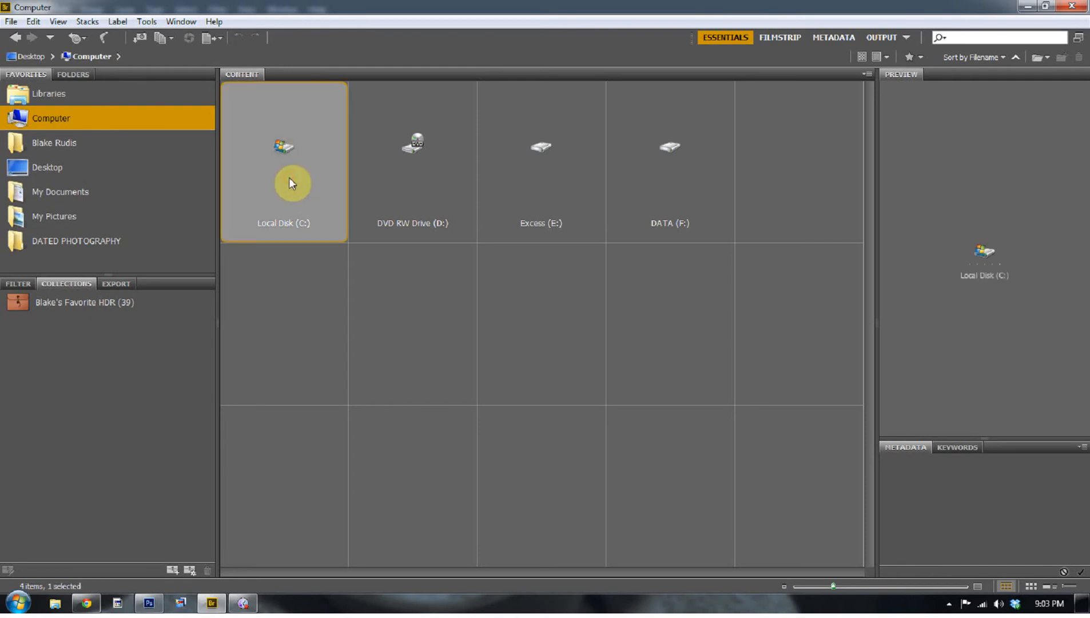
Navigate C: > My Docs 1 > Photographs and into the DATED PHOTOGRAPHY folder
double_click(283, 146)
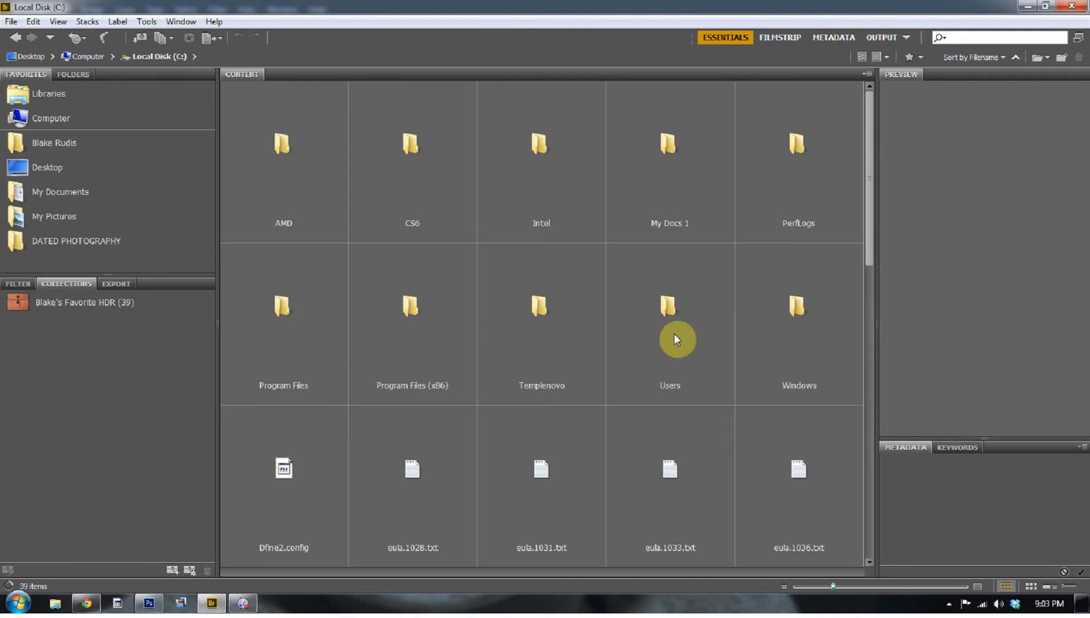
double_click(668, 306)
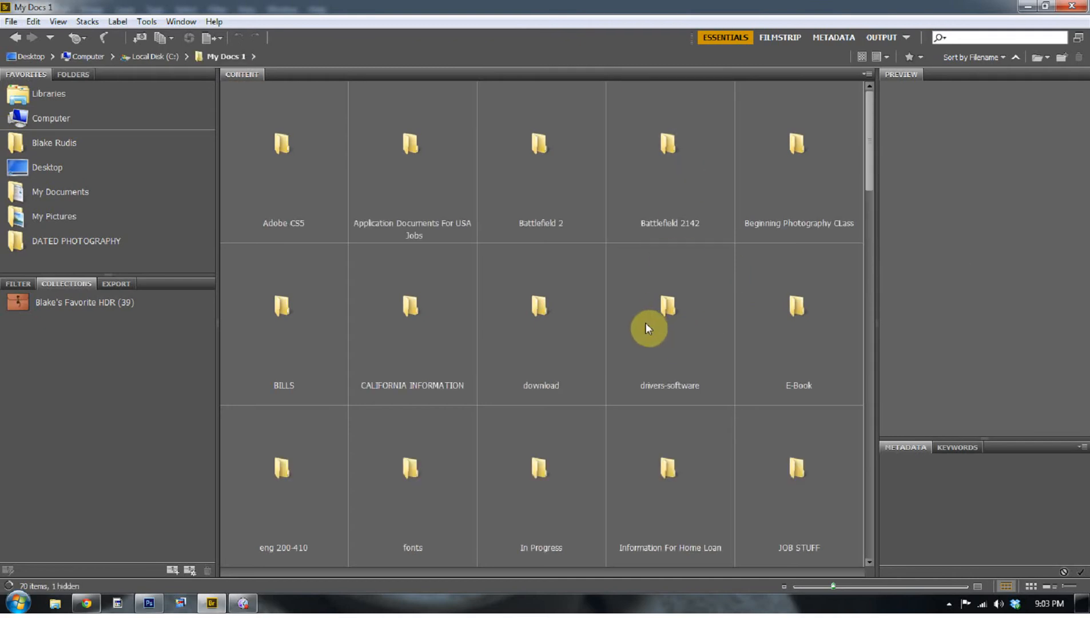
scroll(down, 3)
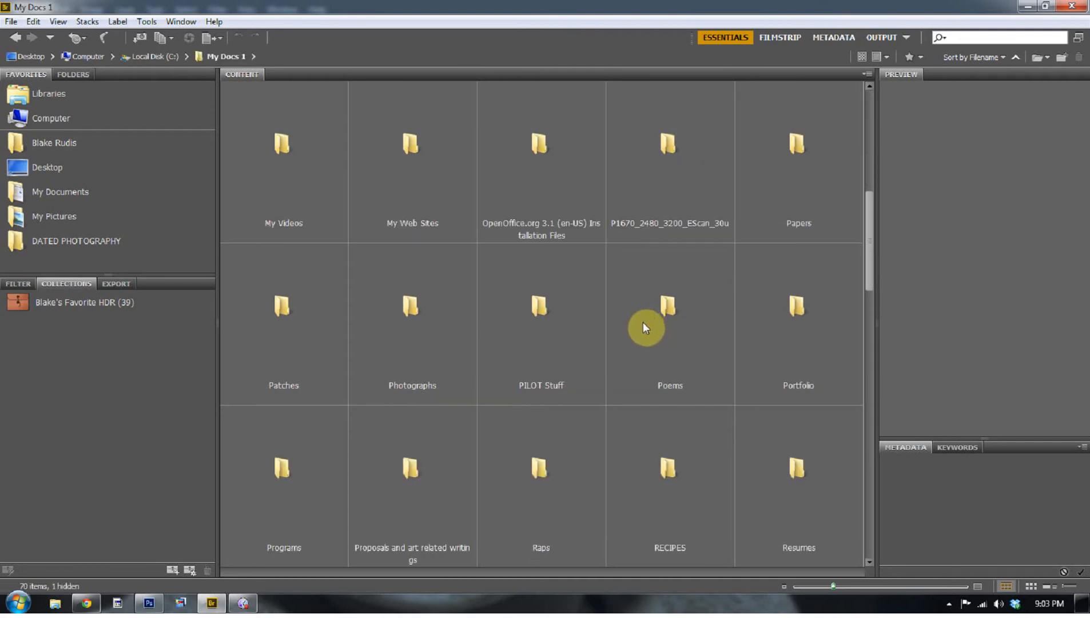
scroll(down, 3)
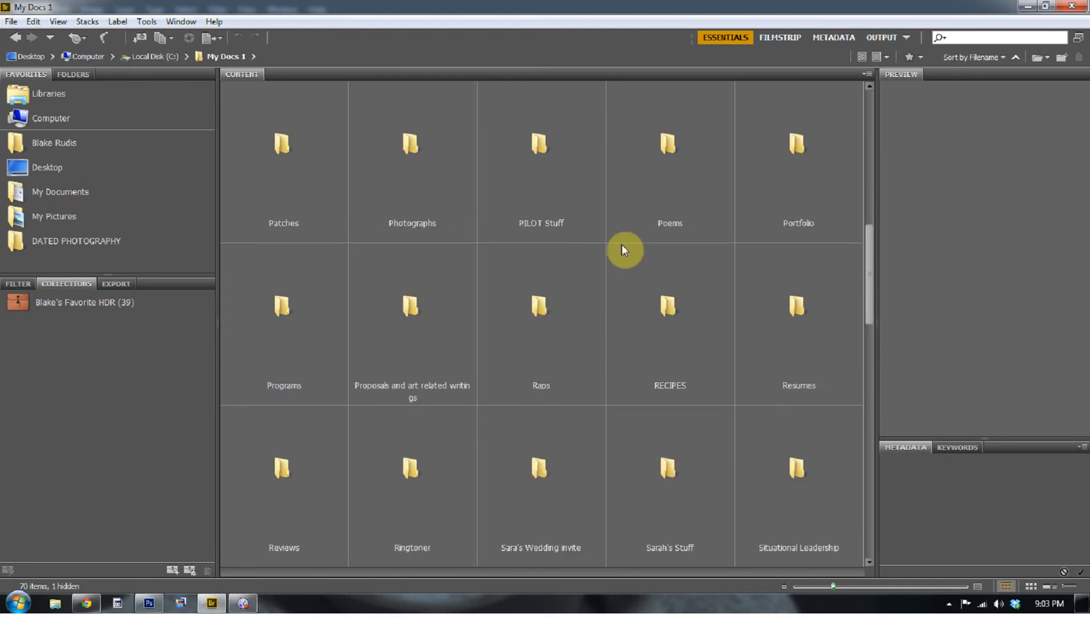
double_click(412, 146)
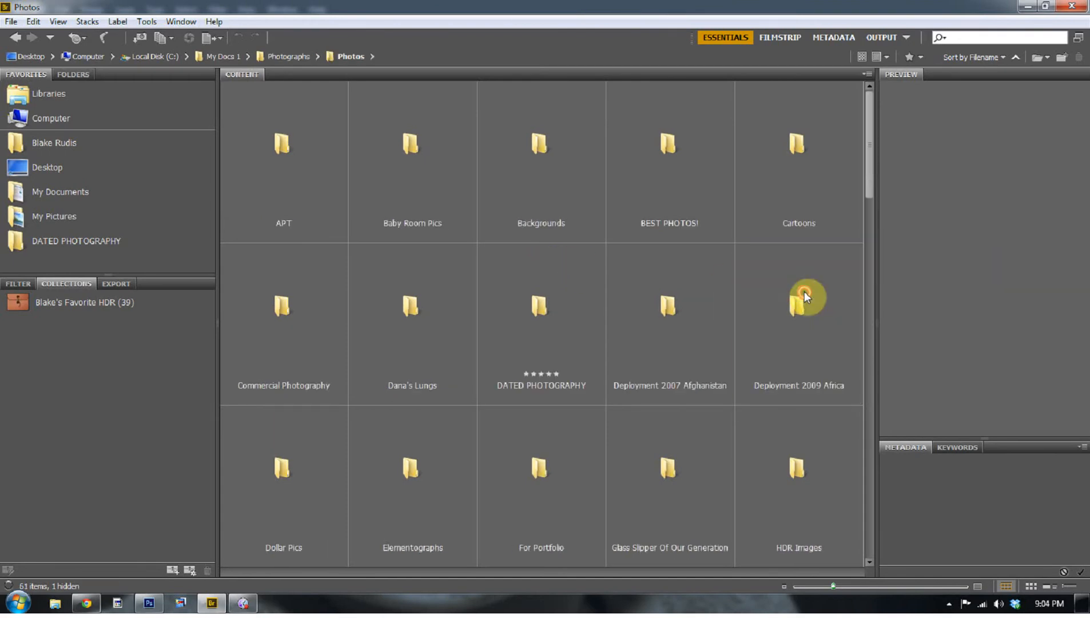
scroll(down, 3)
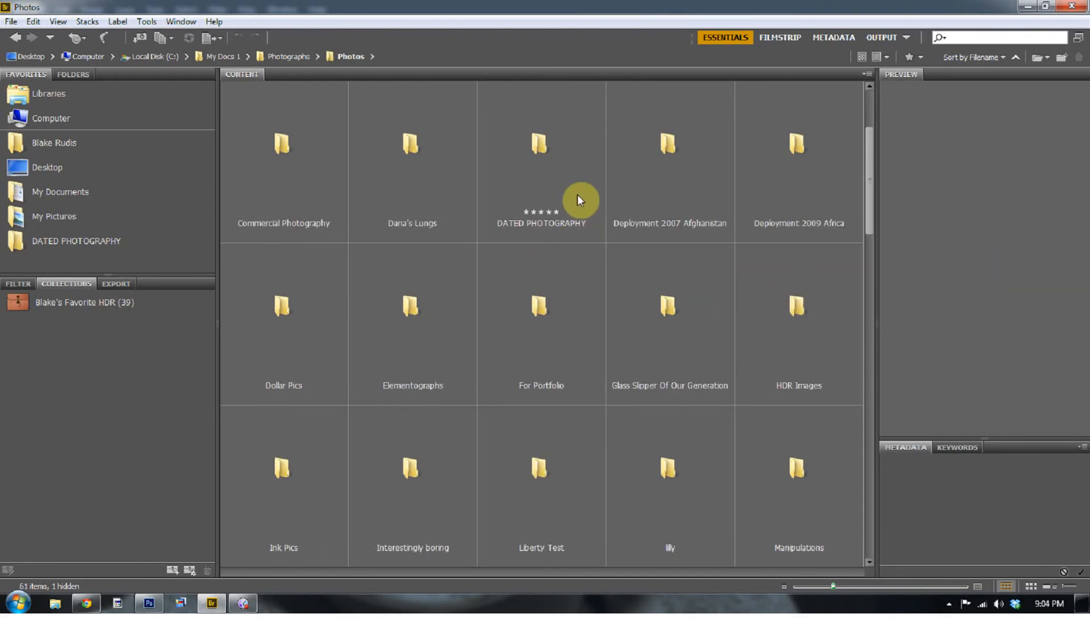
double_click(541, 144)
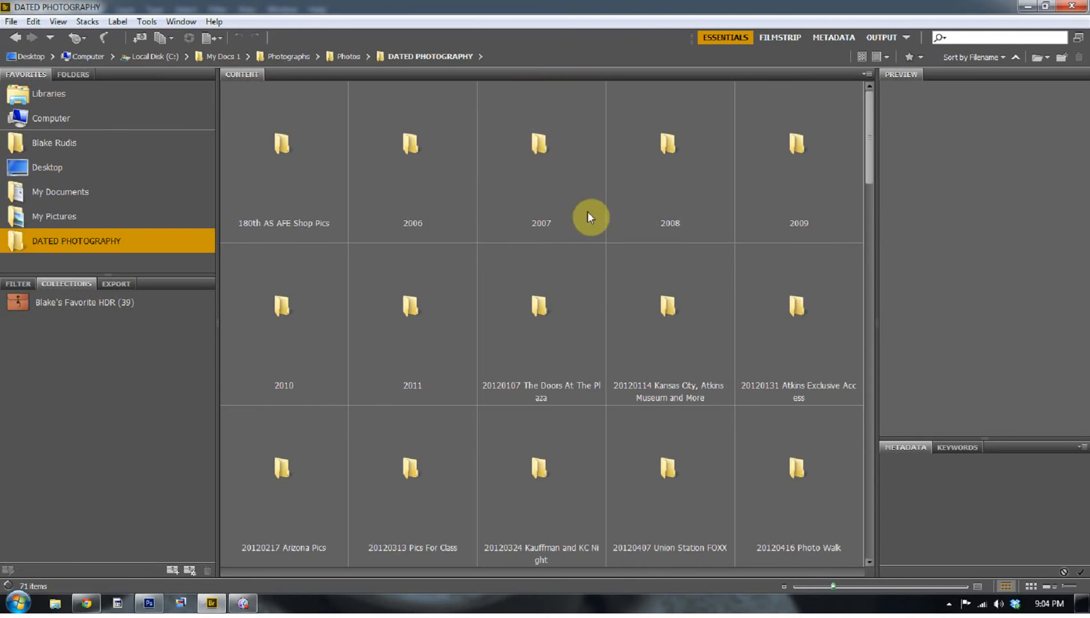
mouse_move(221, 185)
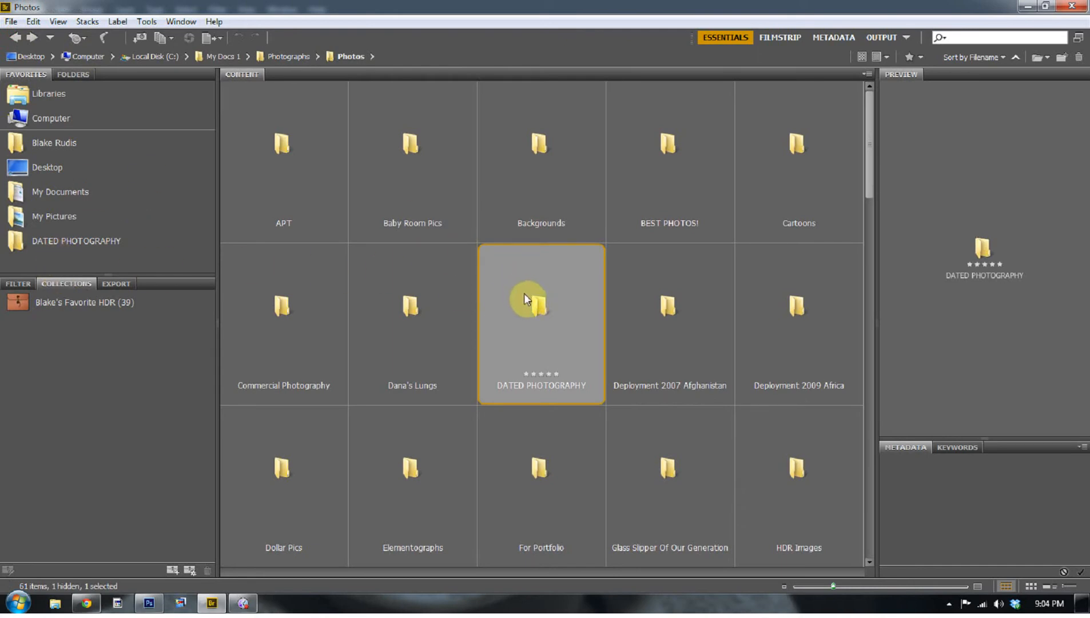
mouse_move(552, 321)
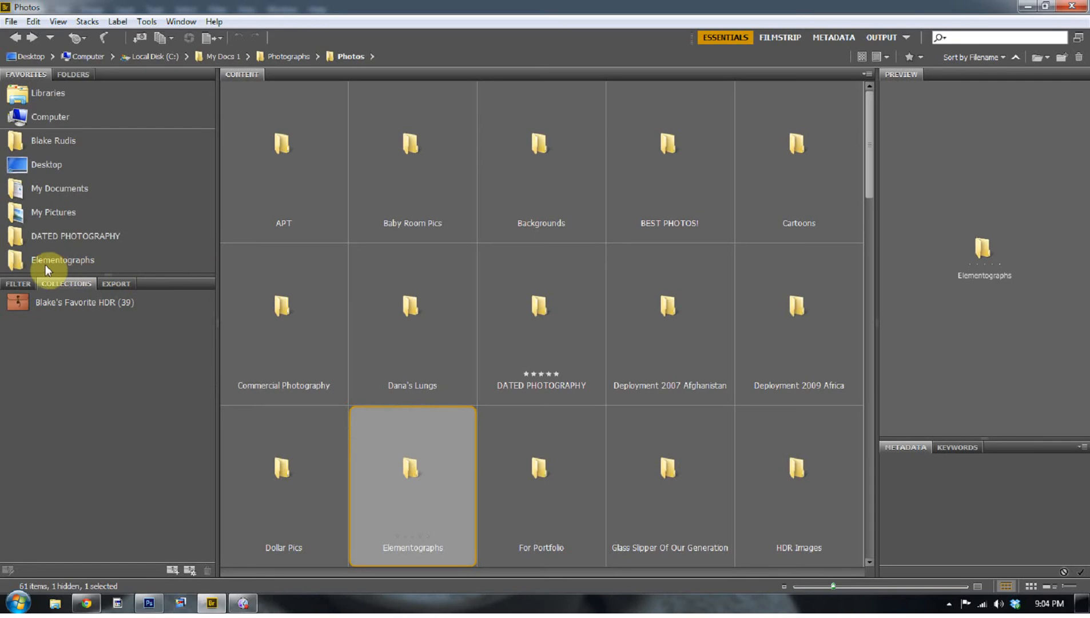
Open the favourited Elementographs folder, then return to DATED PHOTOGRAPHY from Favorites
double_click(63, 260)
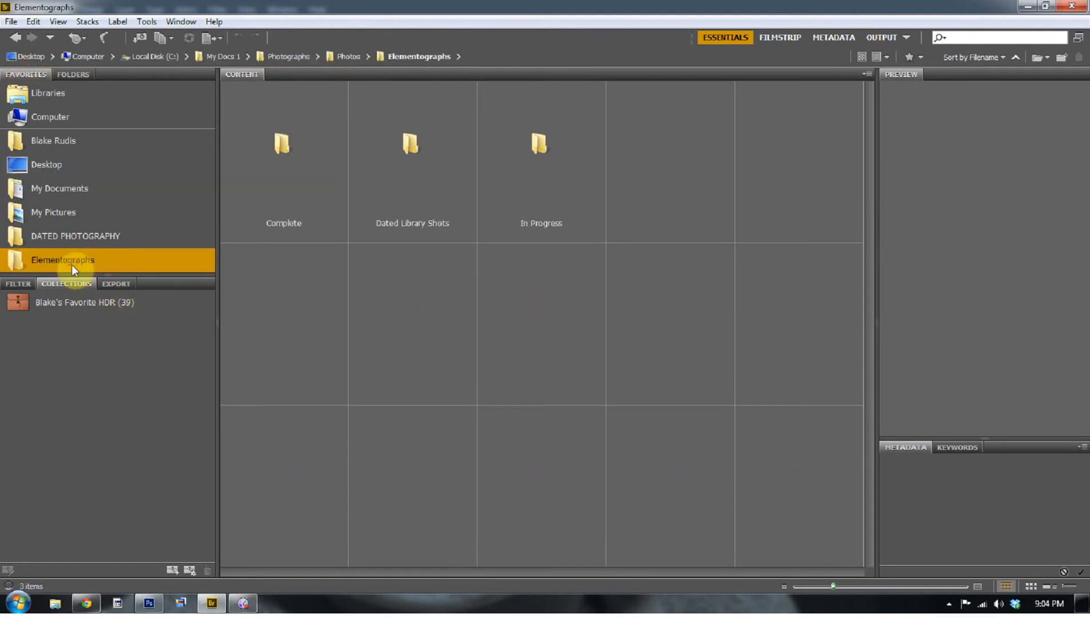
click(75, 236)
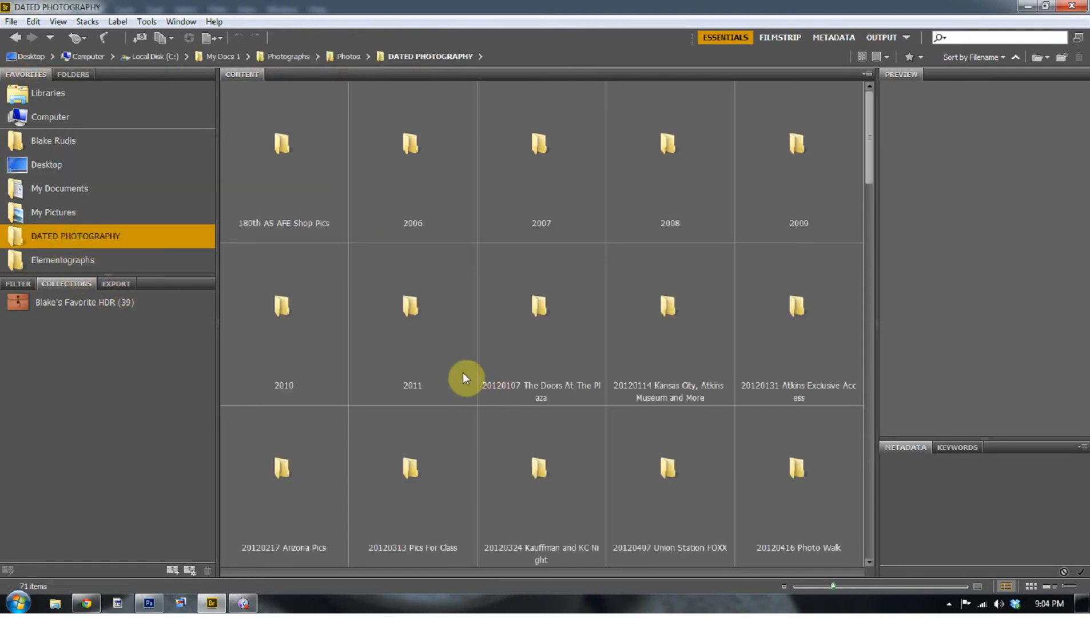
mouse_move(433, 365)
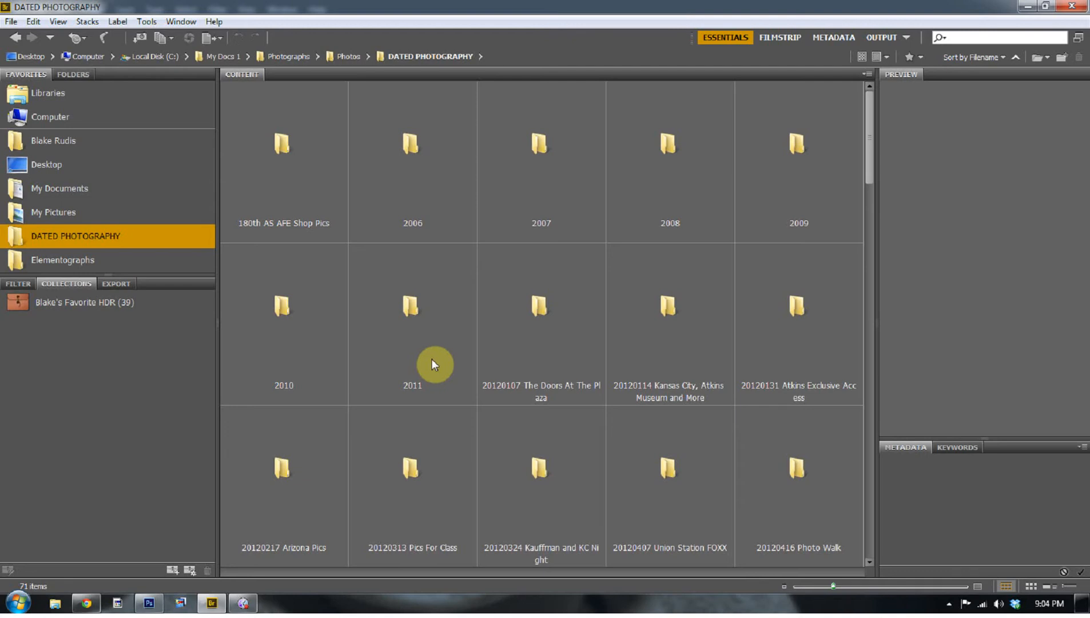
mouse_move(438, 374)
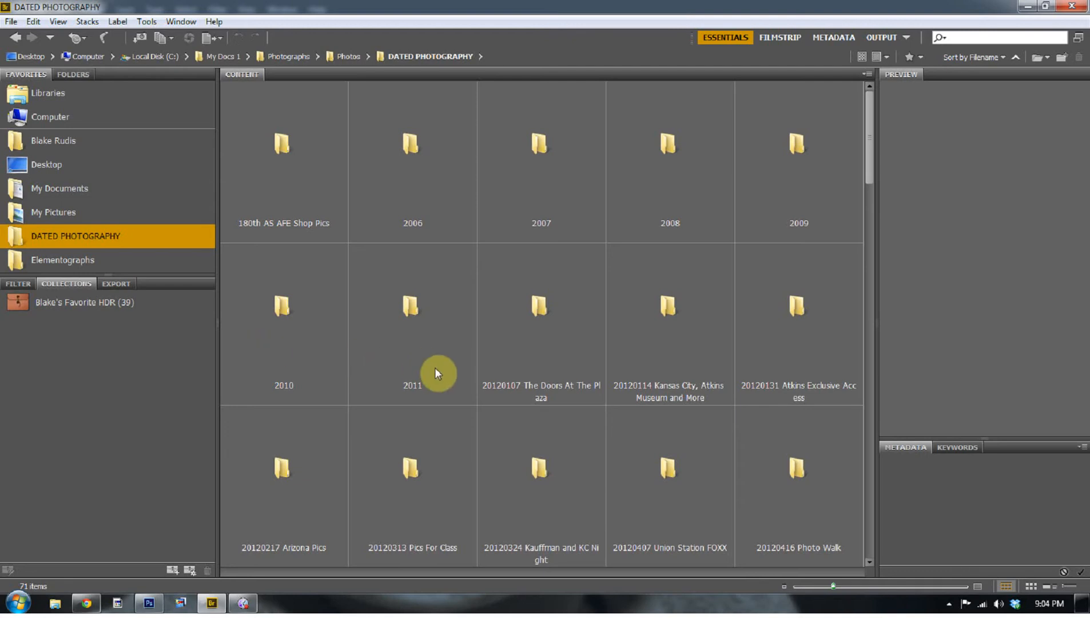
mouse_move(453, 374)
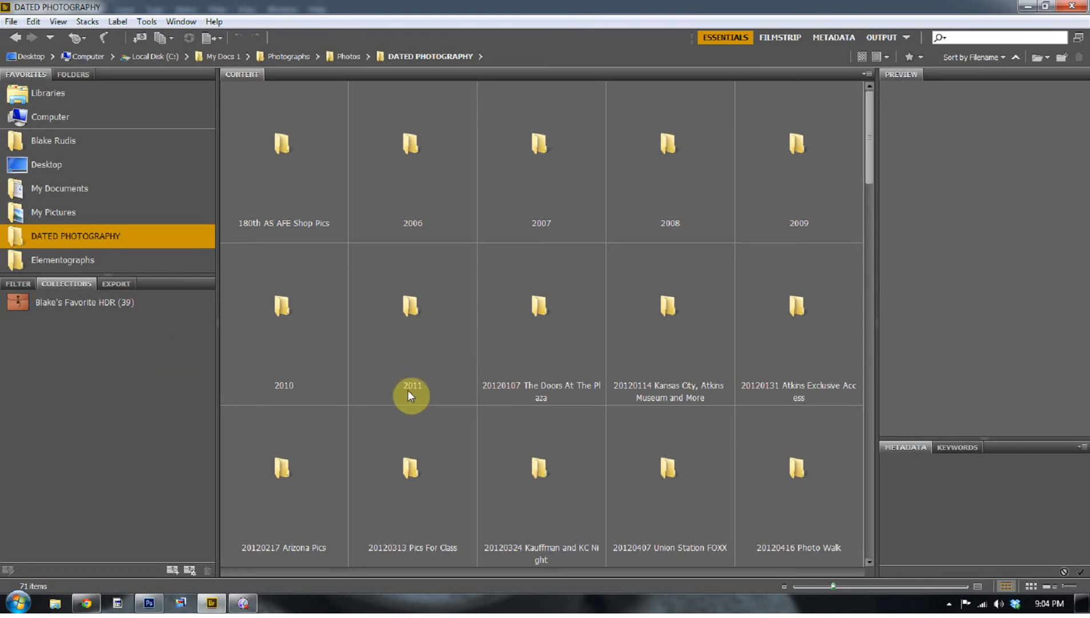
mouse_move(160, 520)
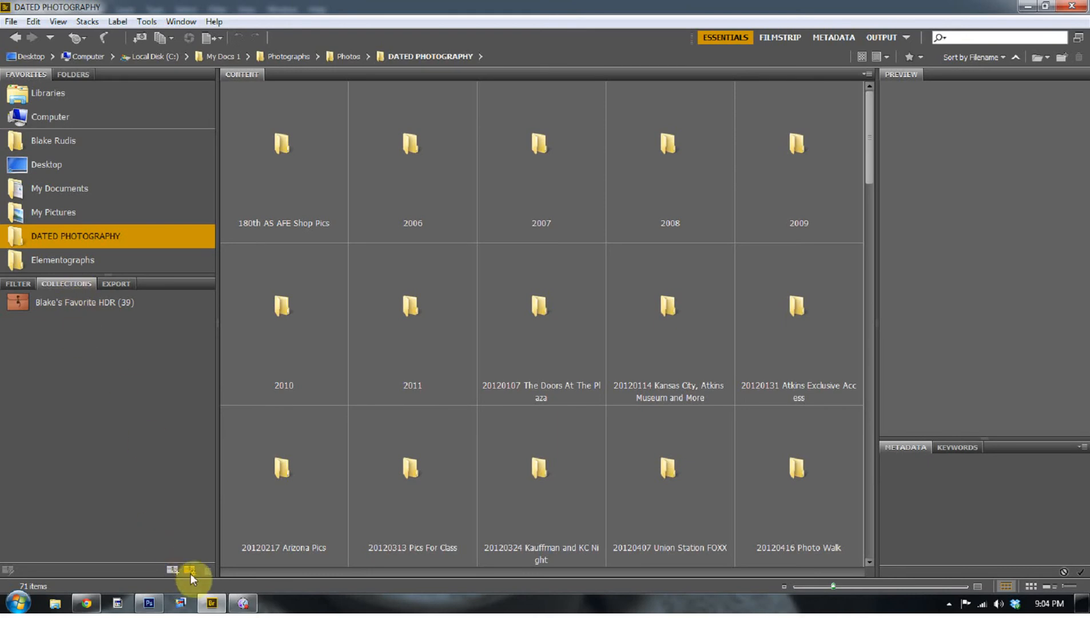
Dismiss the Smart Collection dialog and create a plain collection named 'HDR For Tutorial'
click(173, 569)
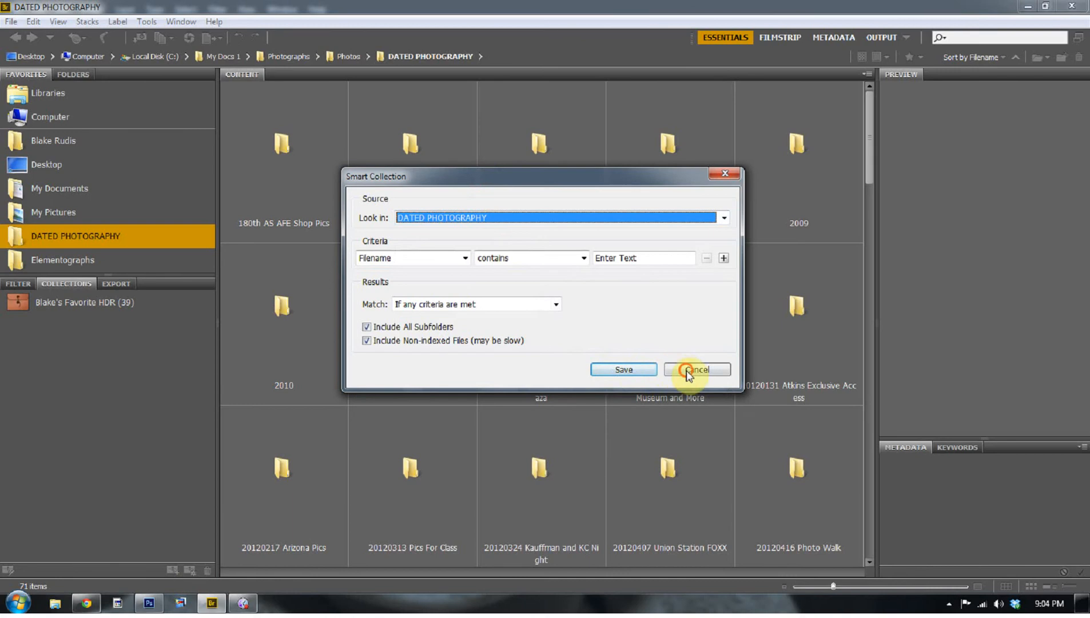
click(697, 369)
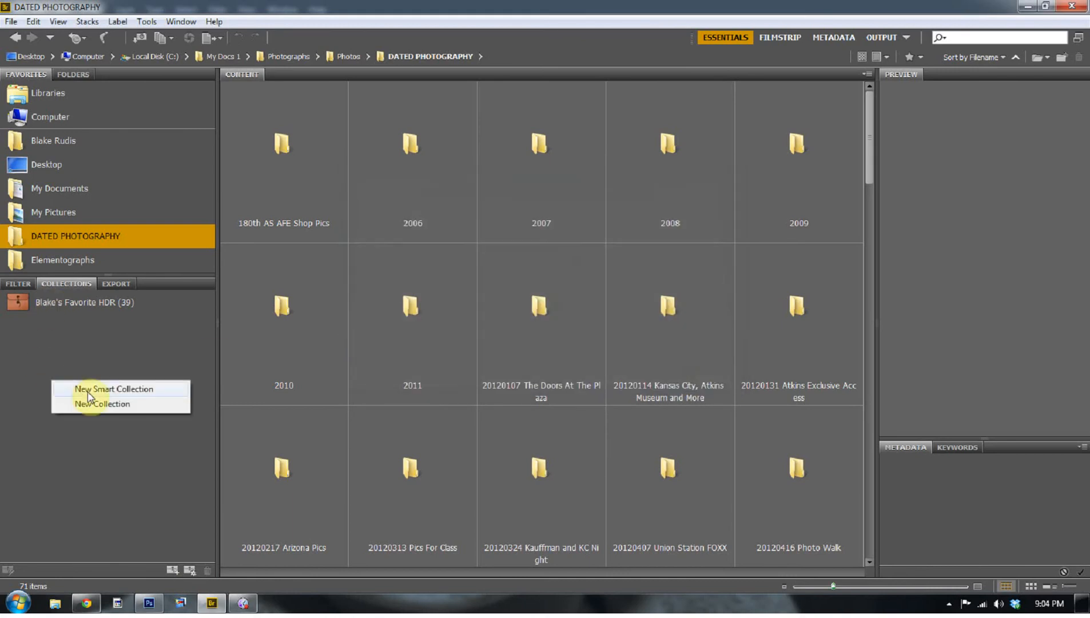
click(115, 388)
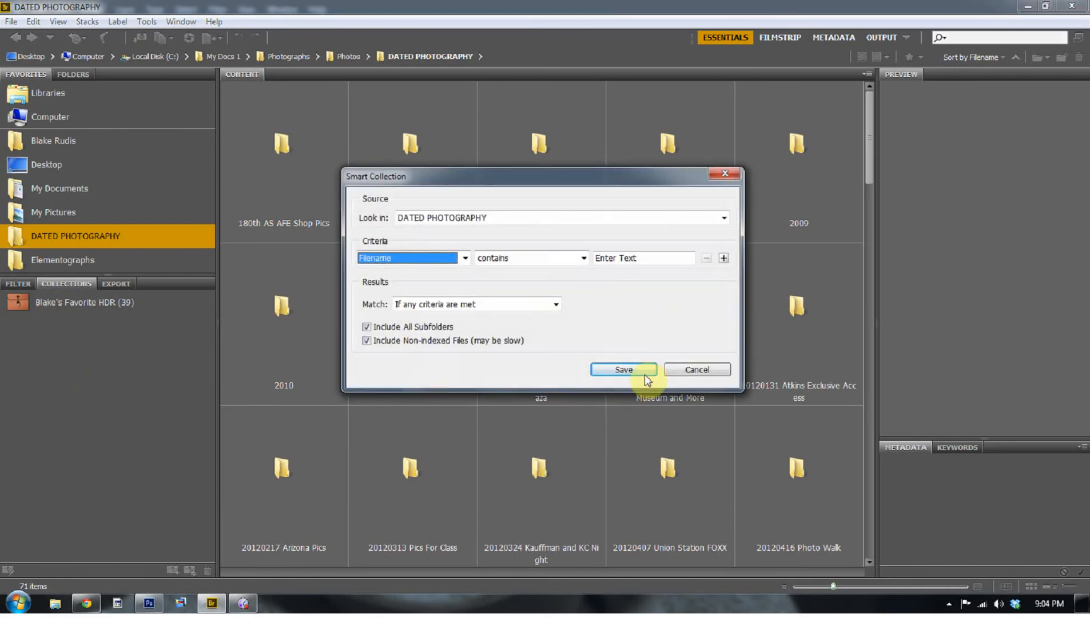
click(623, 368)
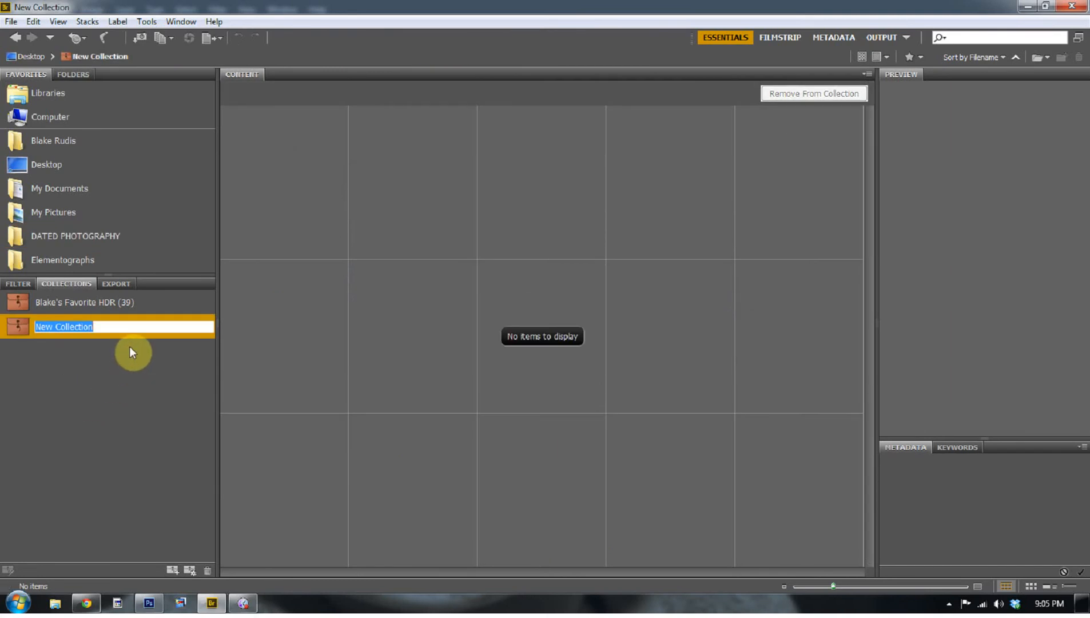
text(HDR)
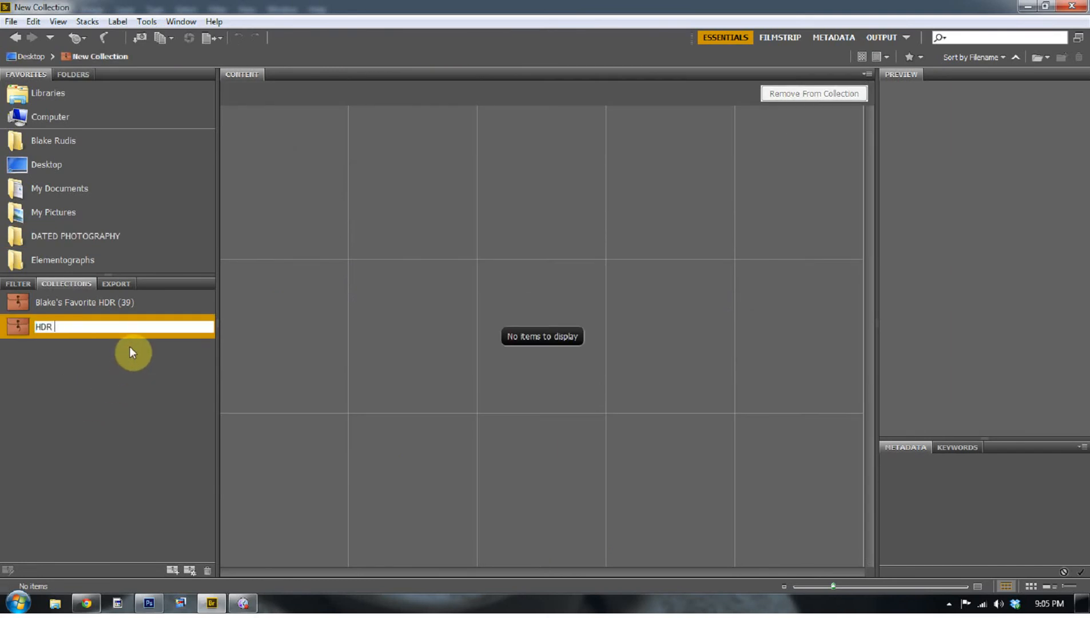
text(For Tutorial)
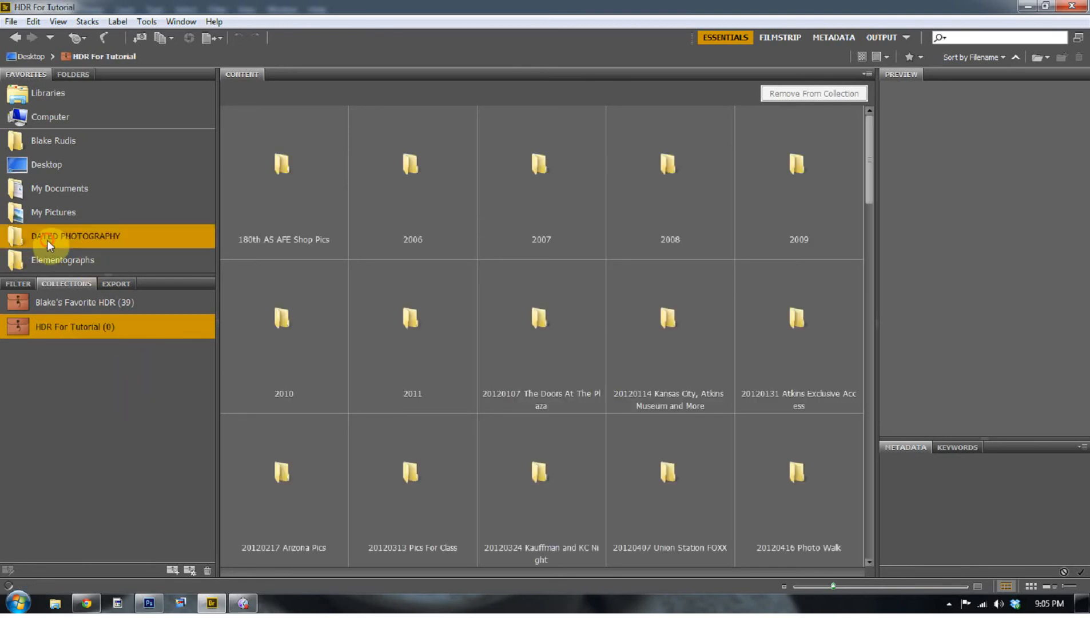
Add Untitled_Panorama1222.jpg from HDR > Processed to HDR For Tutorial and view the collection
double_click(76, 236)
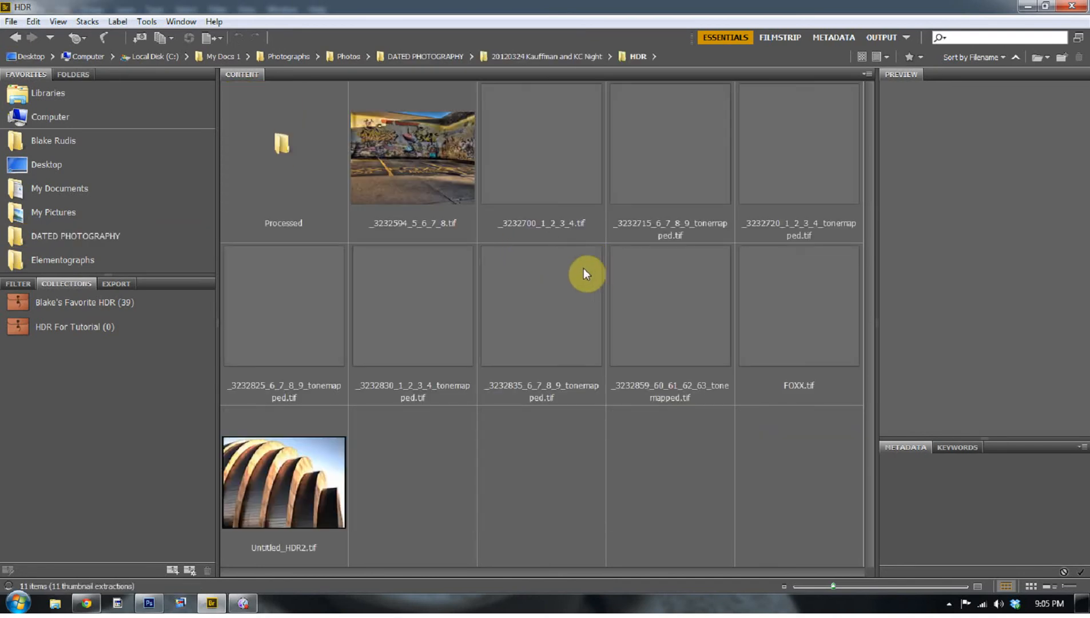
double_click(282, 144)
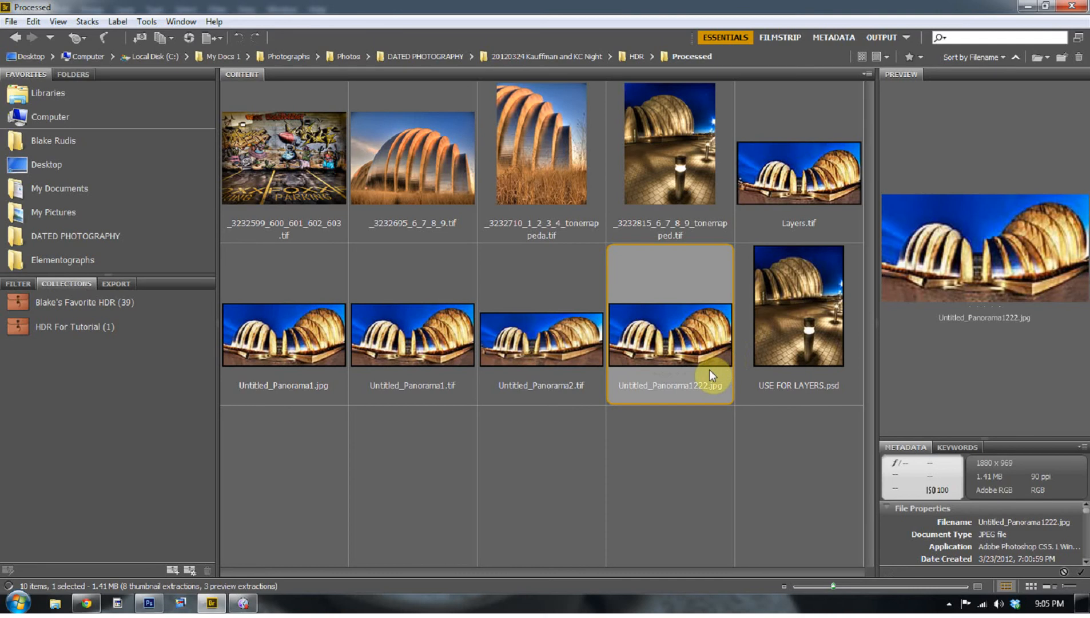
click(74, 326)
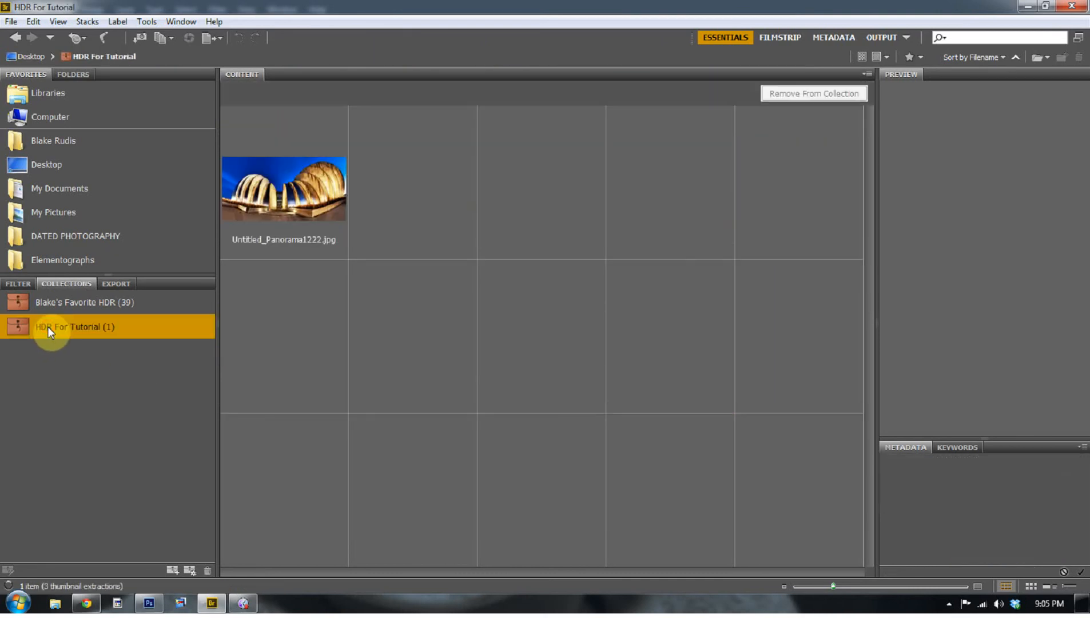
mouse_move(211, 265)
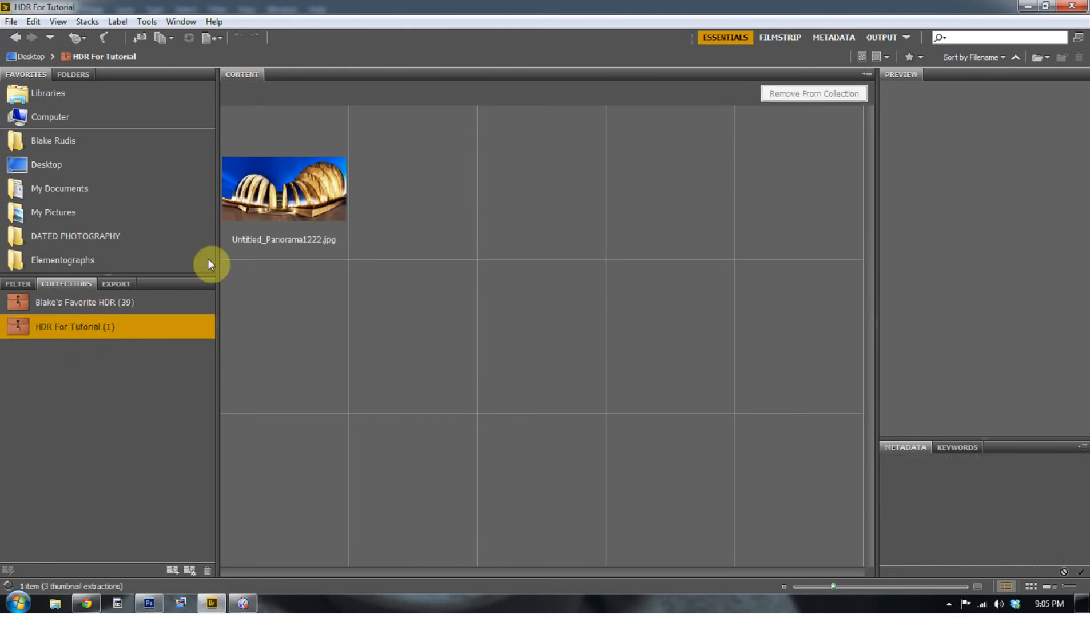
Check the panorama's context actions, then switch to the Blake's Favorite HDR collection
right_click(284, 187)
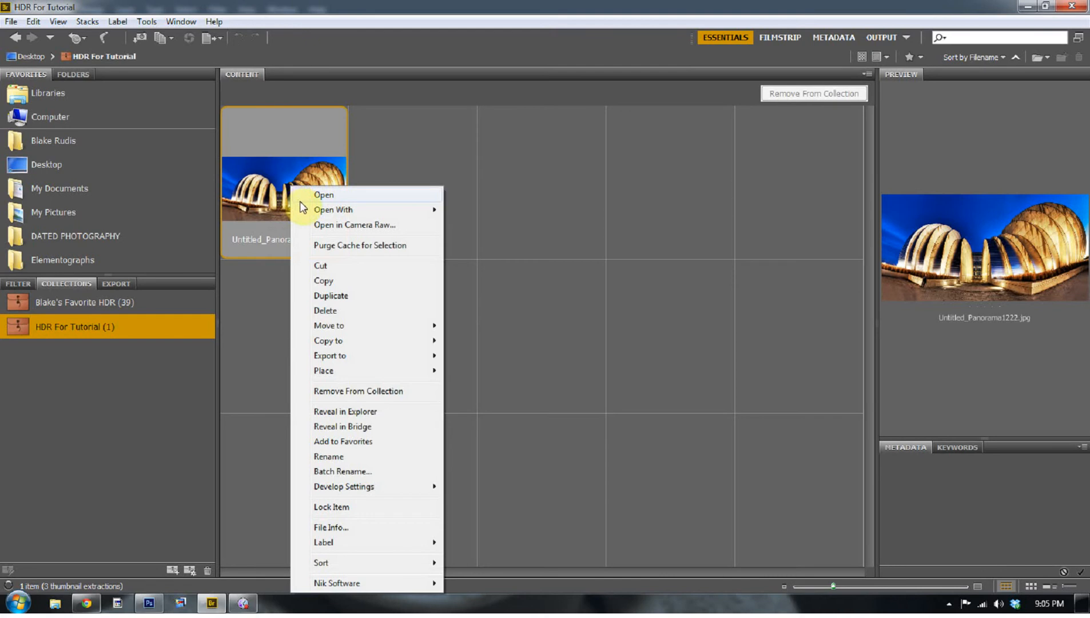
mouse_move(333, 209)
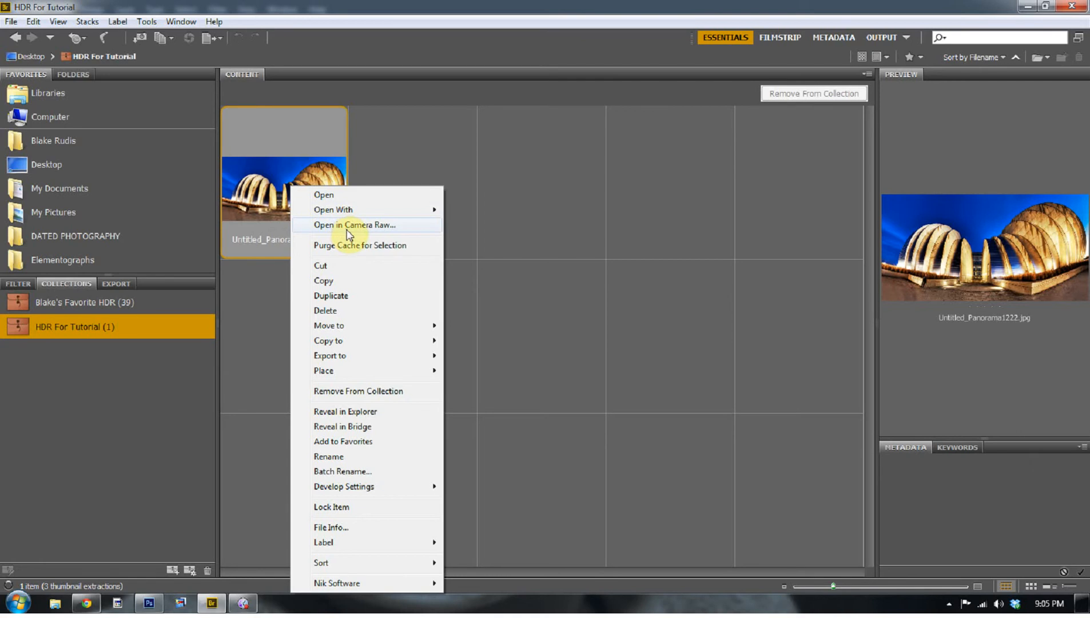
mouse_move(342, 427)
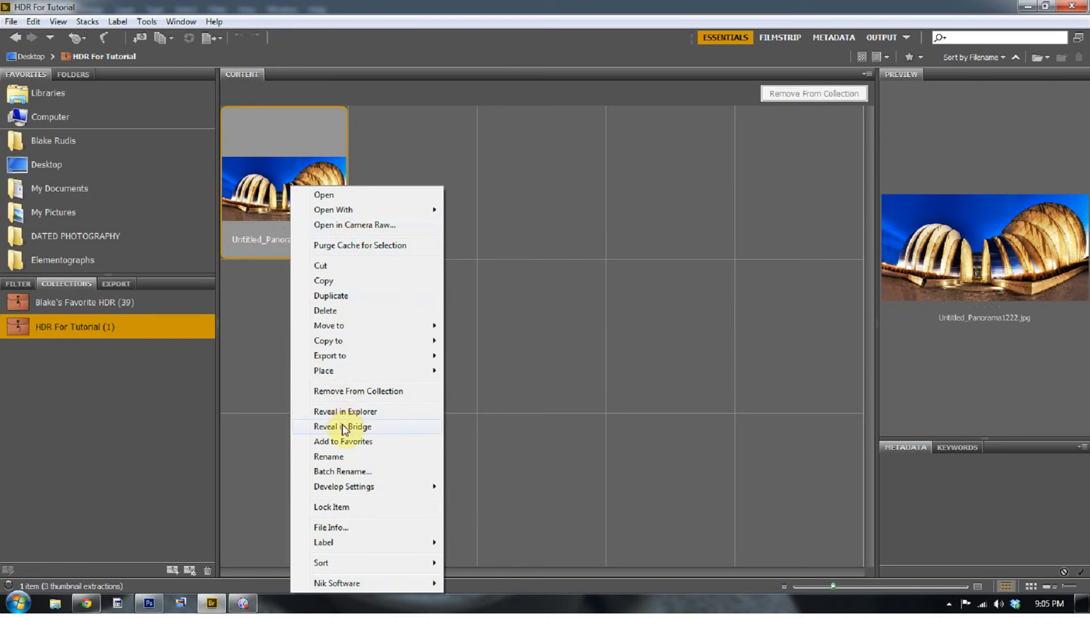
mouse_move(345, 417)
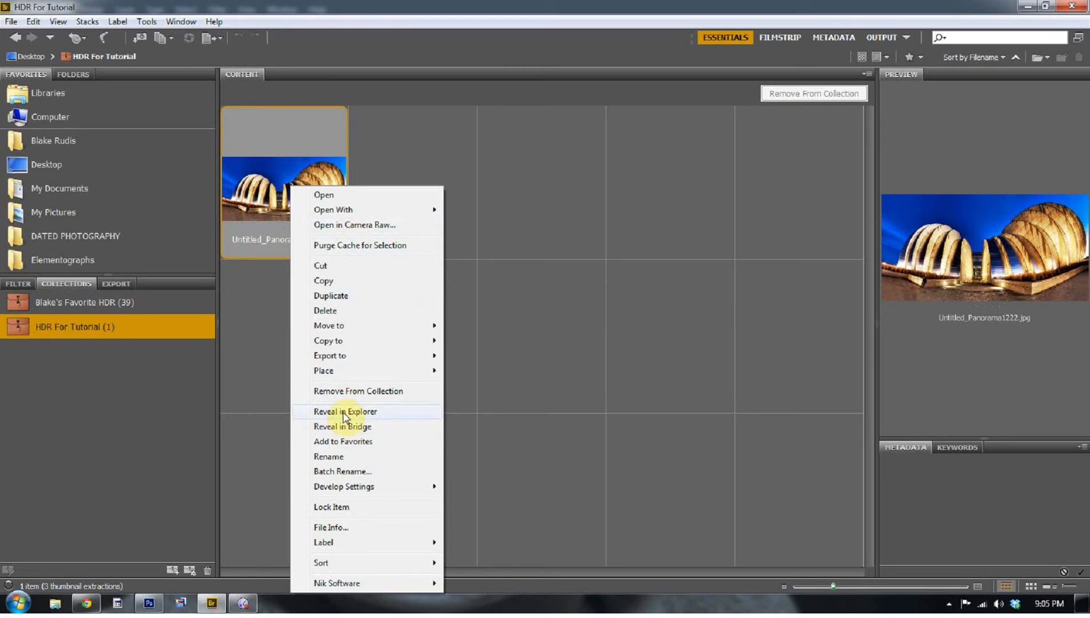
click(84, 302)
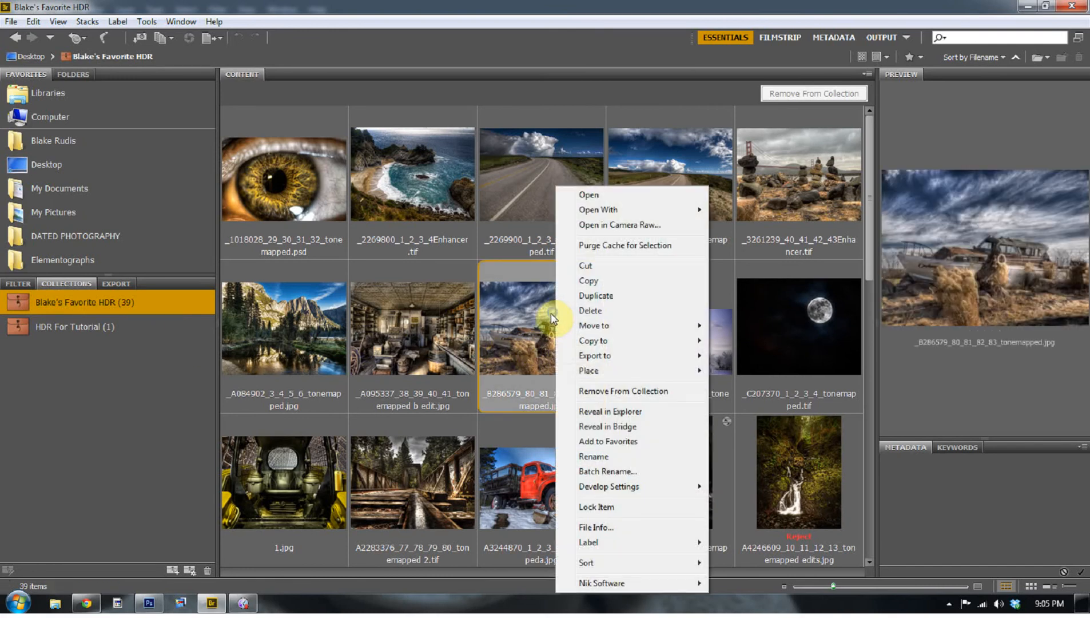
mouse_move(621, 427)
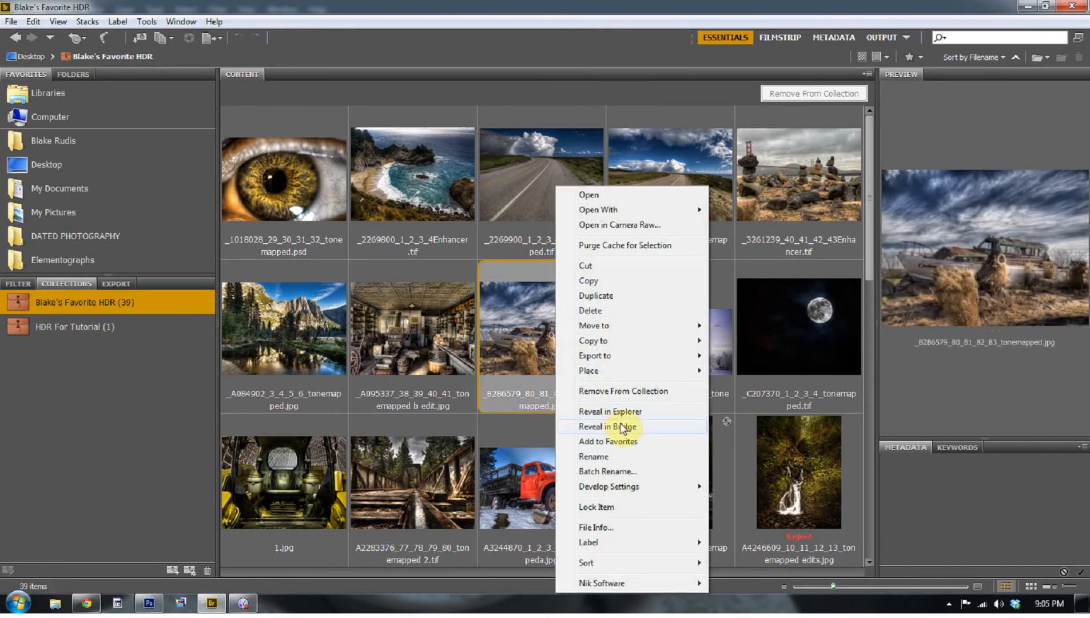
click(609, 427)
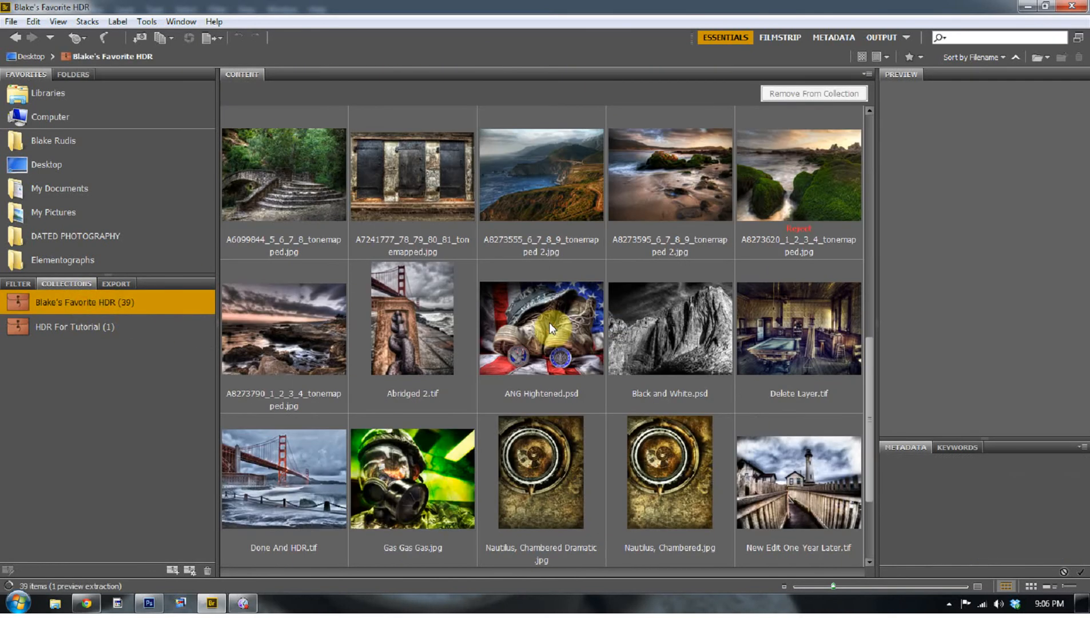
scroll(down, 3)
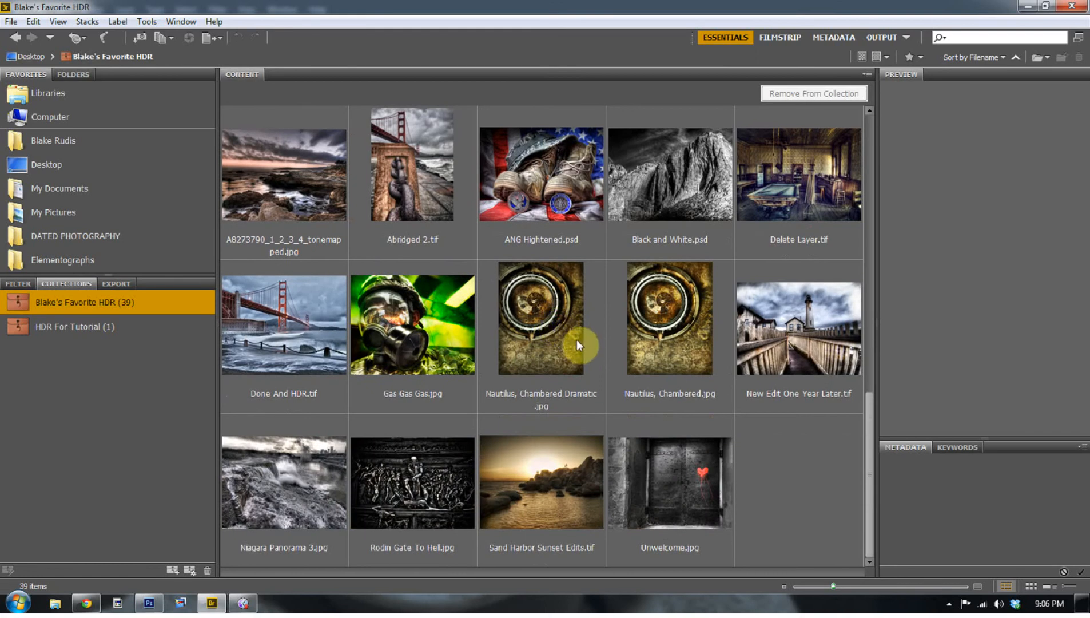
mouse_move(67, 327)
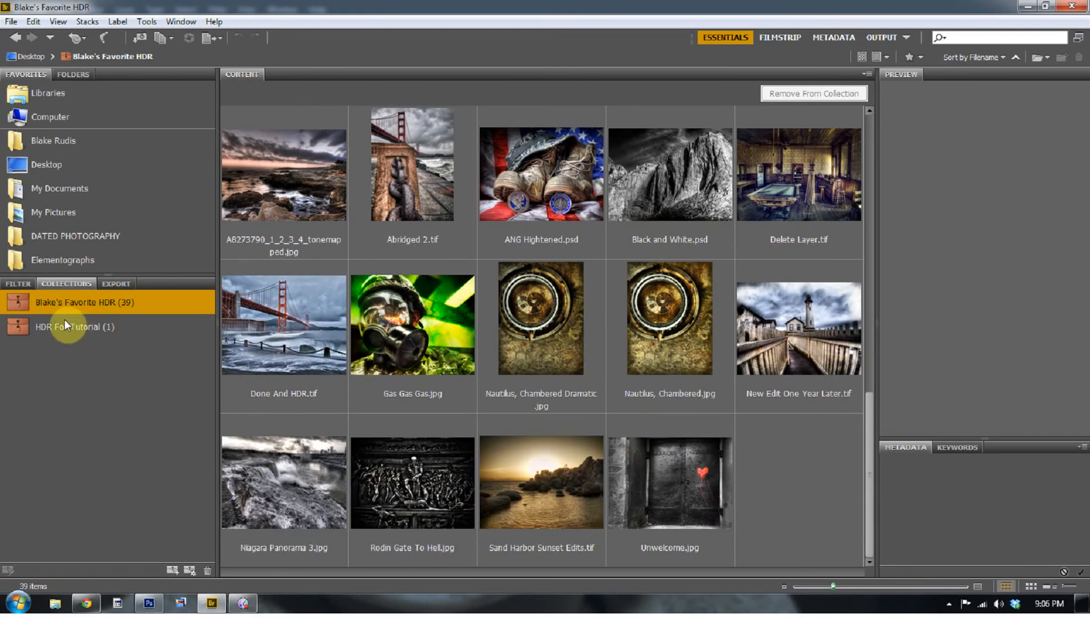
Open the Doors At The Plaza shoot folder under DATED PHOTOGRAPHY to reach its HDR images
click(76, 236)
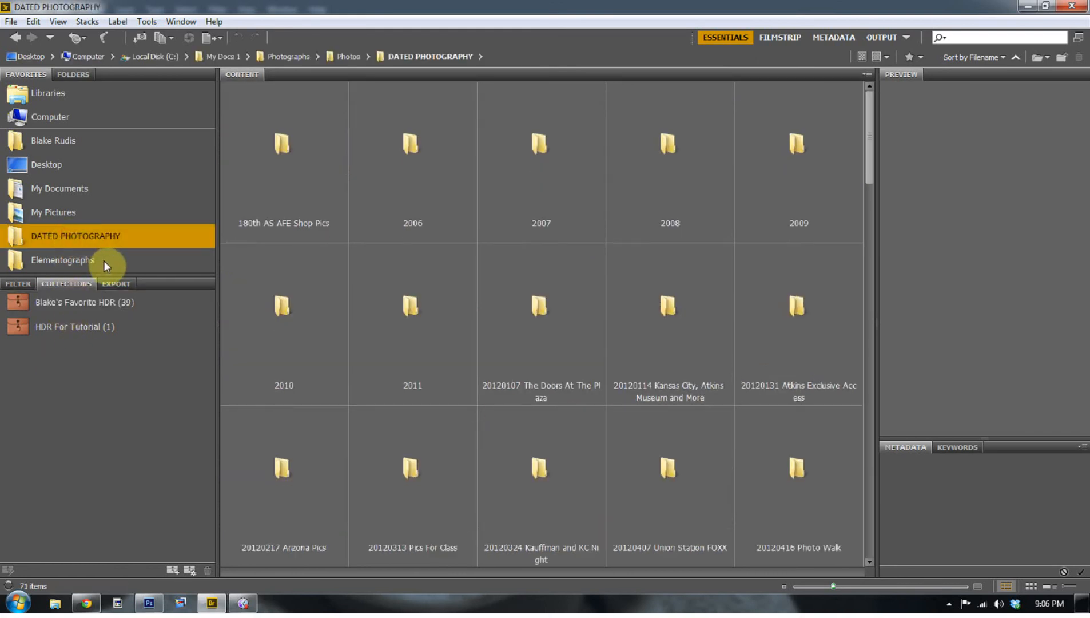
click(540, 324)
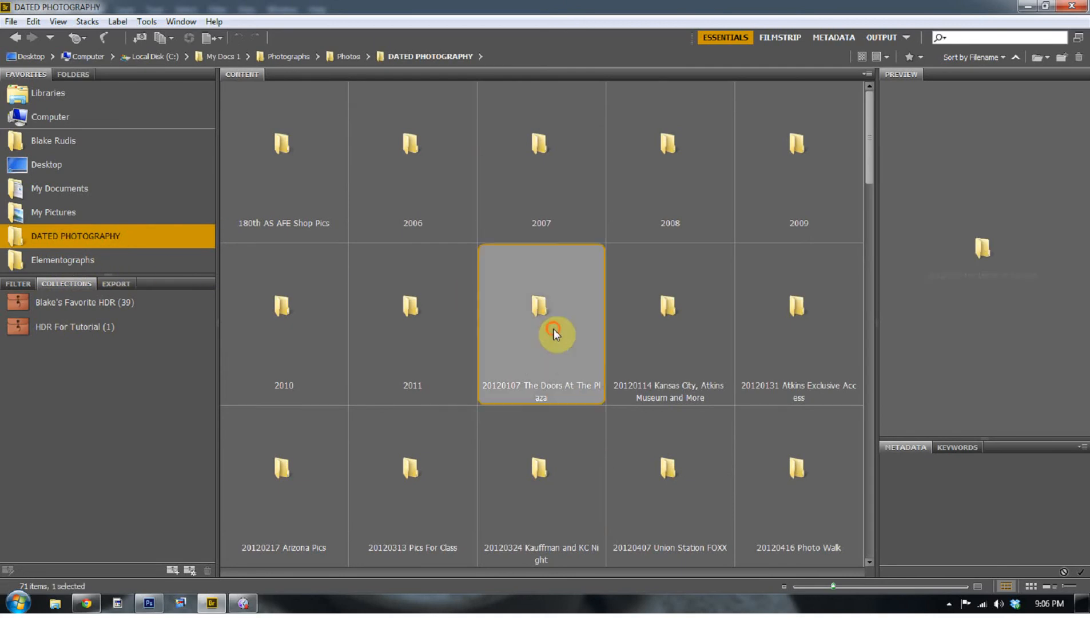
double_click(541, 307)
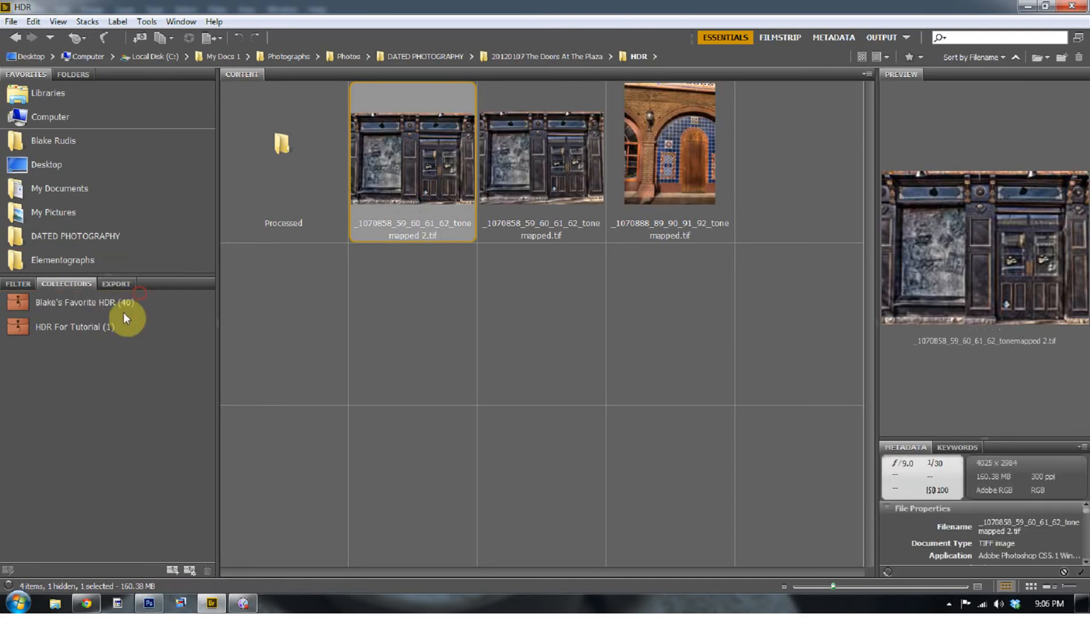
mouse_move(494, 105)
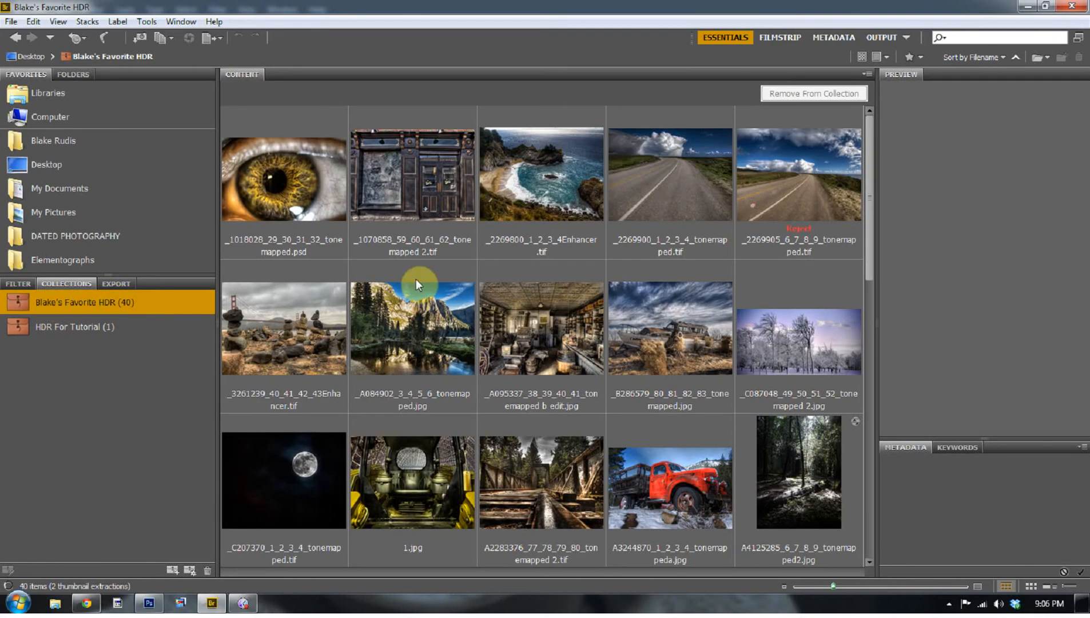
mouse_move(430, 211)
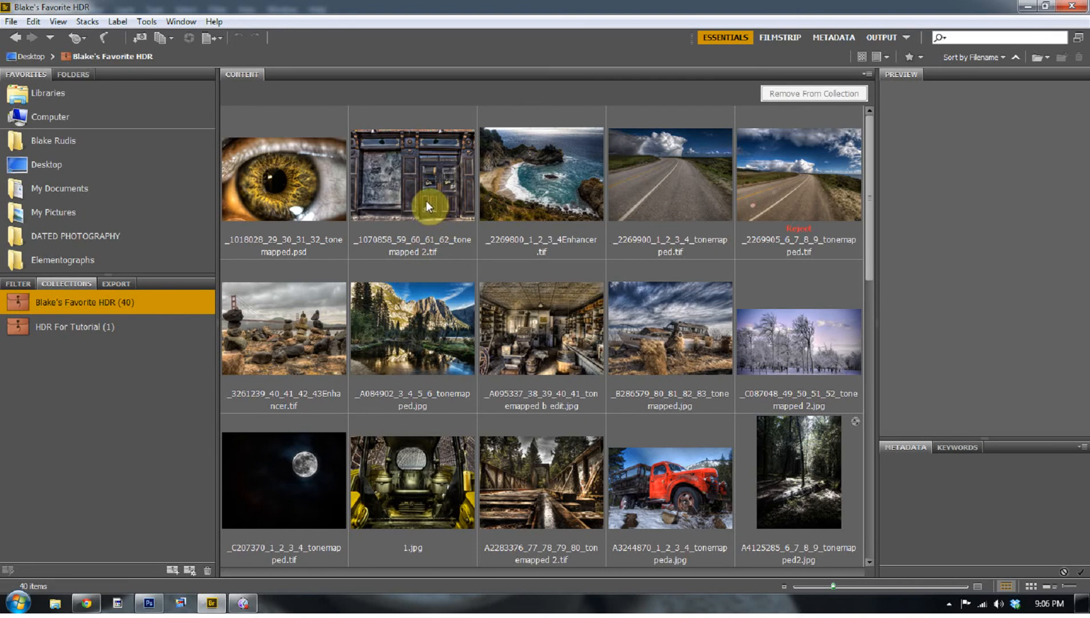
mouse_move(428, 207)
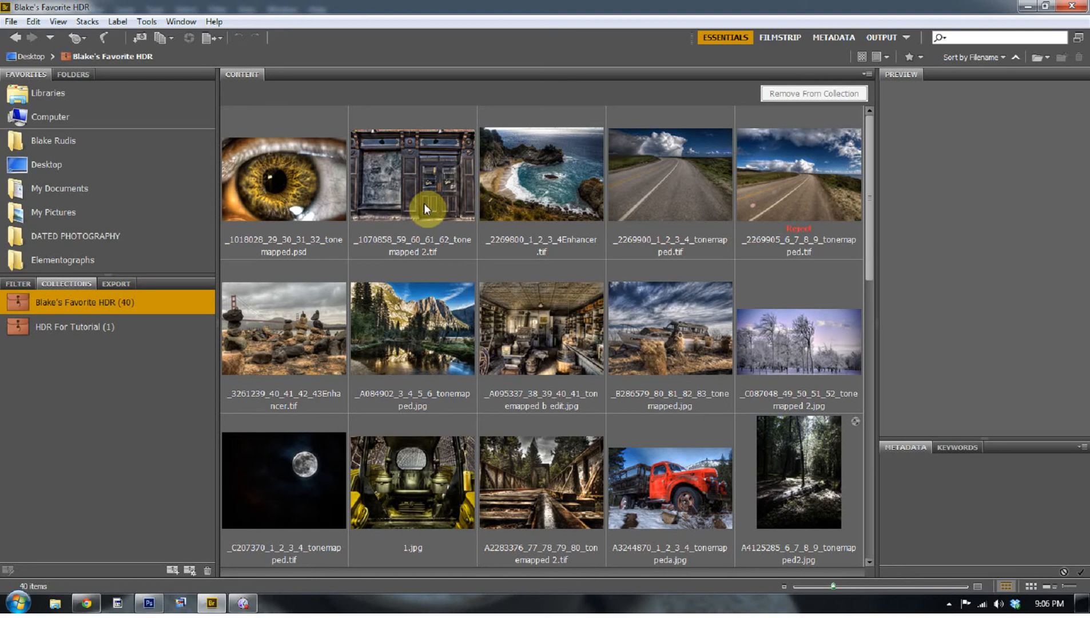
Label the shop-front doors and close-up eye photos as rejects via the View menu toggles
click(411, 179)
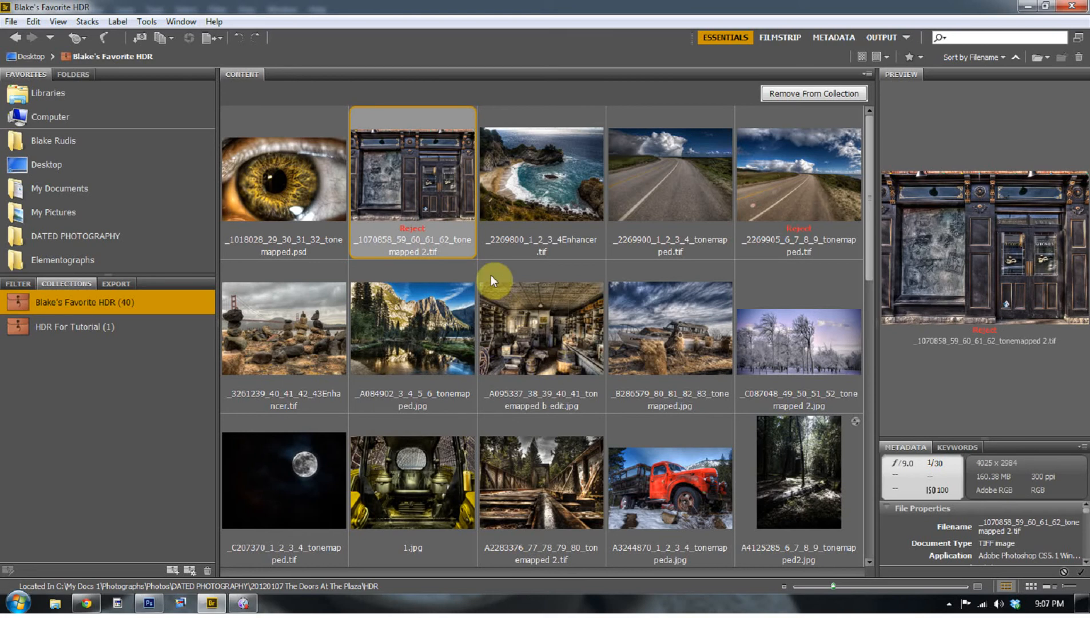
mouse_move(431, 212)
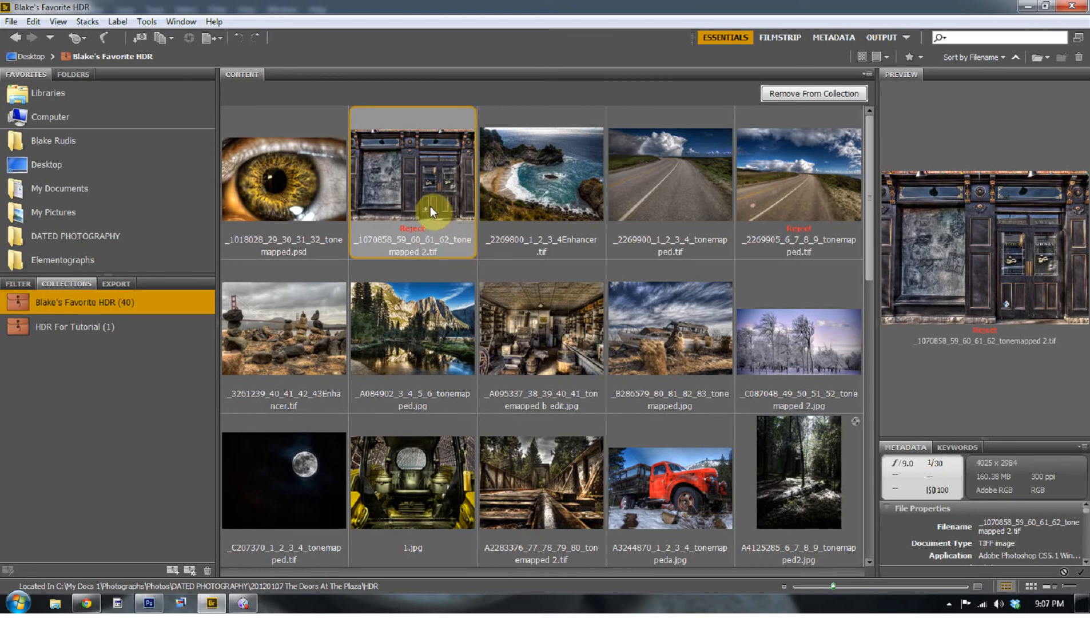
click(57, 22)
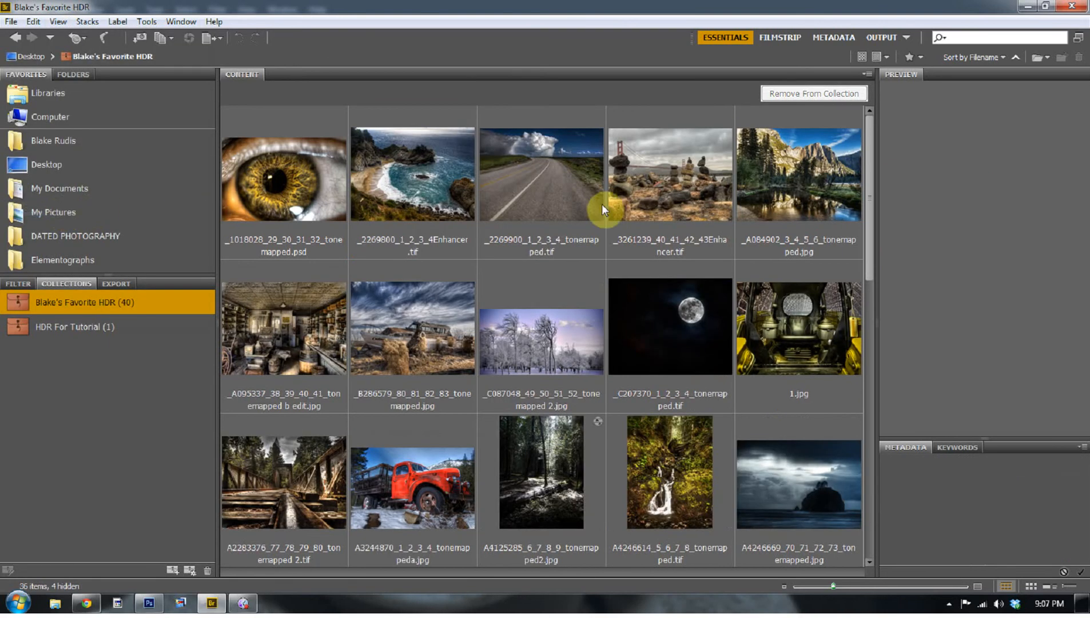
mouse_move(623, 217)
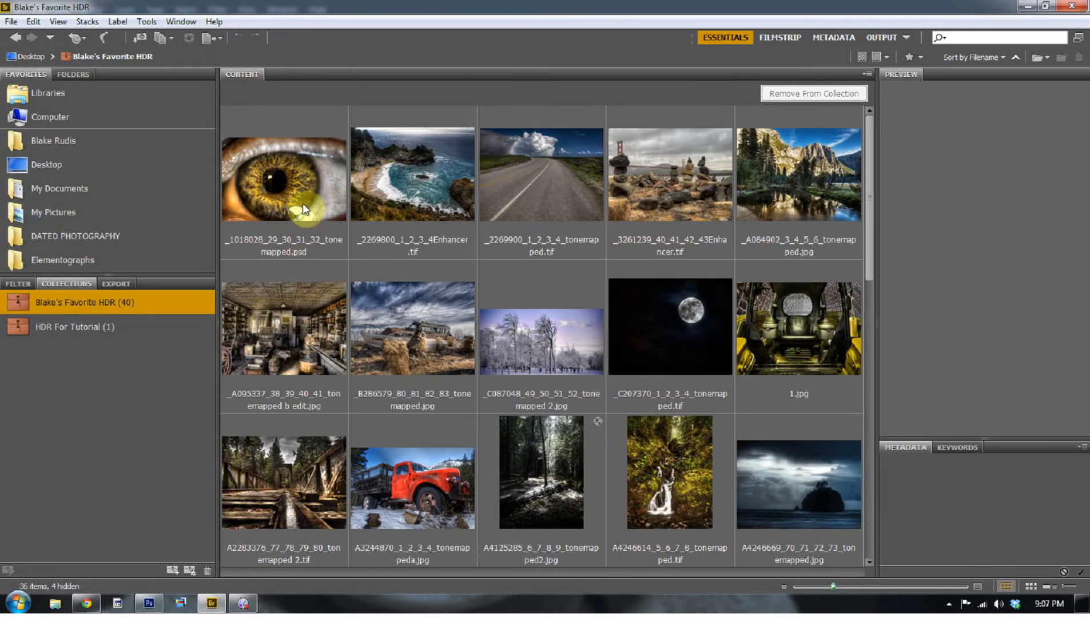
click(283, 174)
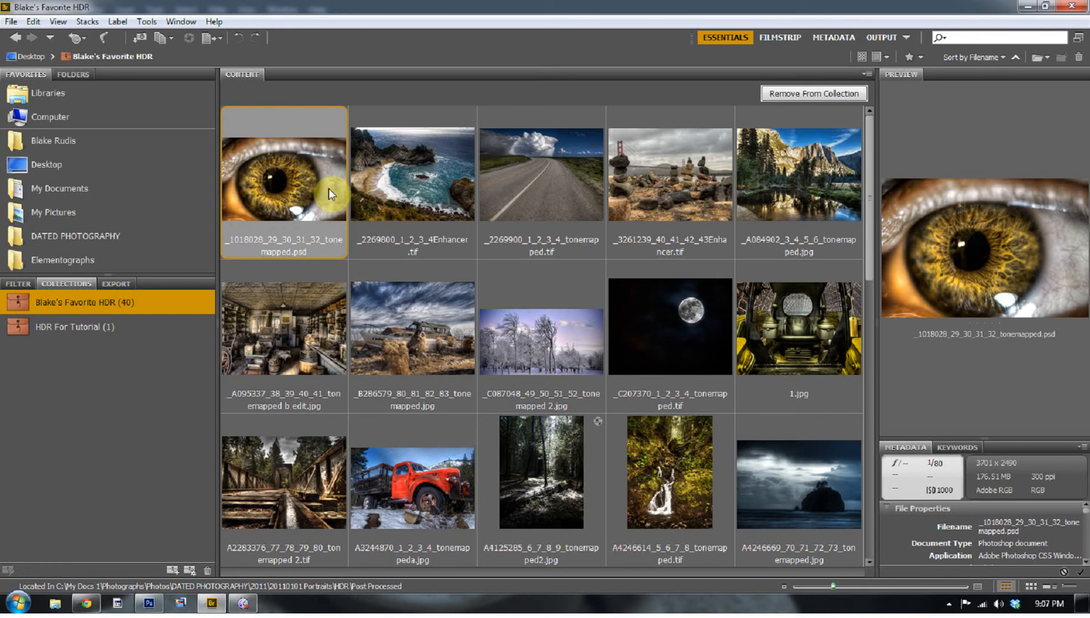
mouse_move(297, 178)
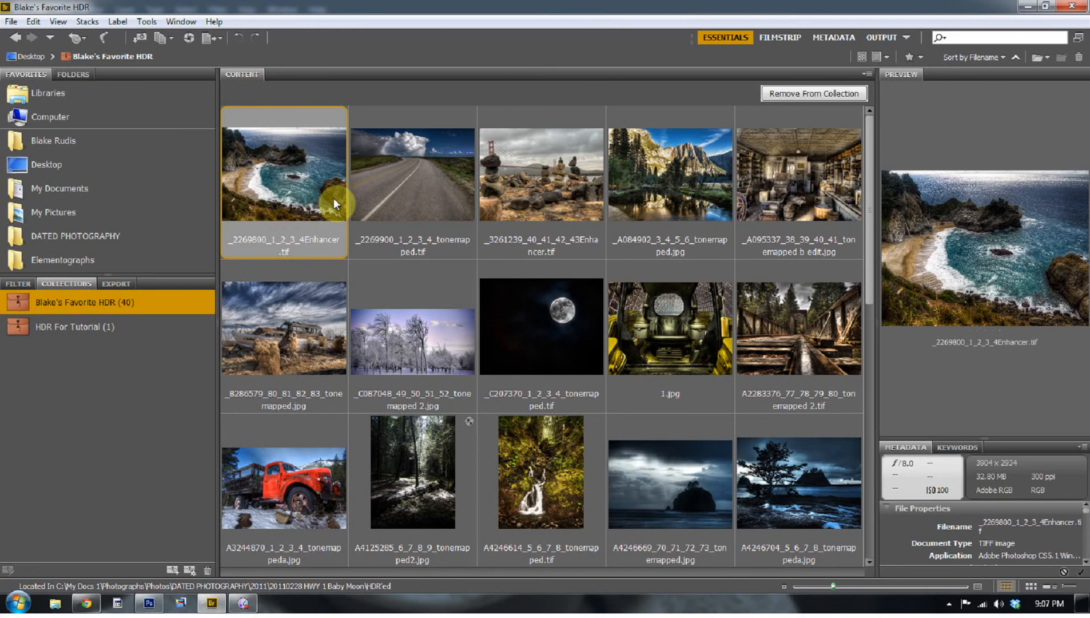
click(58, 20)
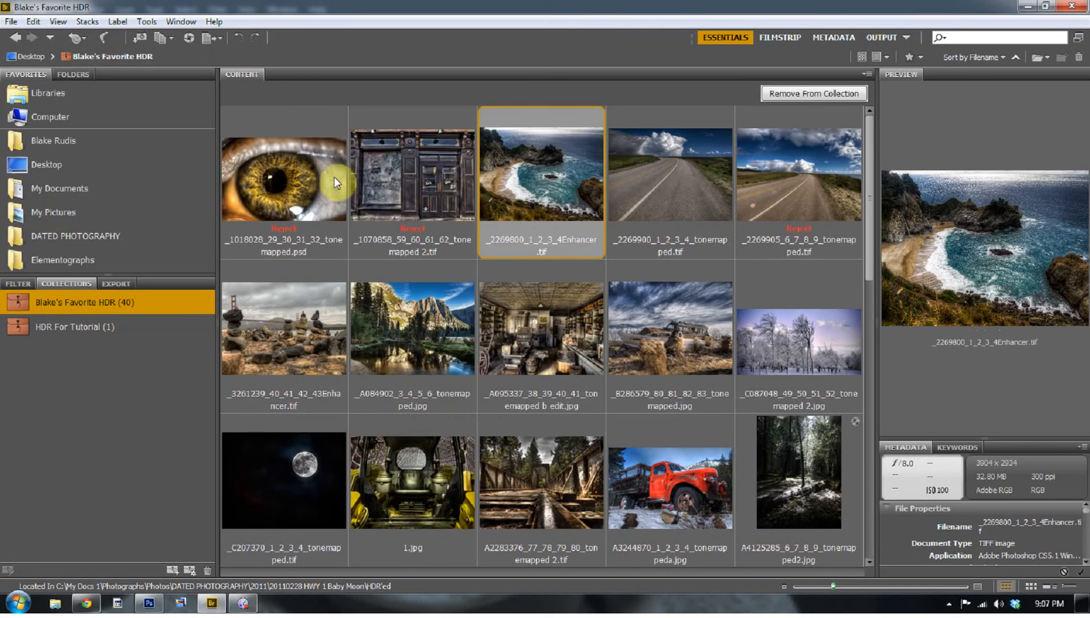
click(283, 174)
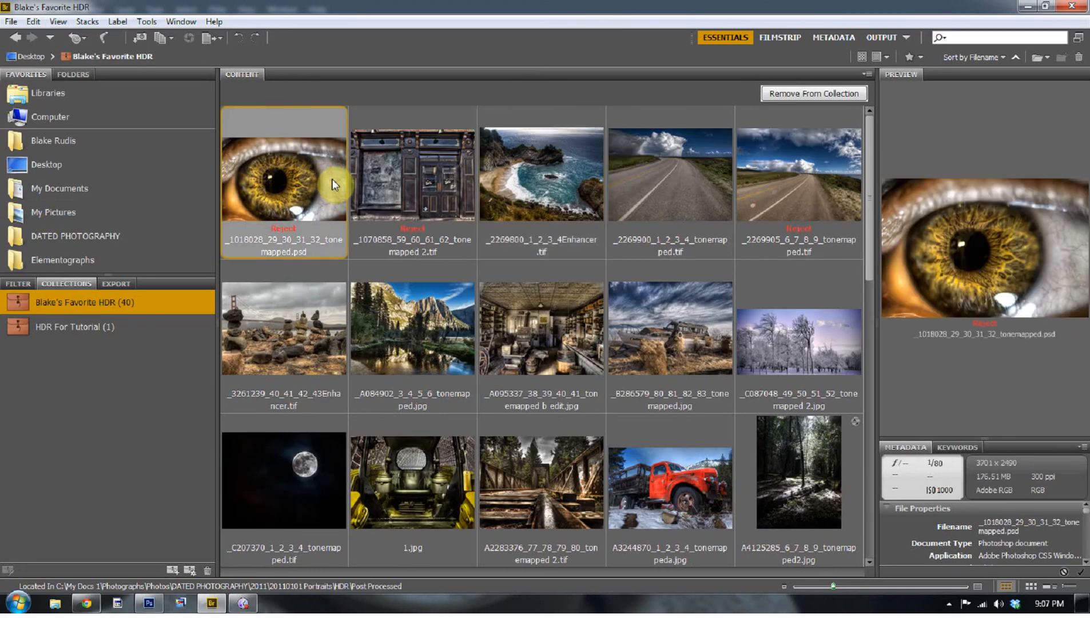
mouse_move(359, 185)
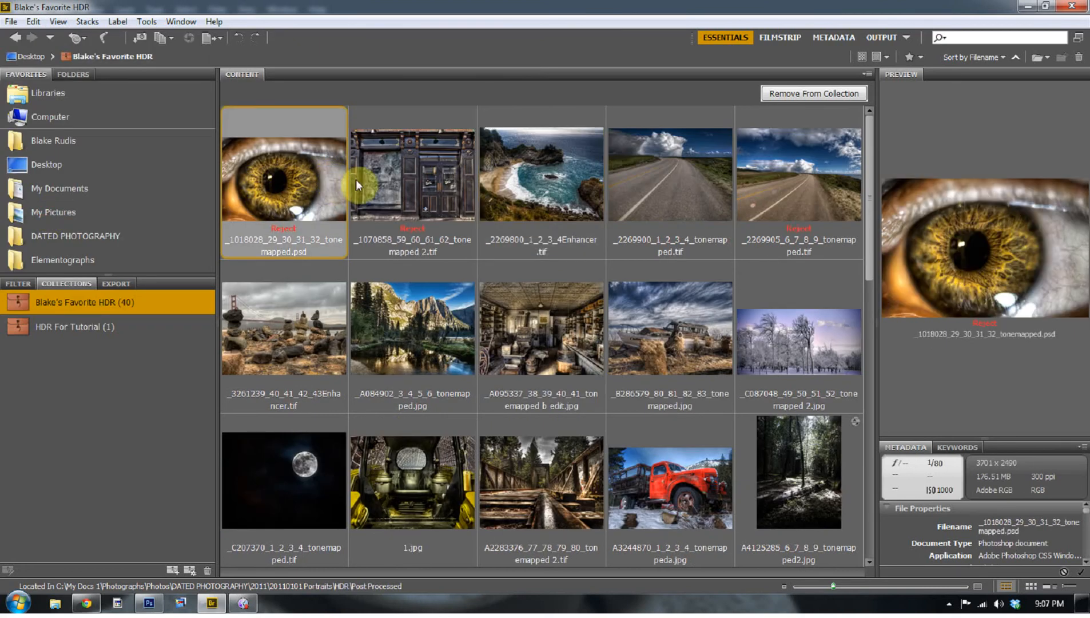
mouse_move(361, 182)
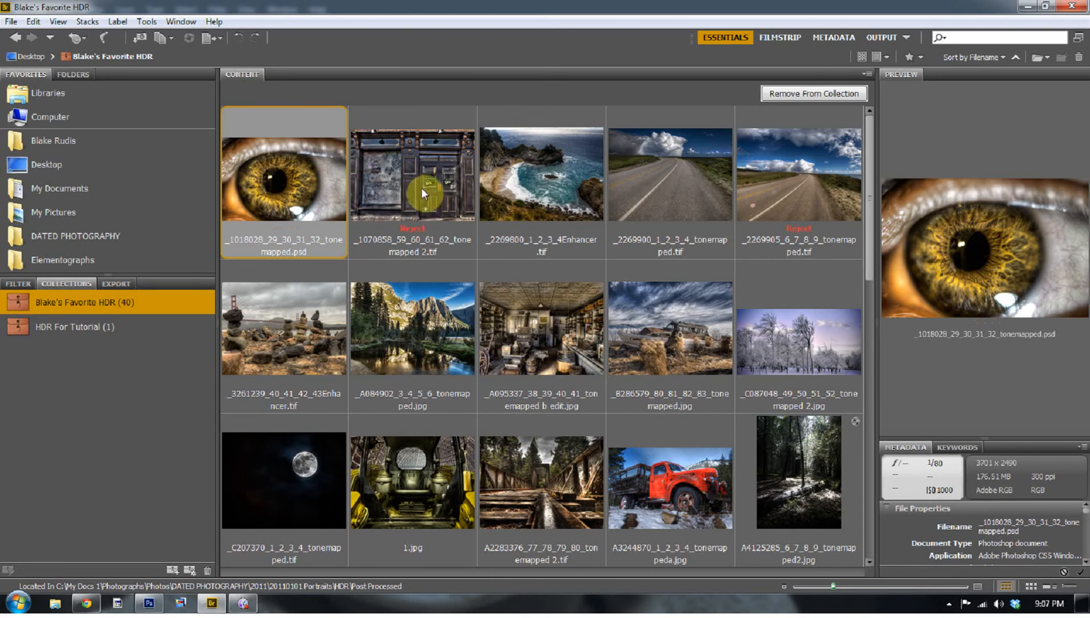
Use the View menu to hide rejected files in the Favorite HDR collection
click(57, 22)
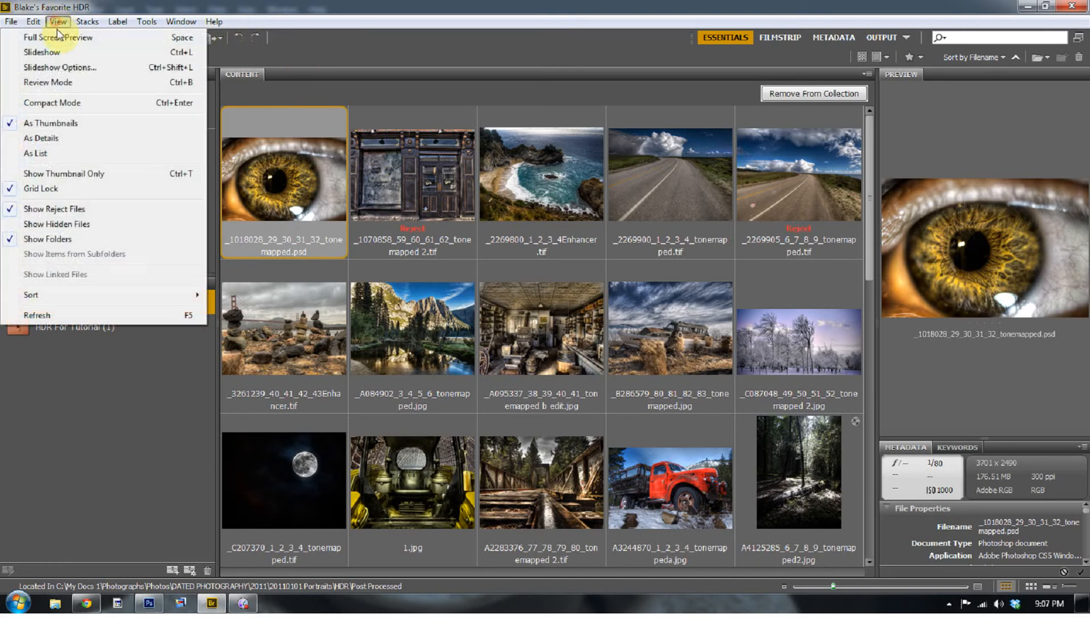
mouse_move(49, 125)
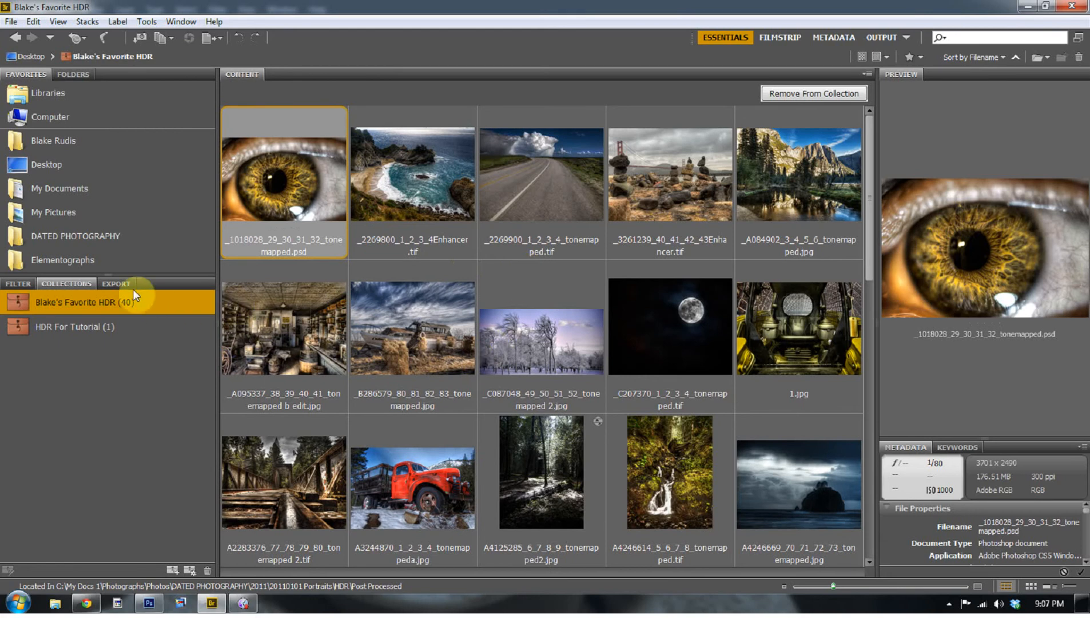
Show the export destinations and select Sand Harbor Sunset Edits.tif in the collection
click(116, 283)
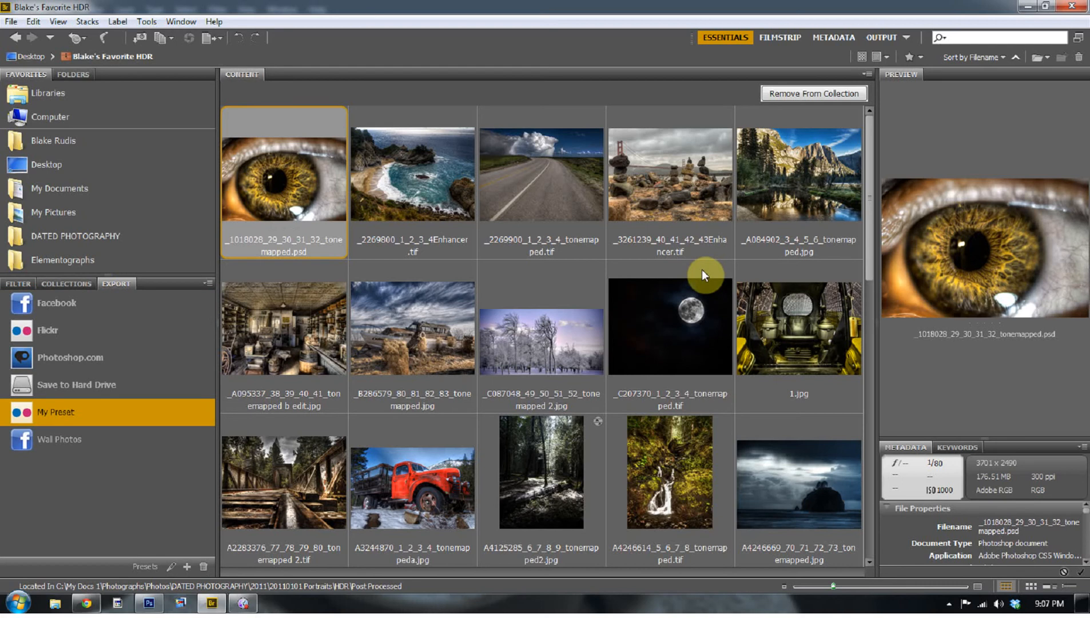
mouse_move(707, 271)
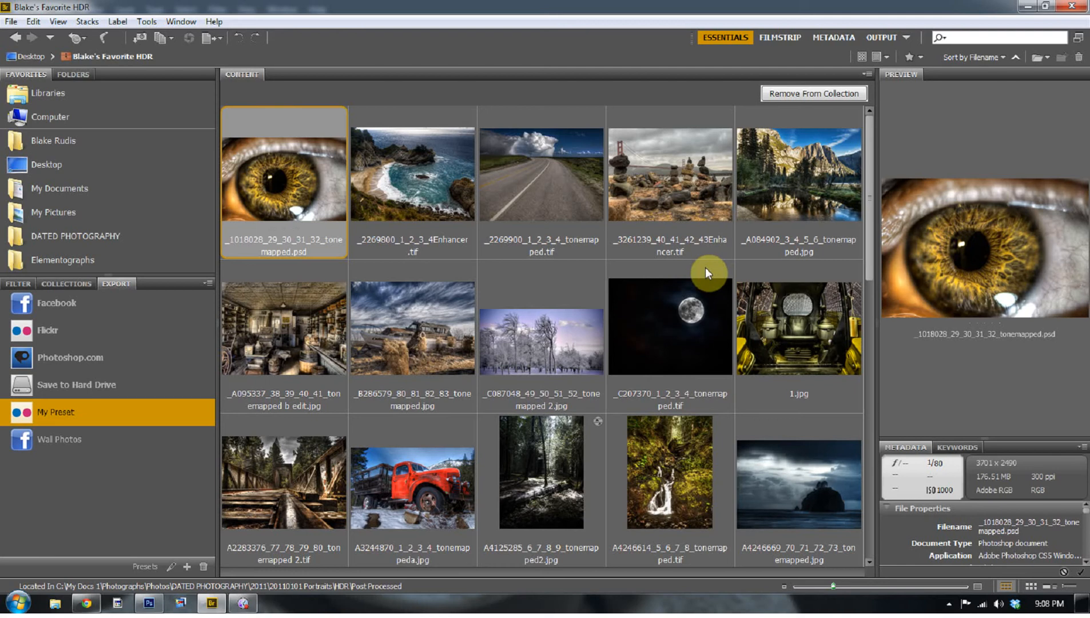
mouse_move(664, 314)
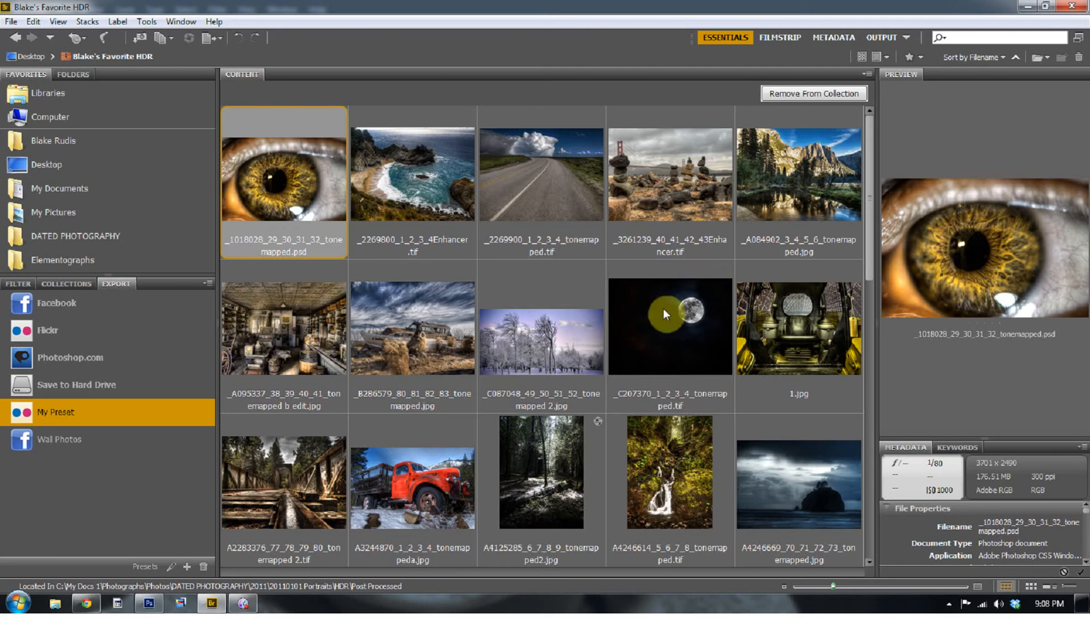
scroll(down, 3)
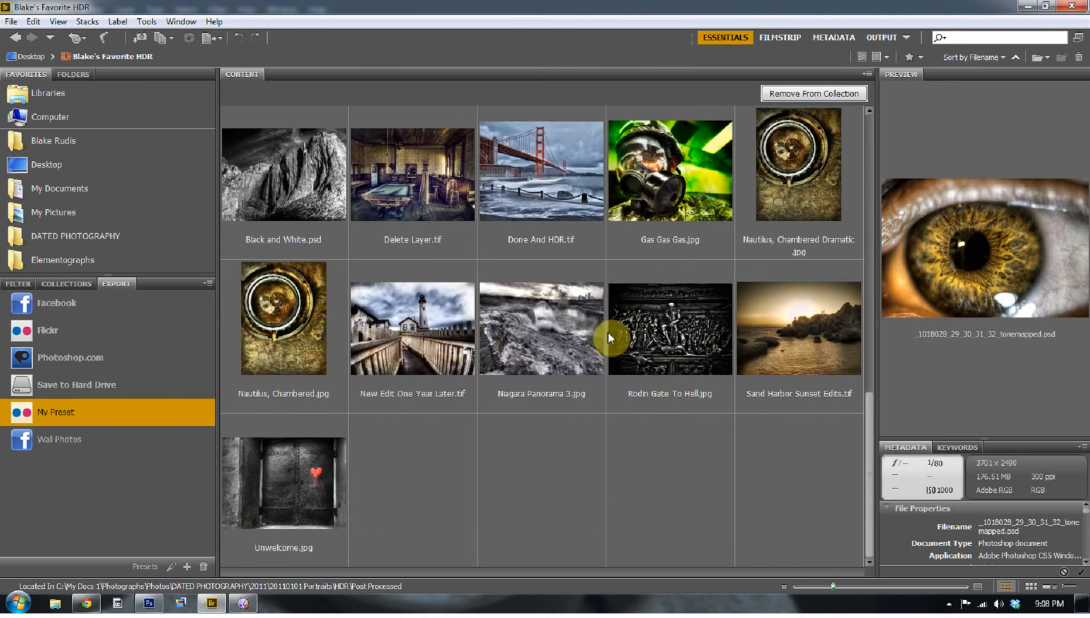
mouse_move(689, 329)
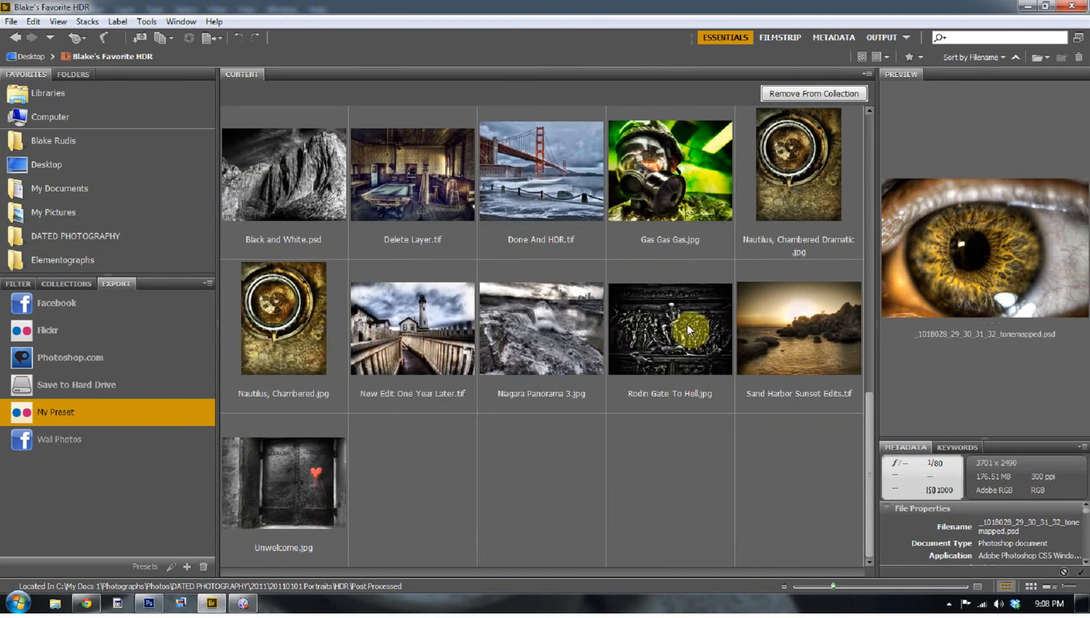
click(798, 328)
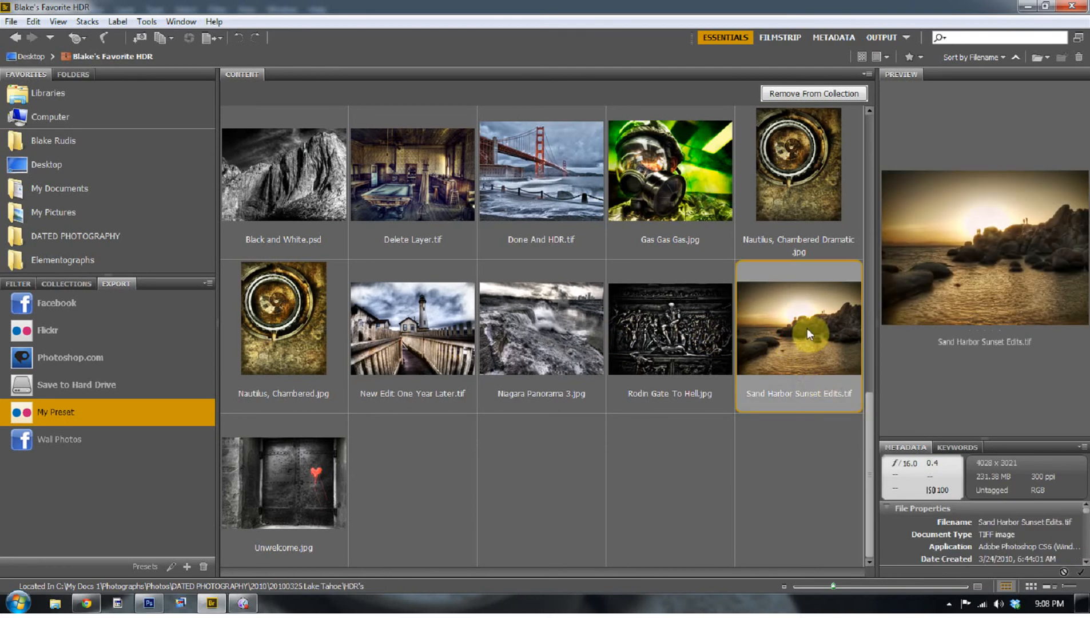
mouse_move(36, 375)
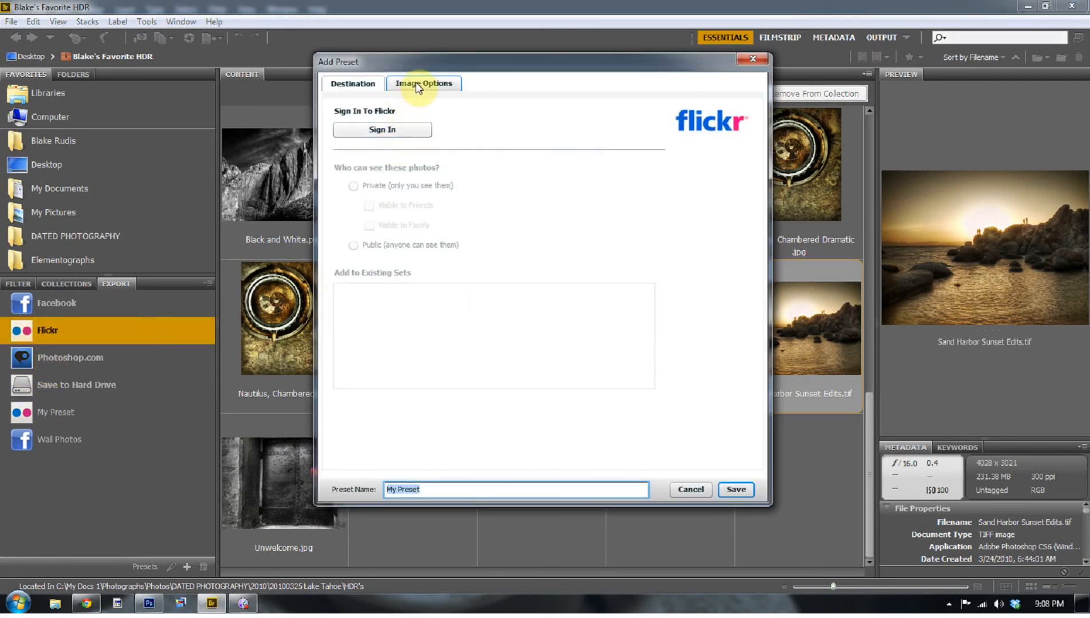
Set My Preset to Manual Size with Constrain To Fit 1024 pixels and save it
click(688, 490)
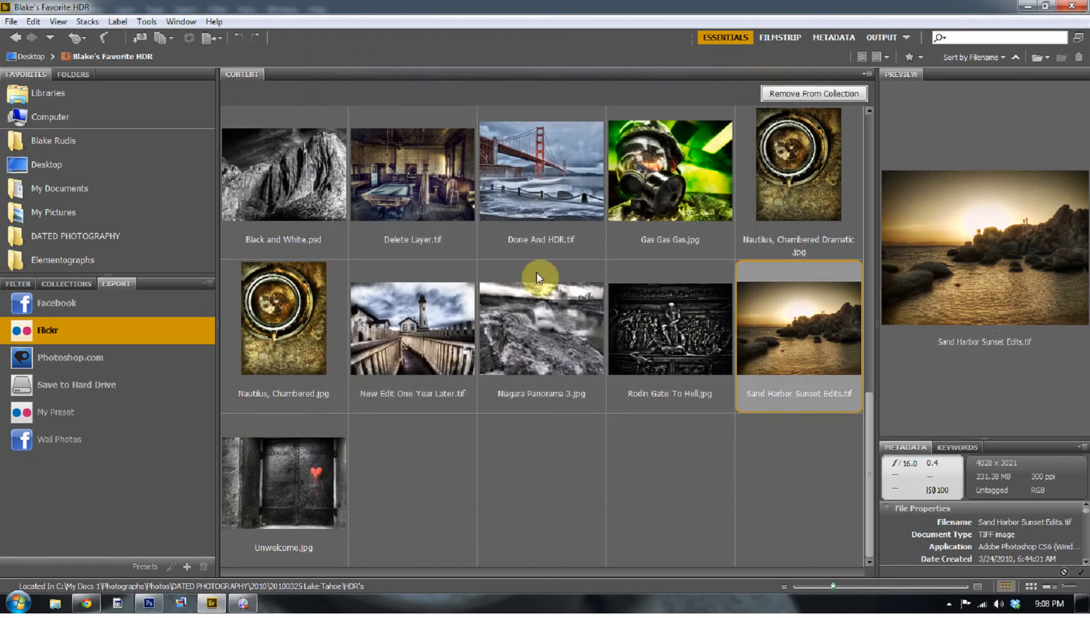
mouse_move(810, 336)
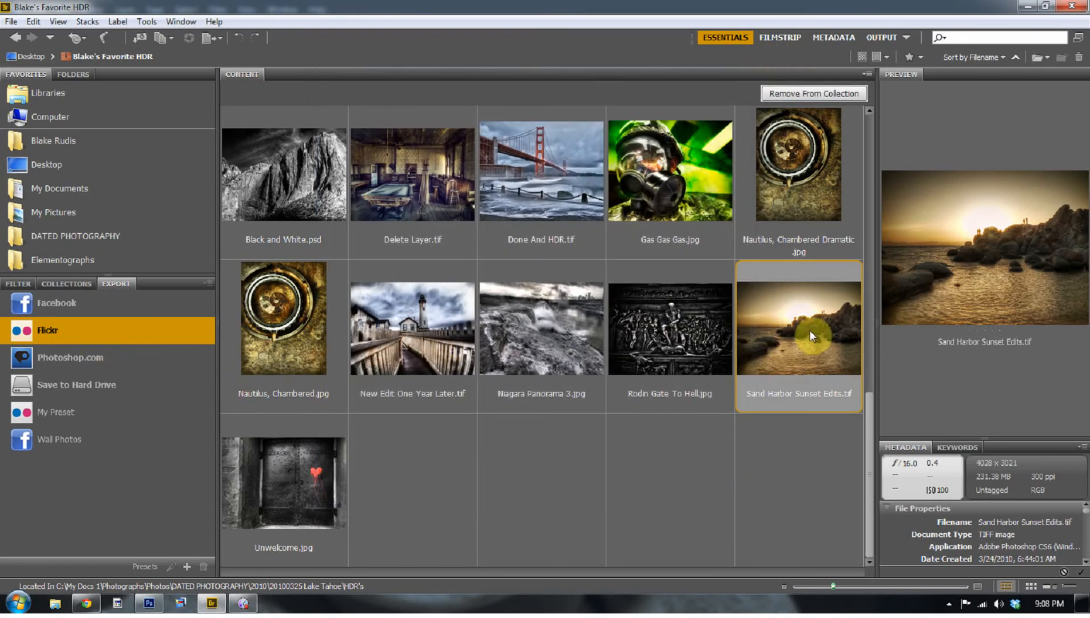
click(56, 411)
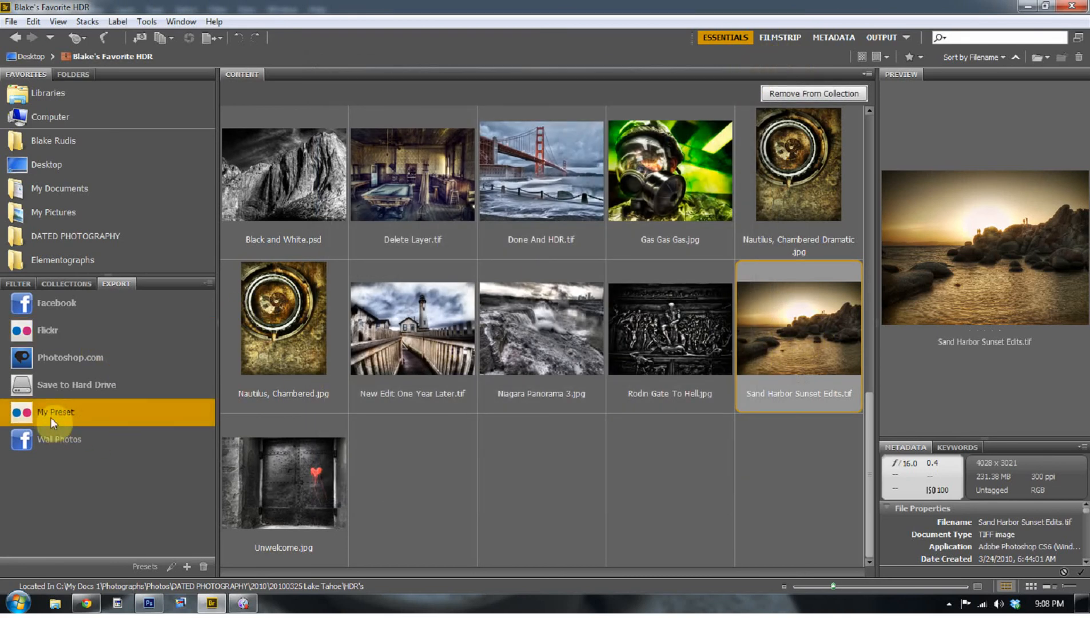
mouse_move(40, 345)
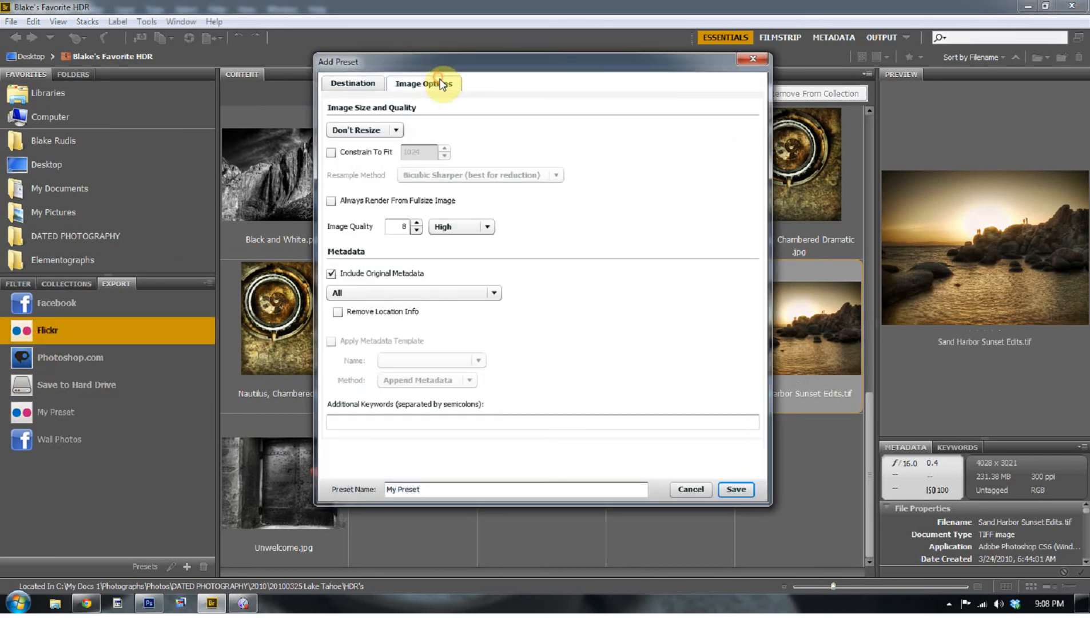
click(364, 130)
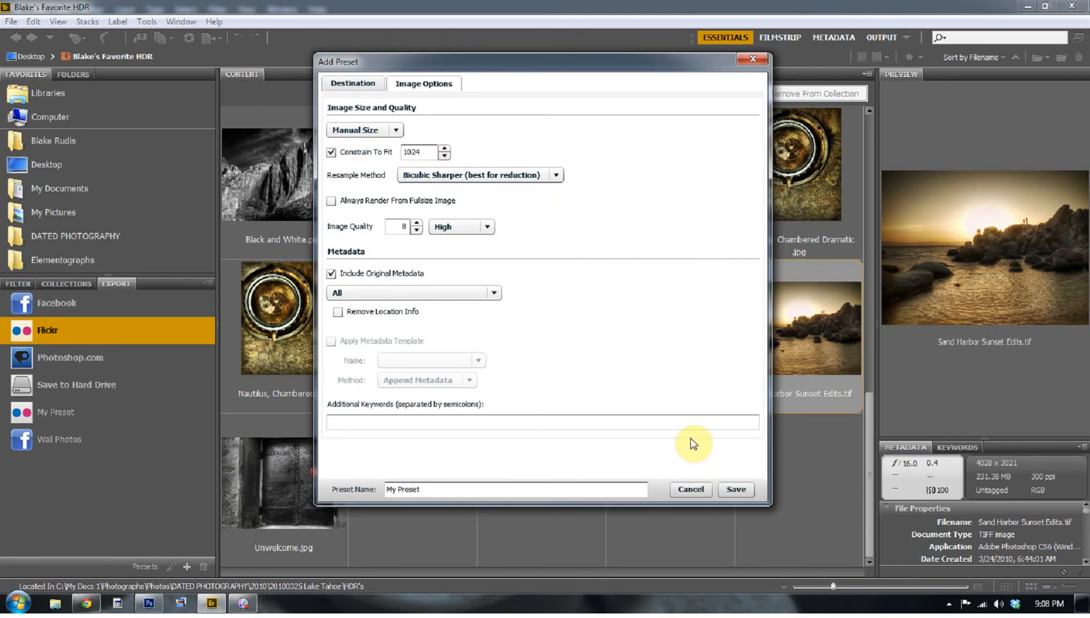
click(690, 489)
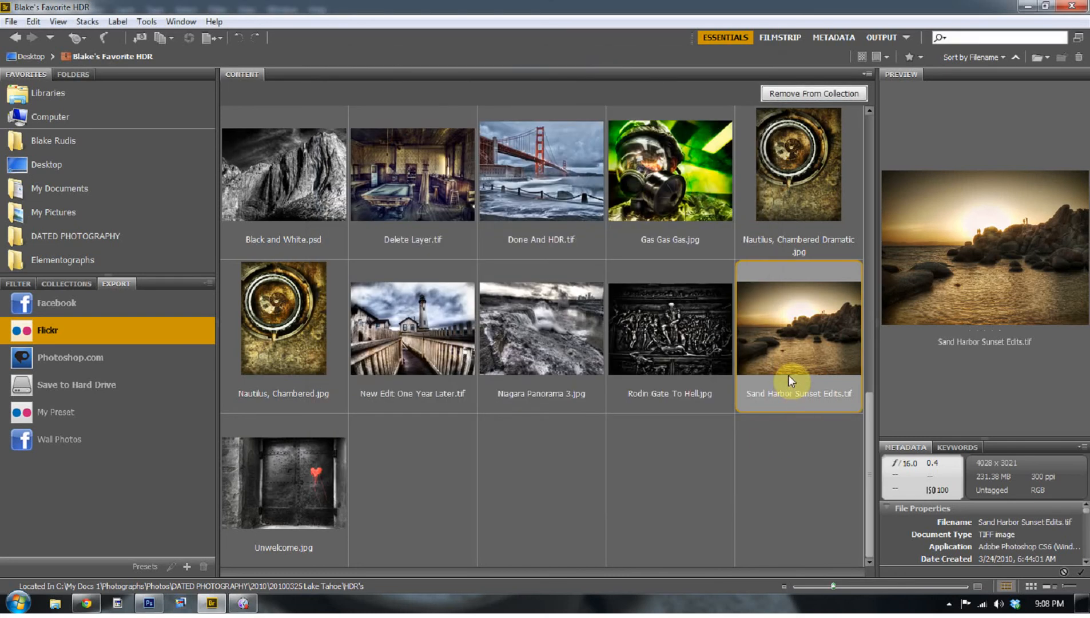
mouse_move(797, 351)
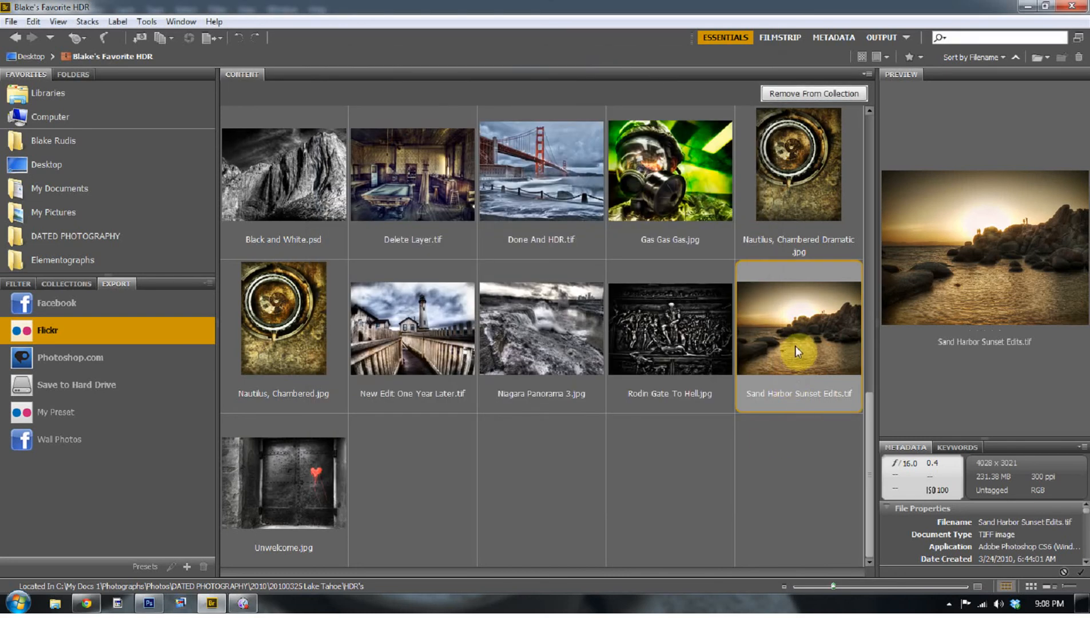
mouse_move(800, 381)
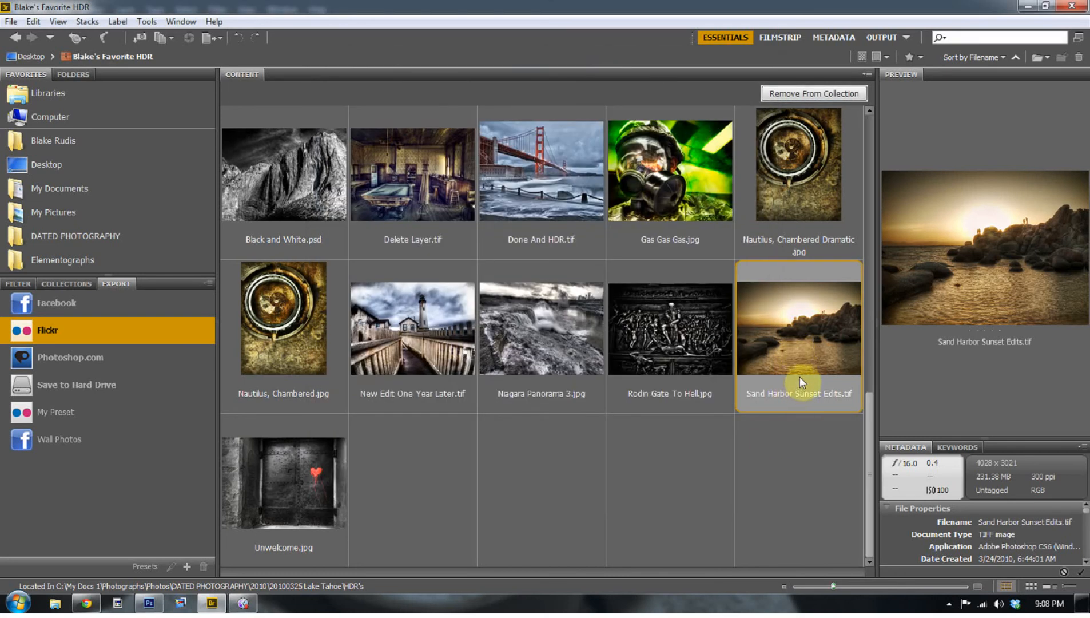
mouse_move(801, 374)
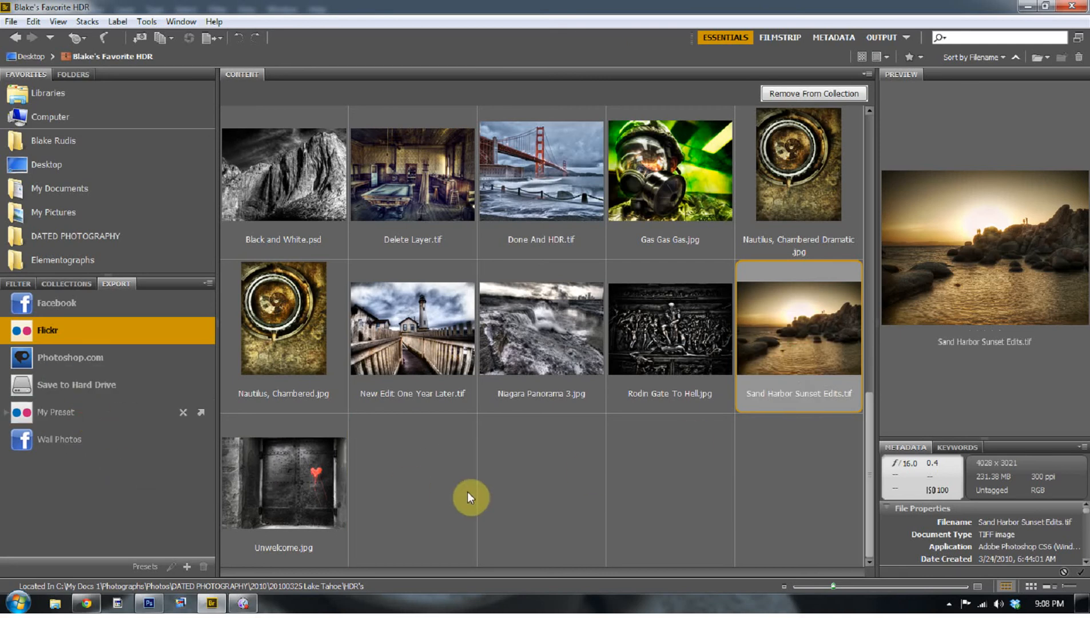
mouse_move(584, 341)
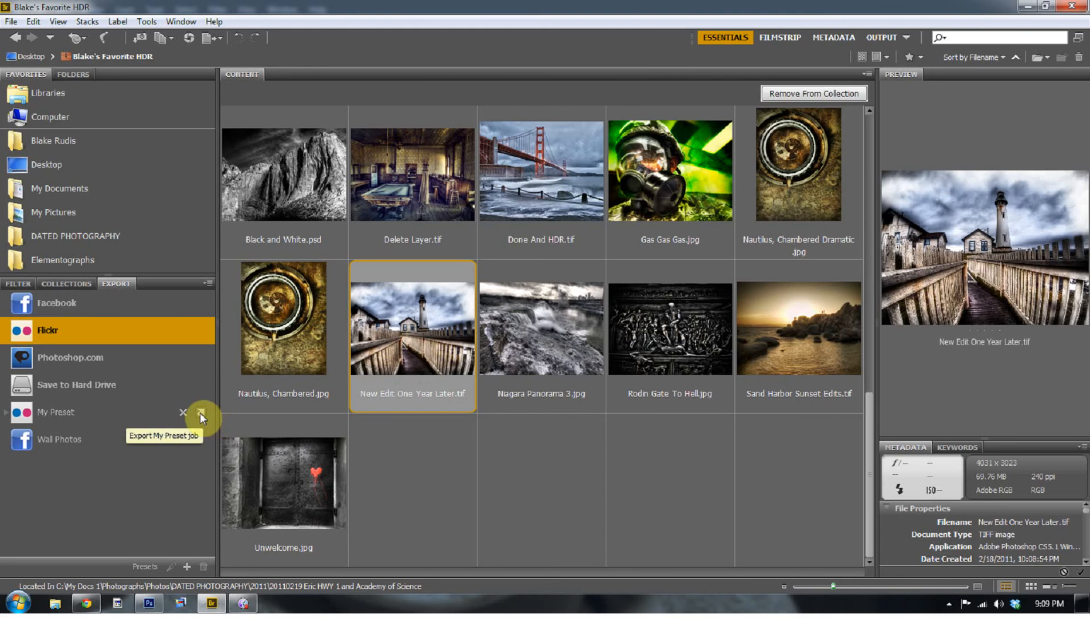
Run the My Preset export job to upload the queued photos to Flickr
click(204, 416)
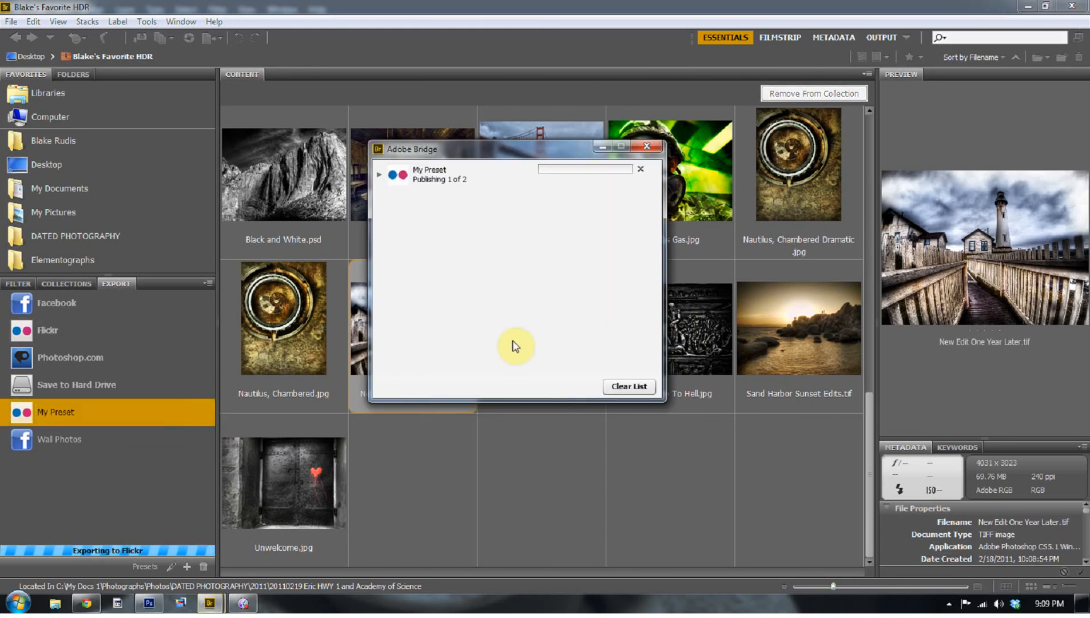
mouse_move(451, 202)
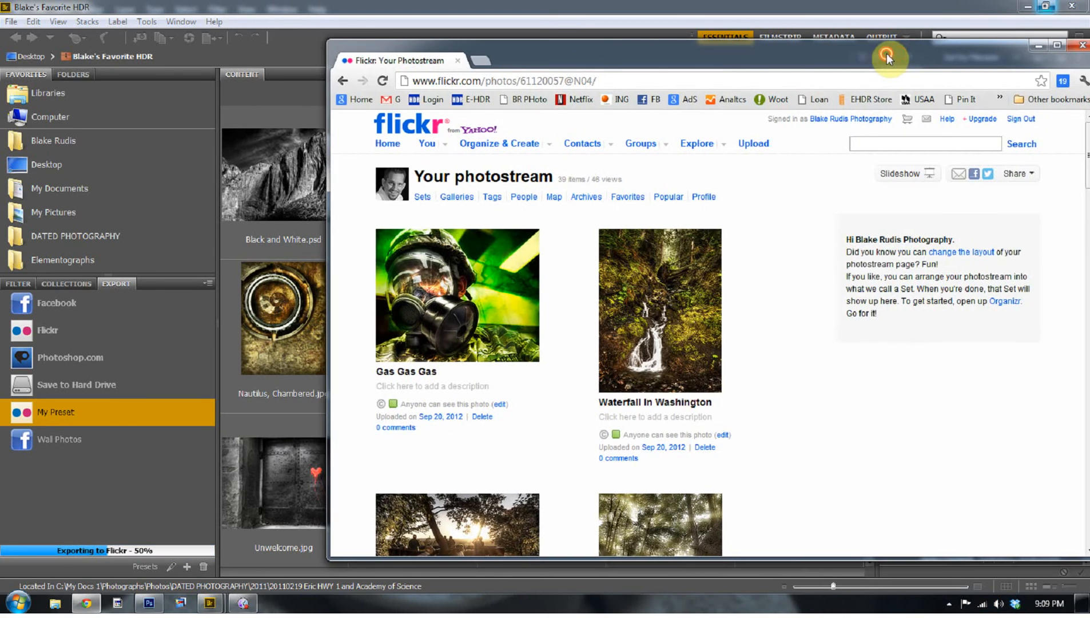
Retitle the lighthouse photo on the Flickr photostream to Pigeon Lighthouse
click(887, 57)
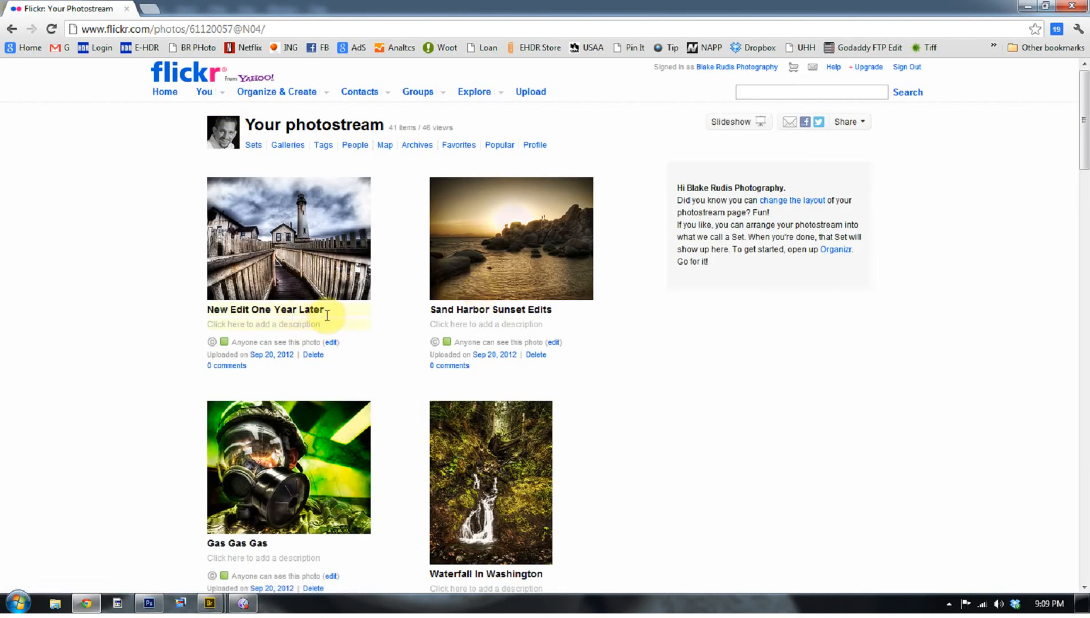
click(263, 310)
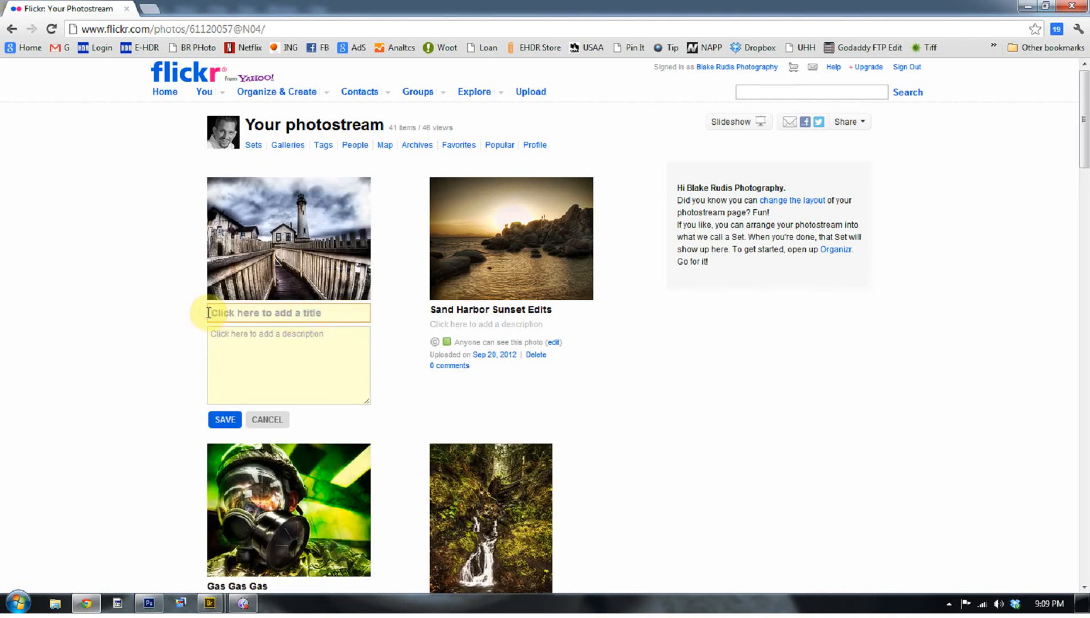
text(Pige)
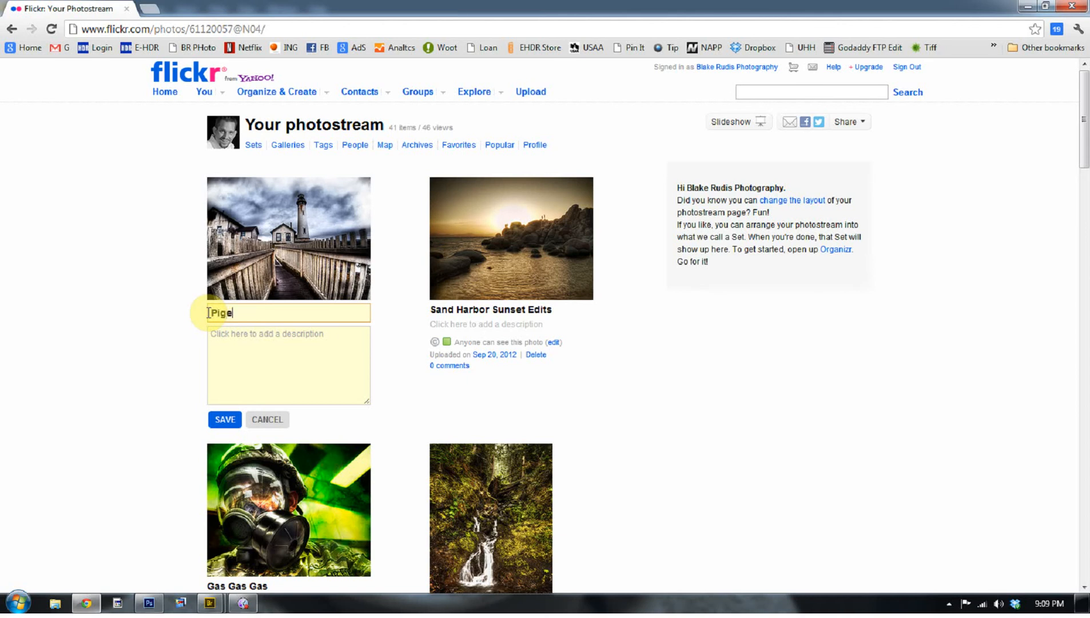
text(on Lightho)
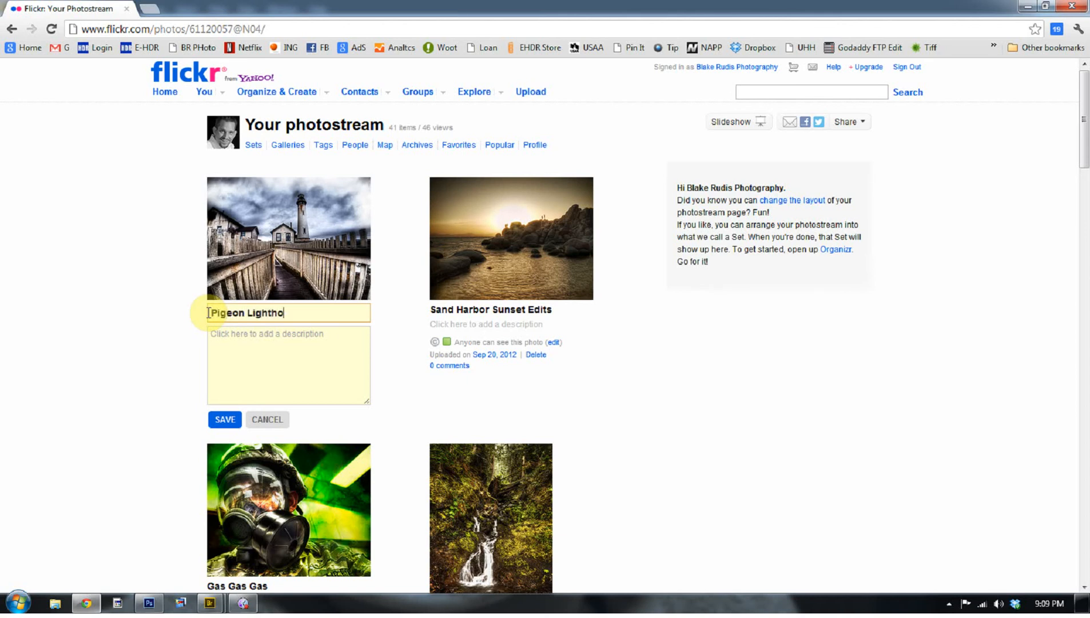
Retitle the second photo Sand Harbor, Tahoe and save the new titles
click(510, 309)
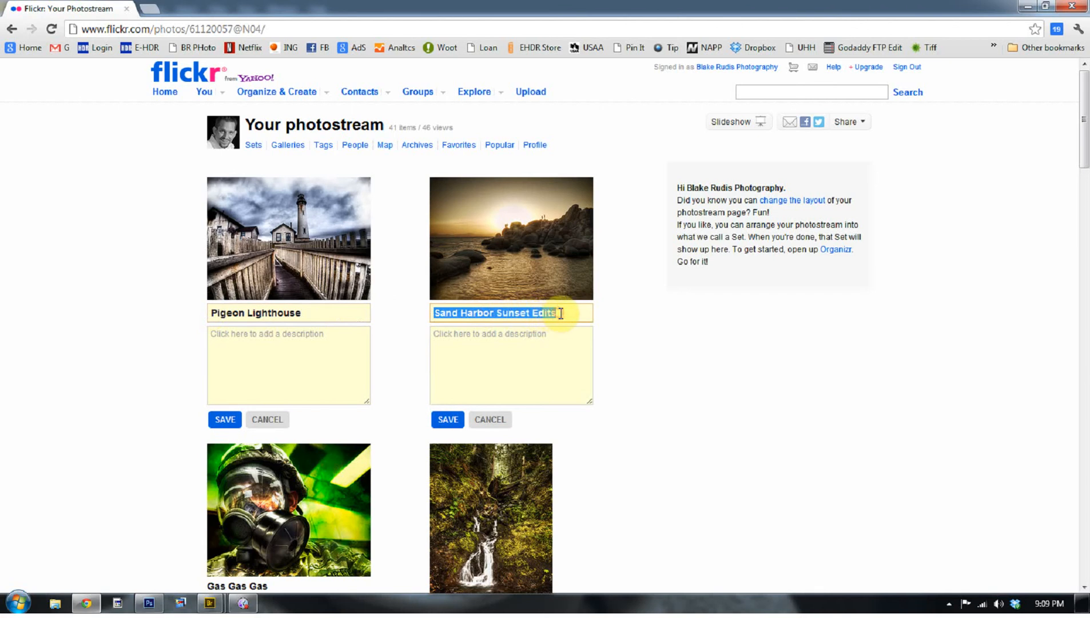
text(San)
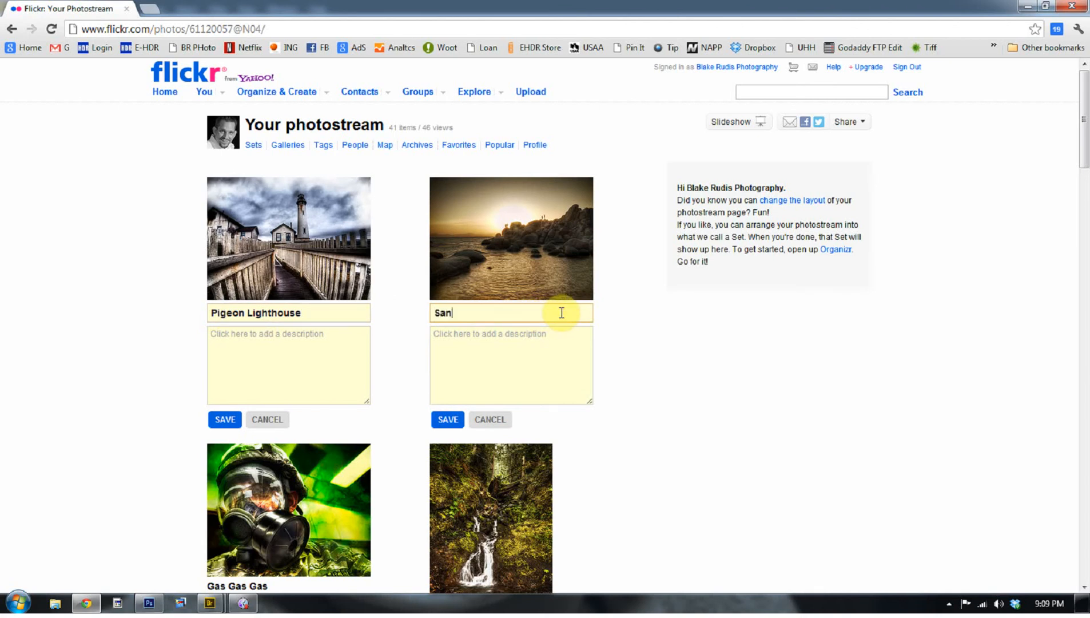
text(d HArbor, Tahoe)
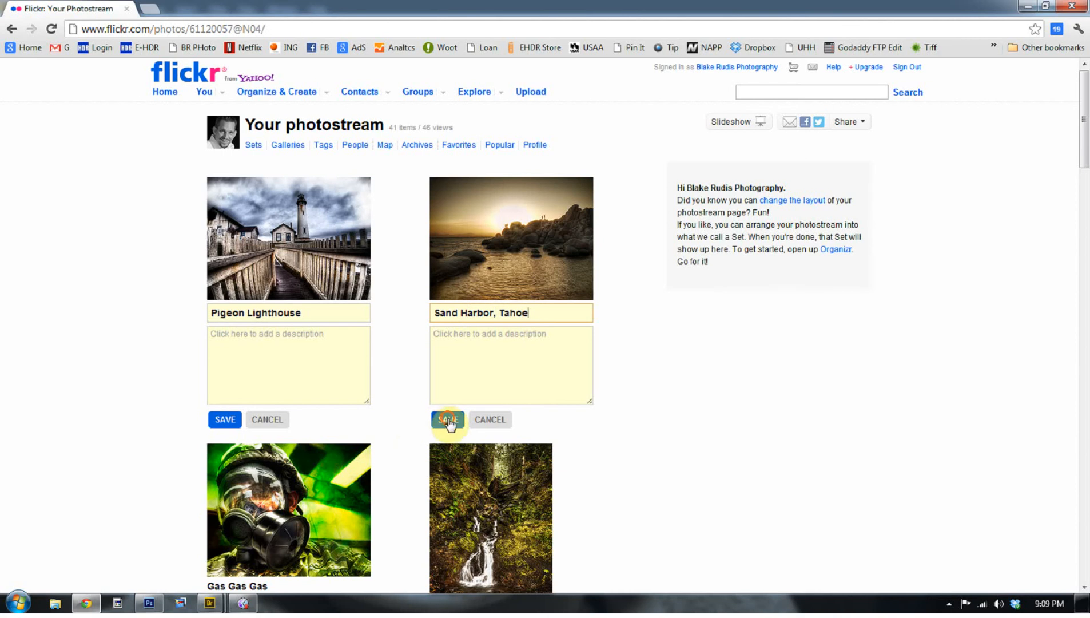
click(449, 418)
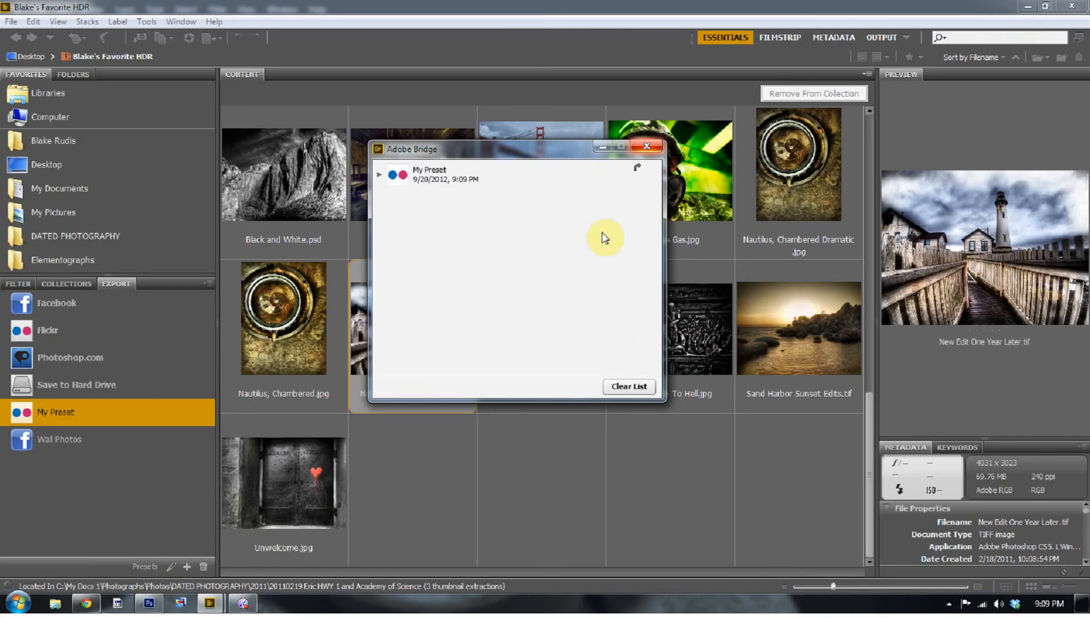
Close the export progress window, review photo keywords and metadata, and show the Filter panel
click(647, 147)
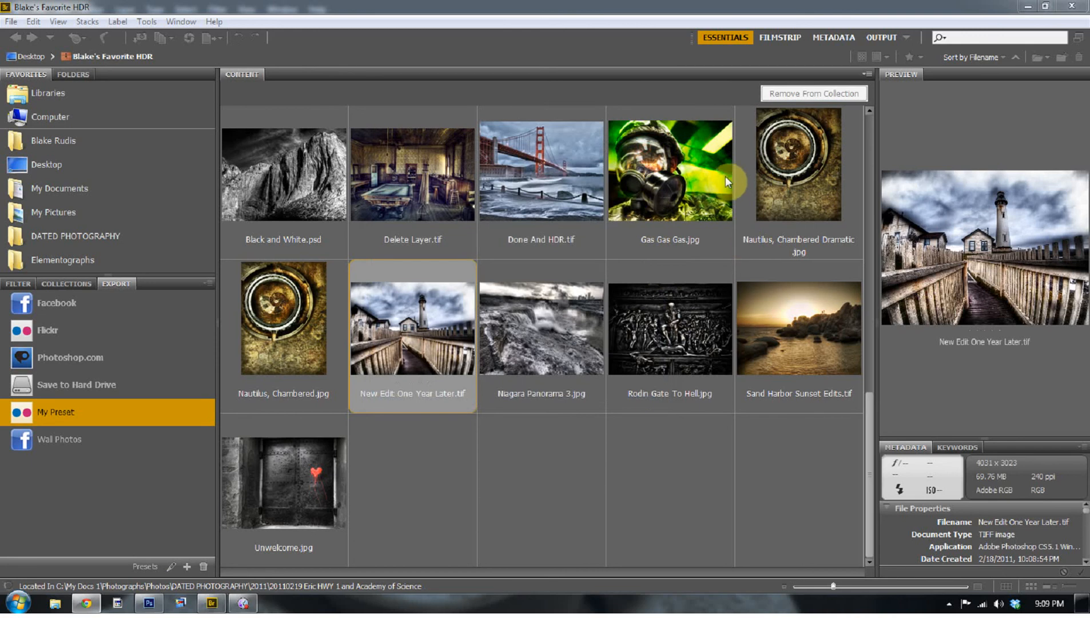
click(797, 165)
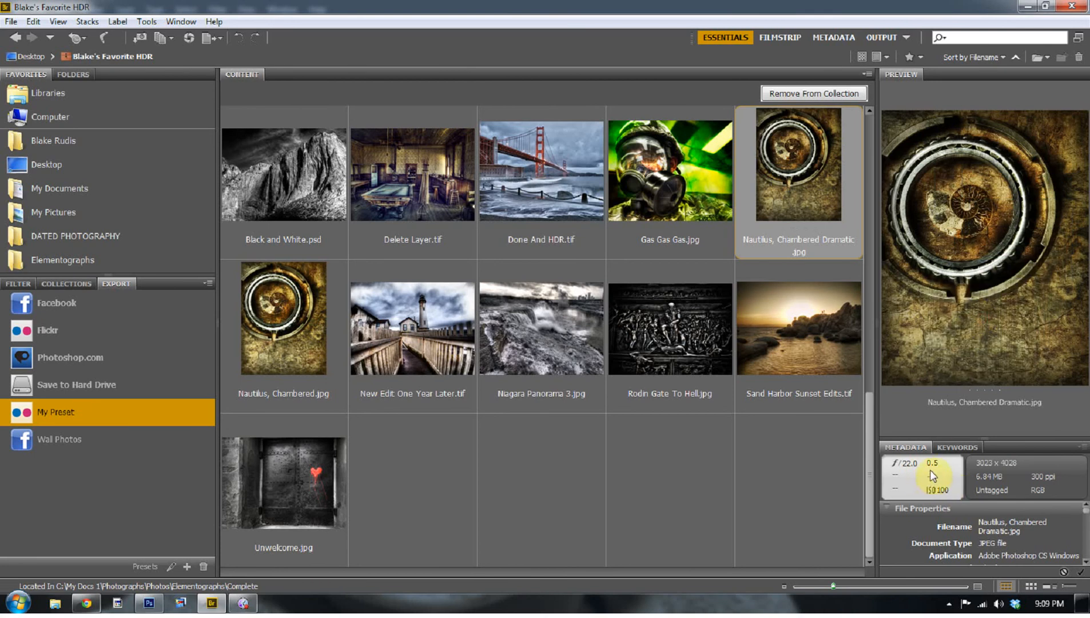
mouse_move(930, 437)
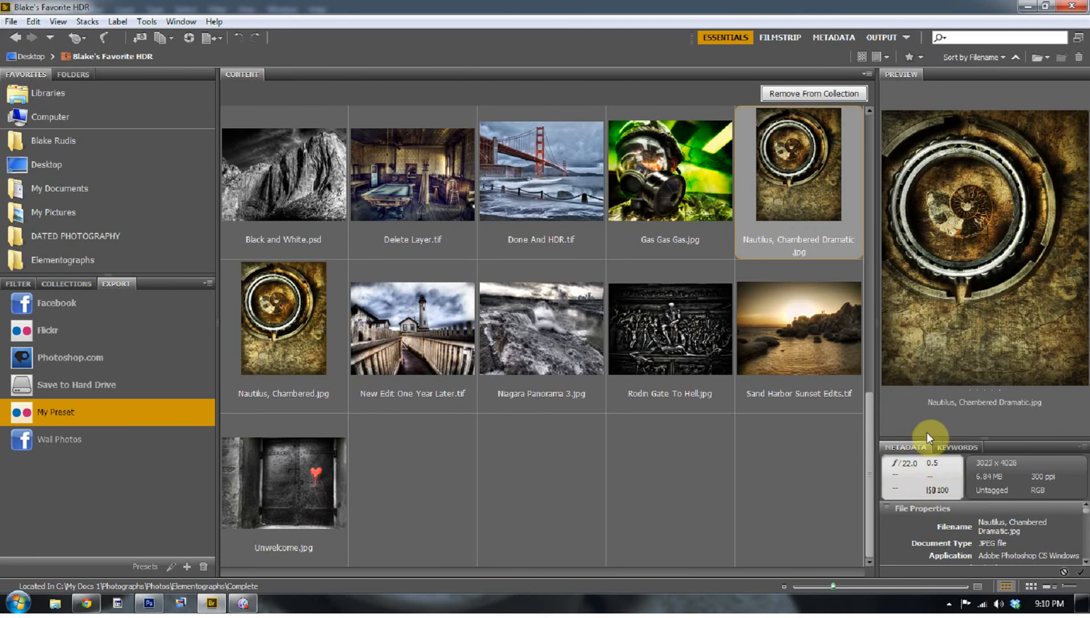
mouse_move(935, 474)
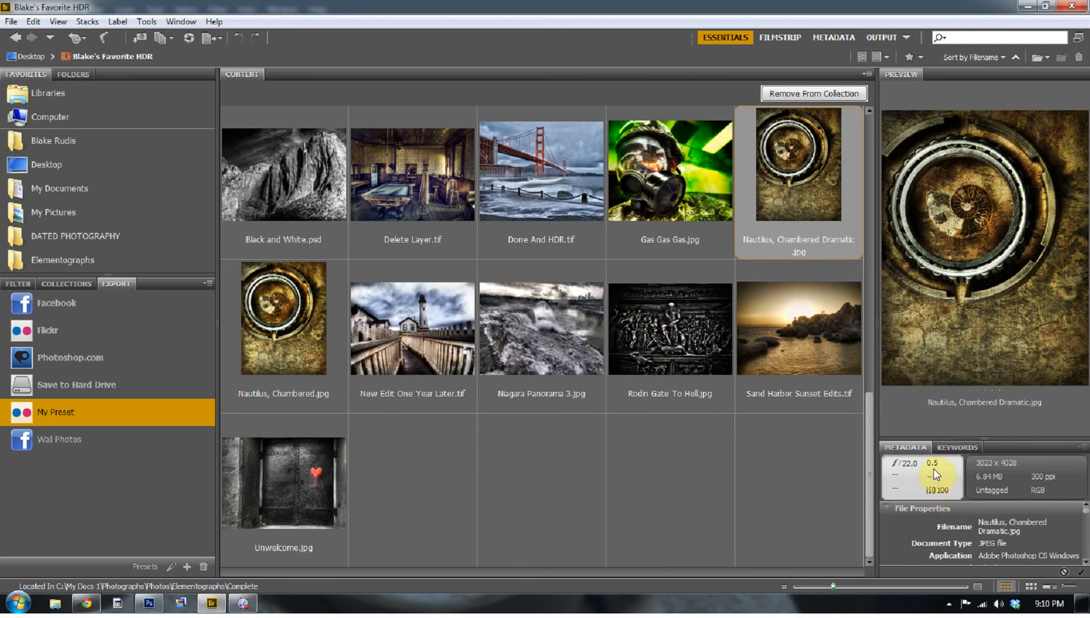
click(798, 330)
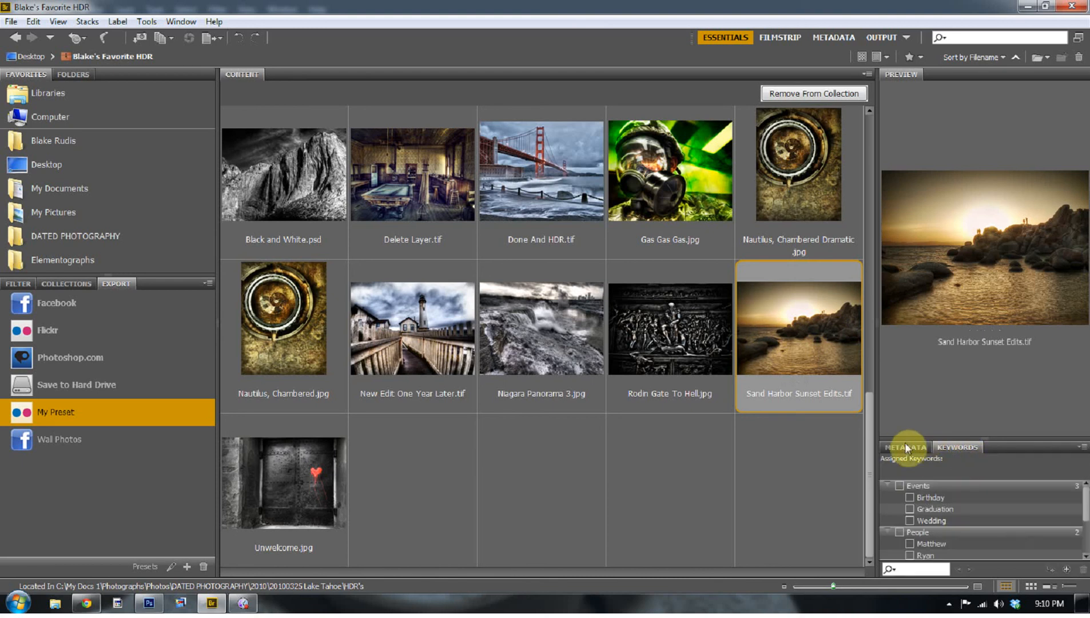
click(906, 446)
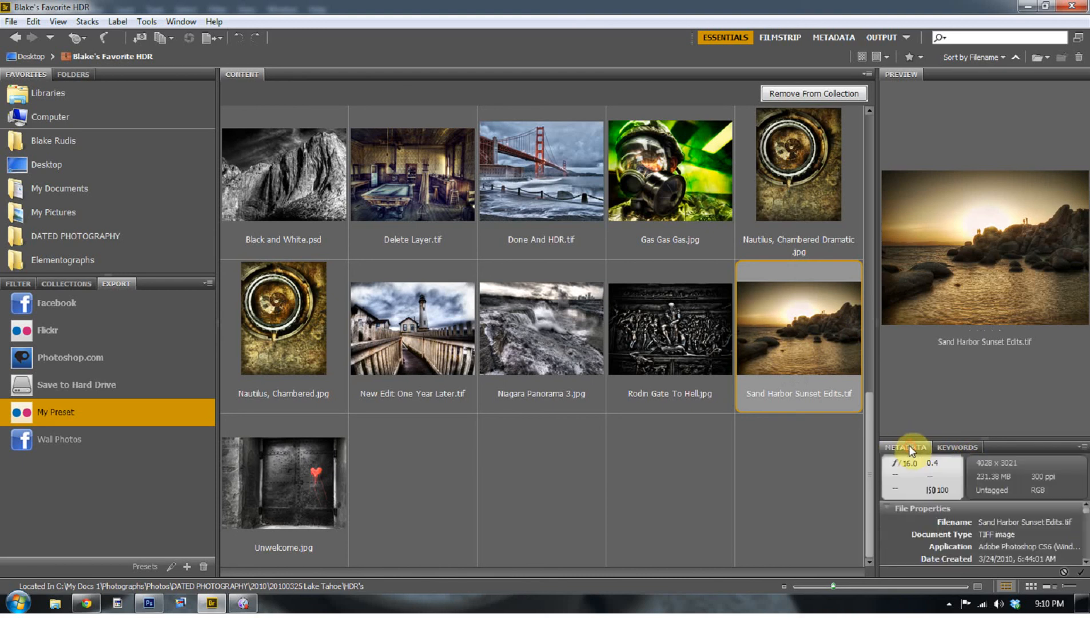
click(18, 283)
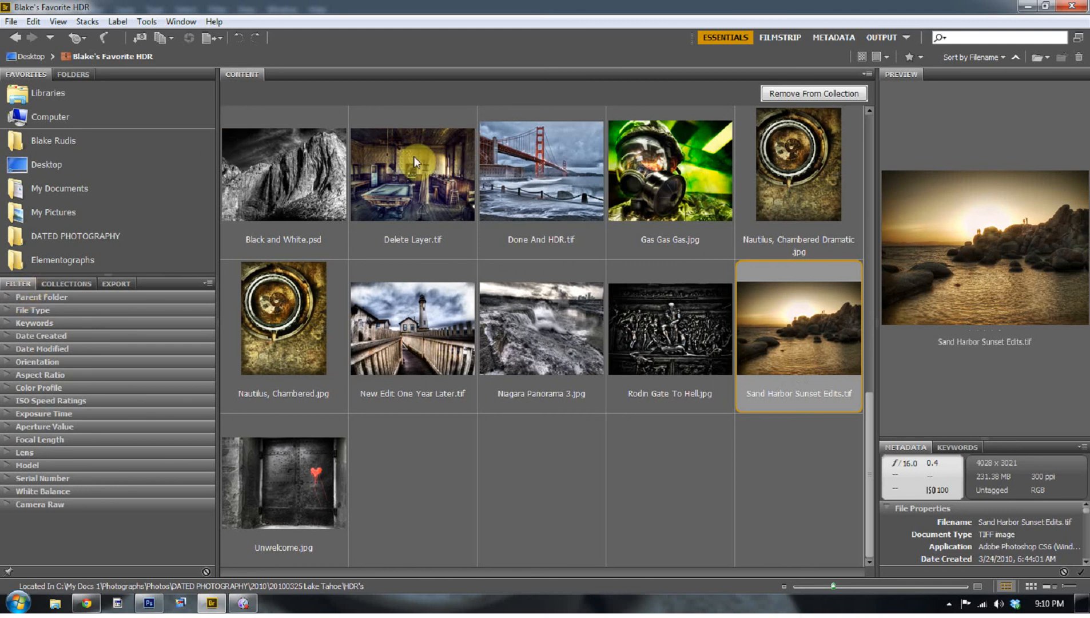
mouse_move(565, 183)
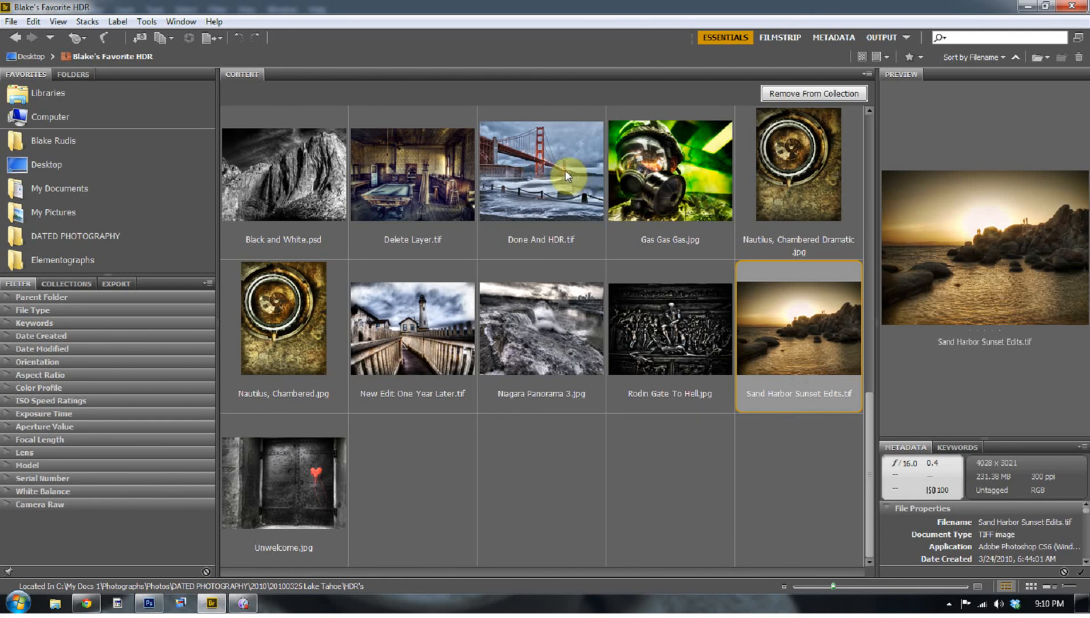
right_click(541, 170)
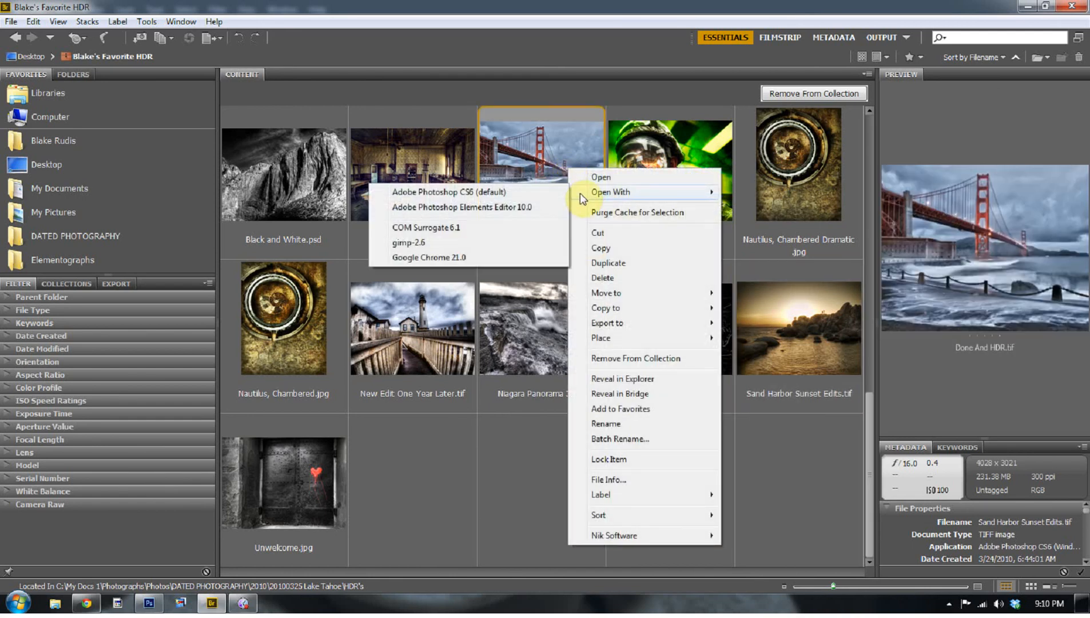
right_click(412, 173)
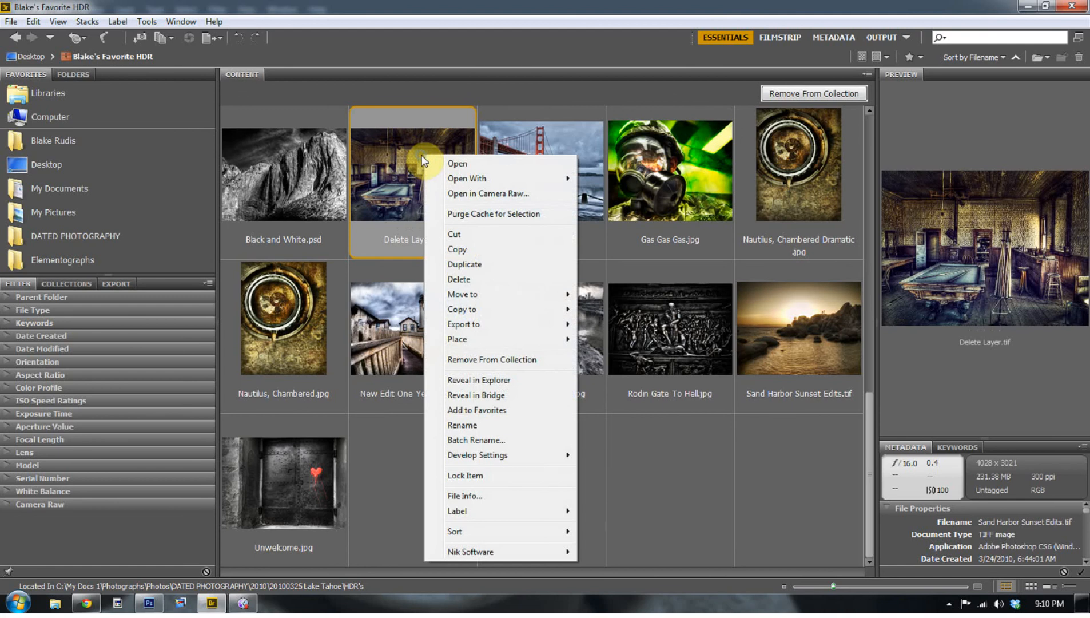
mouse_move(471, 193)
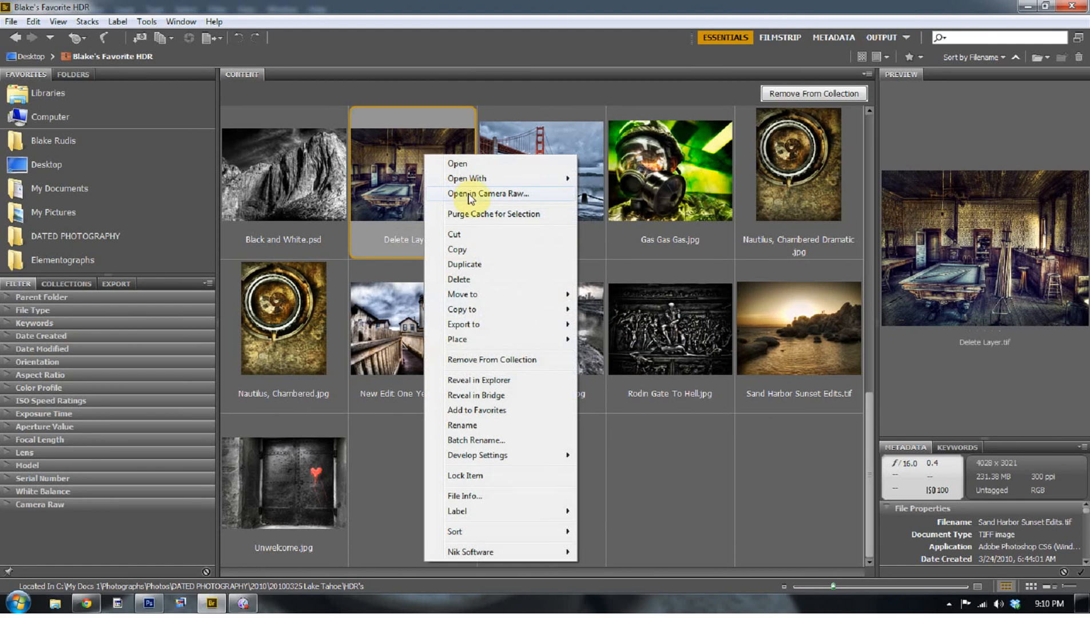
click(489, 193)
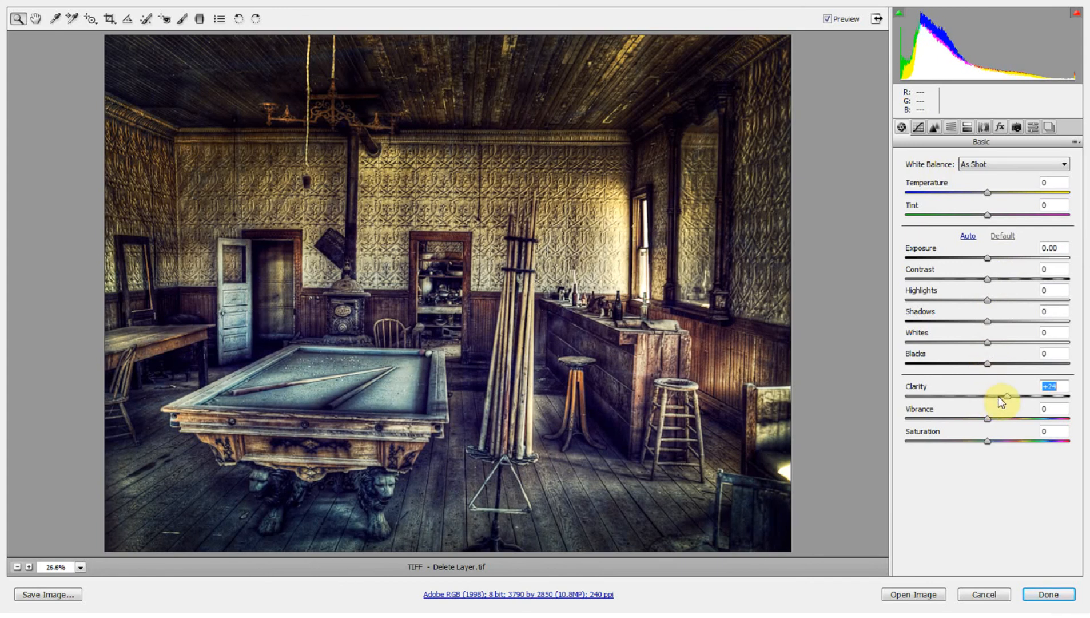
drag(998, 396, 1021, 397)
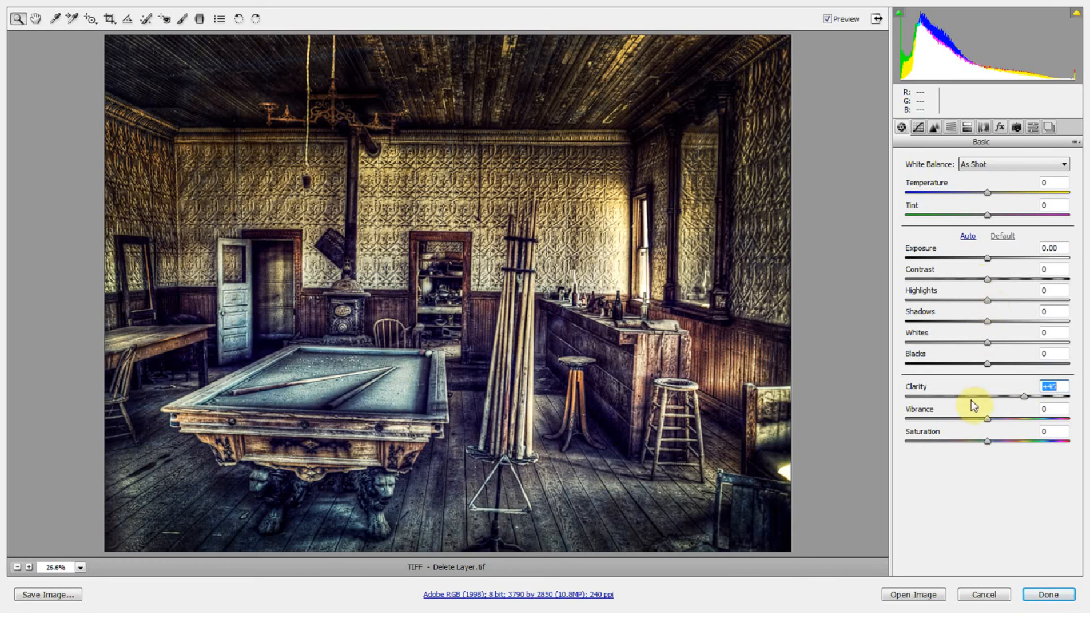
mouse_move(965, 544)
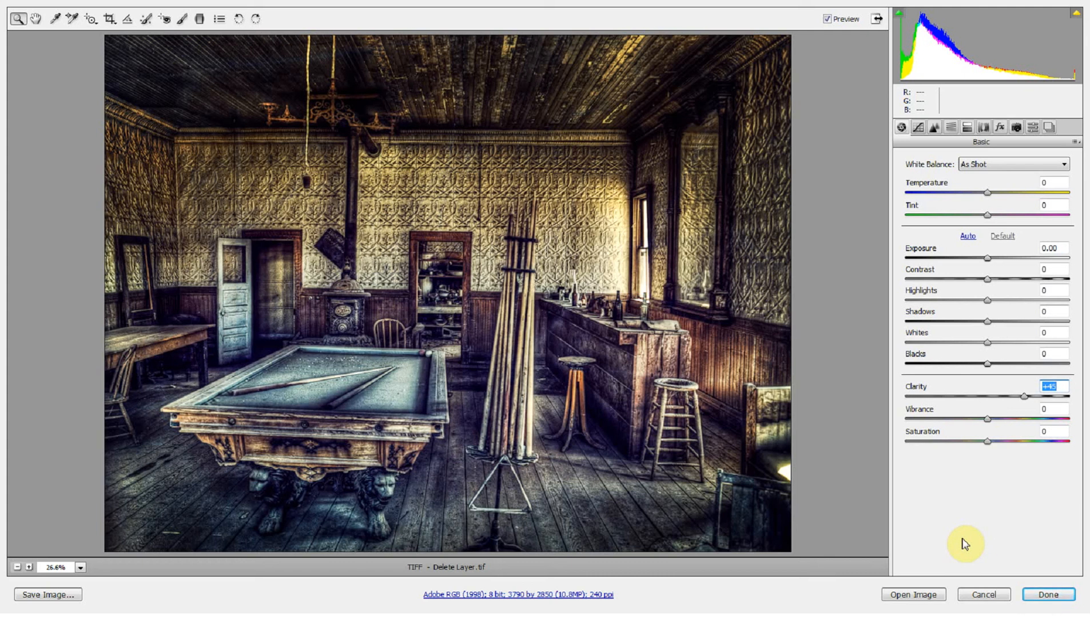
mouse_move(982, 595)
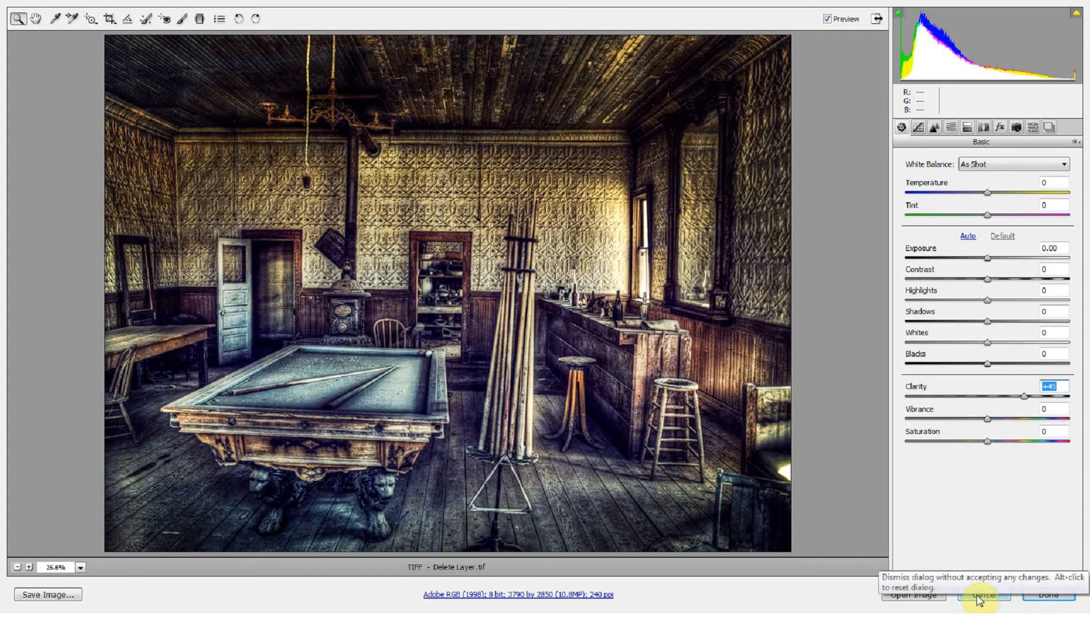
click(982, 593)
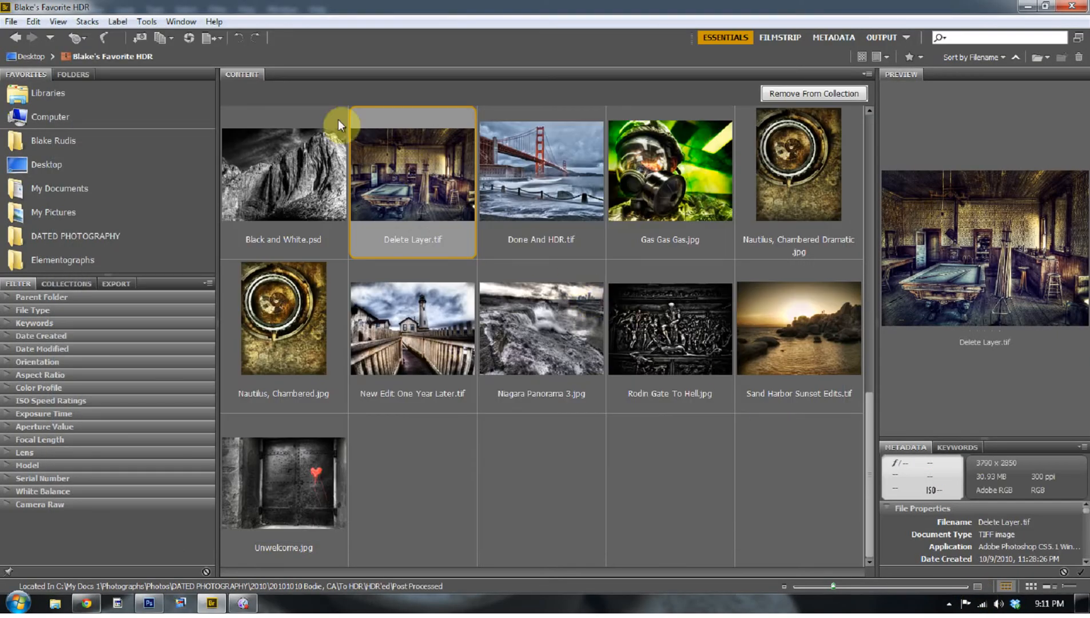
mouse_move(299, 169)
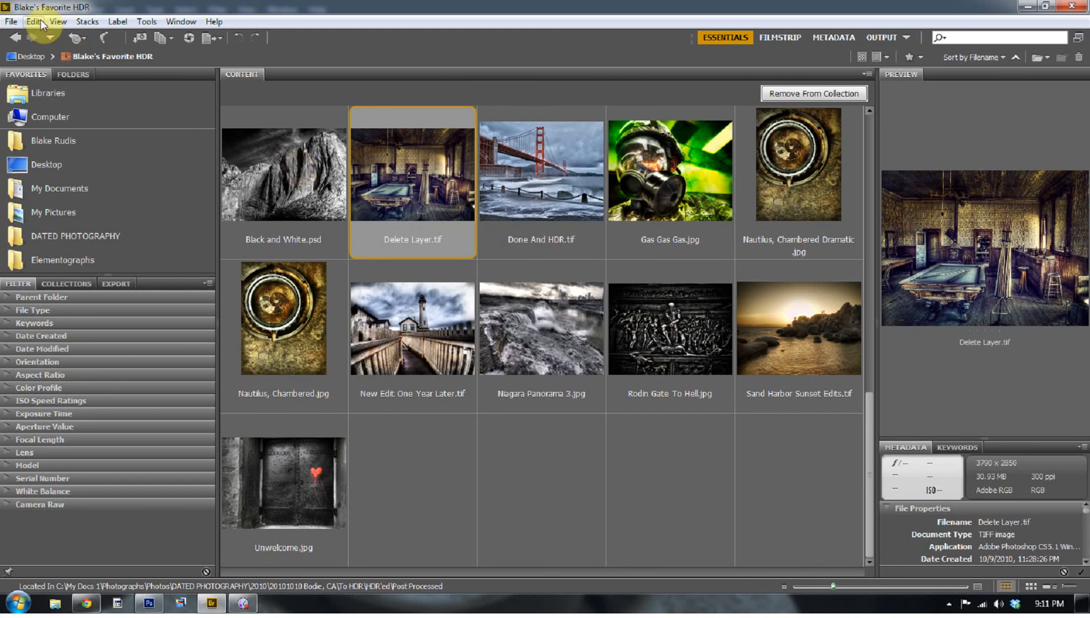
Set Camera Raw Preferences to automatically open all supported JPEGs and TIFFs
click(33, 22)
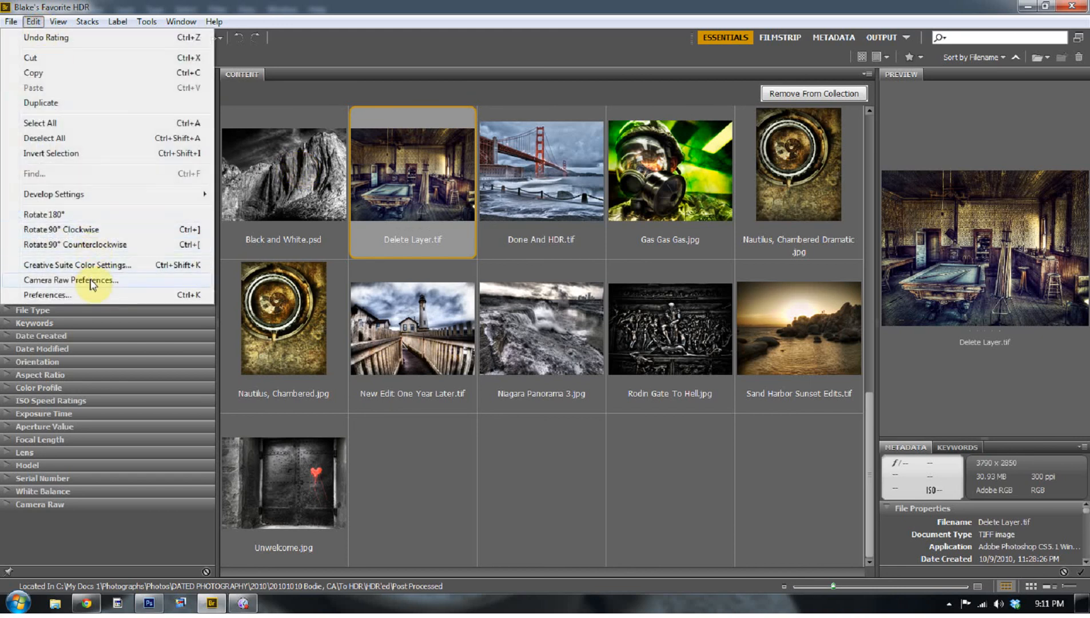
click(77, 279)
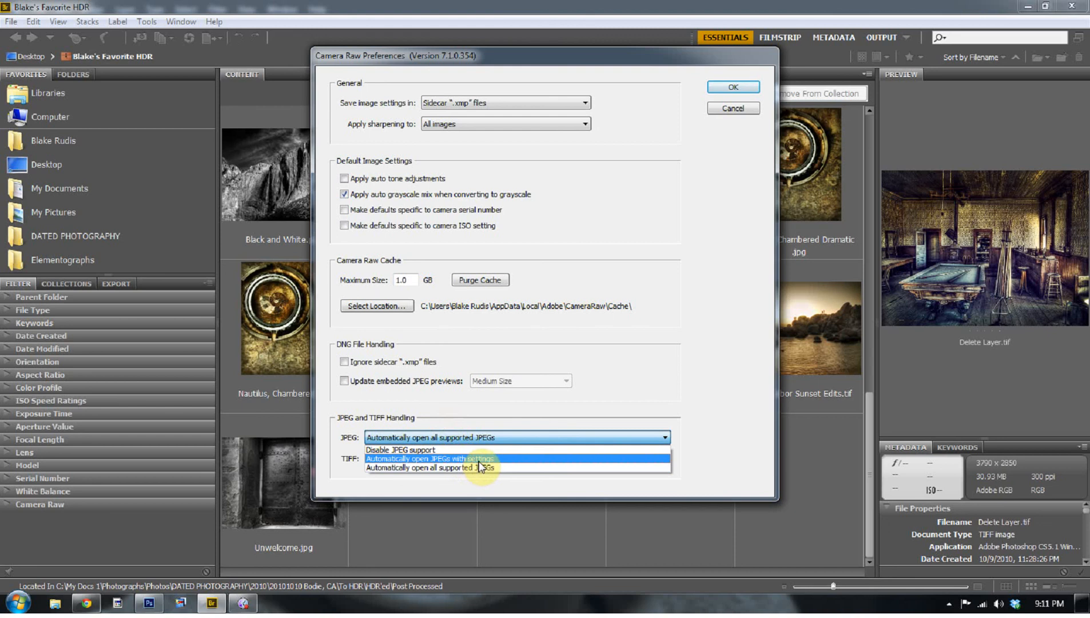
mouse_move(482, 467)
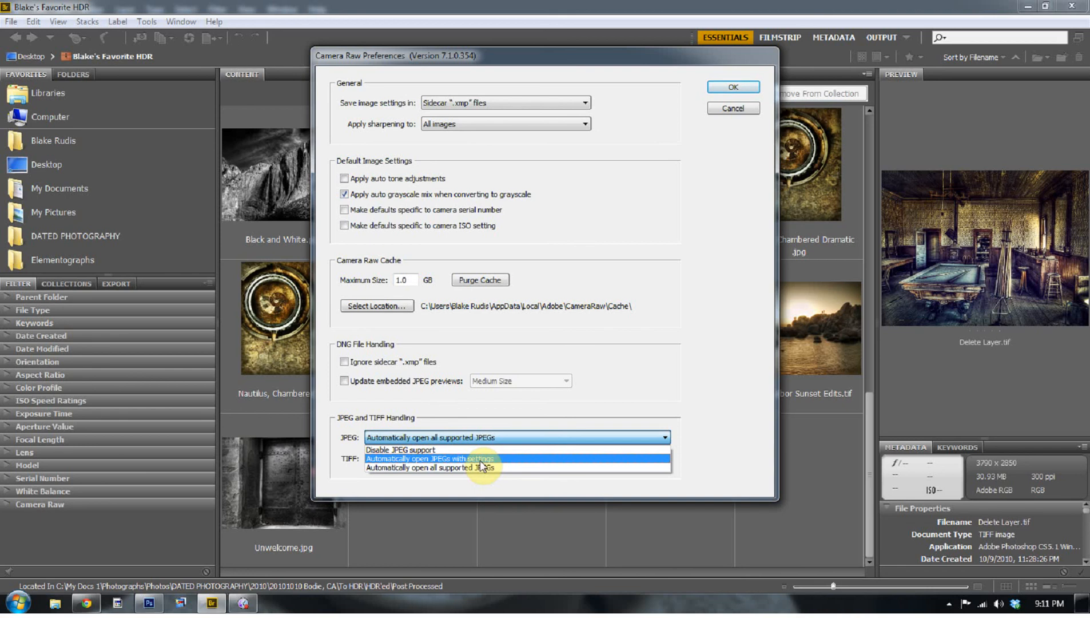
mouse_move(515, 468)
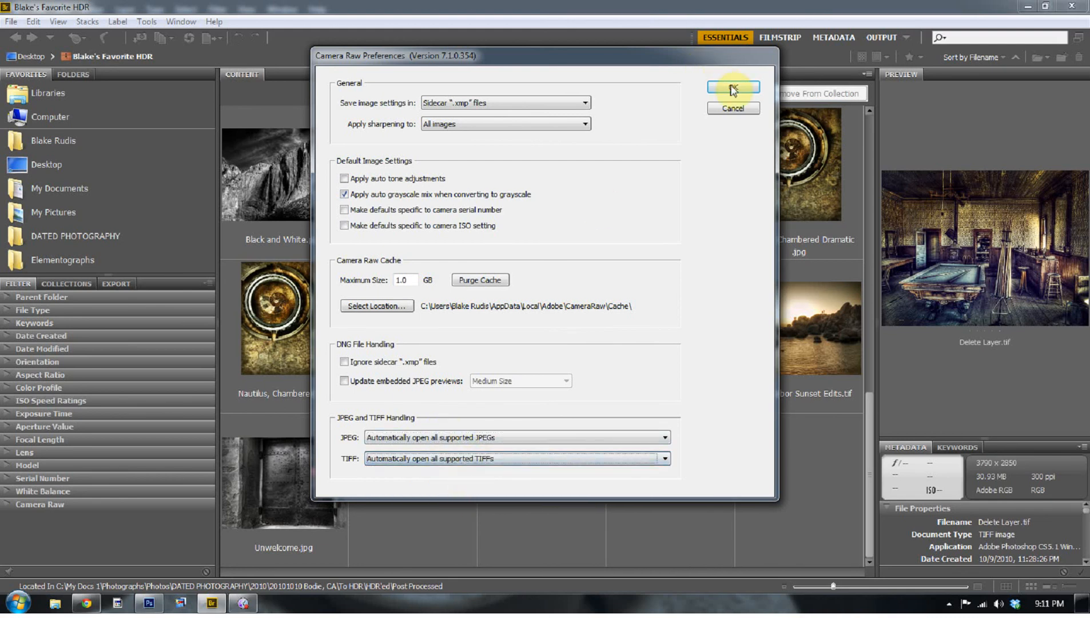
click(732, 88)
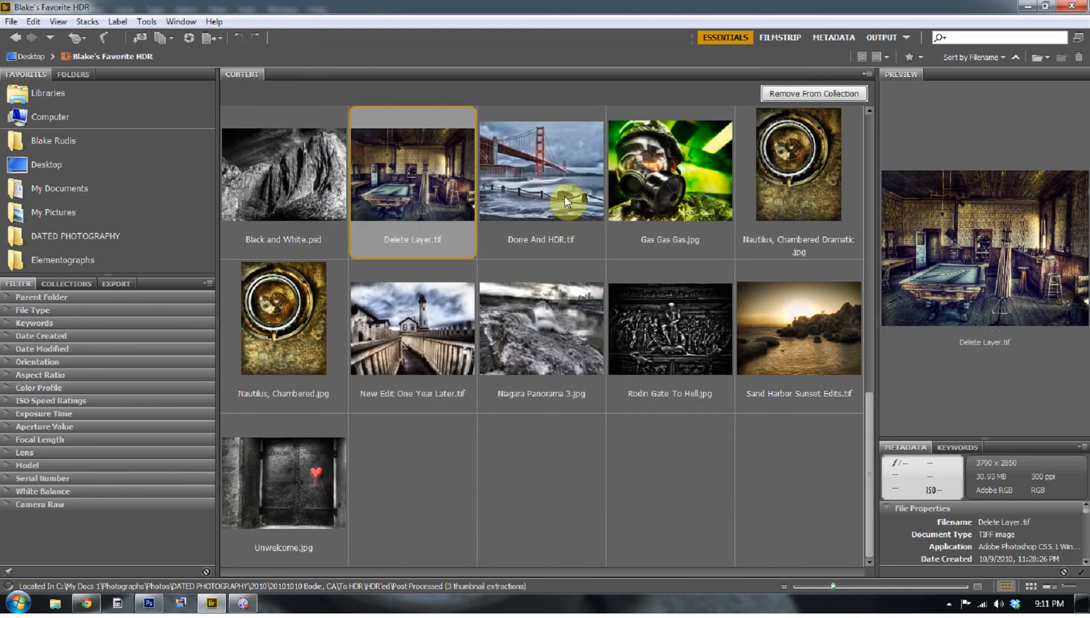
mouse_move(618, 350)
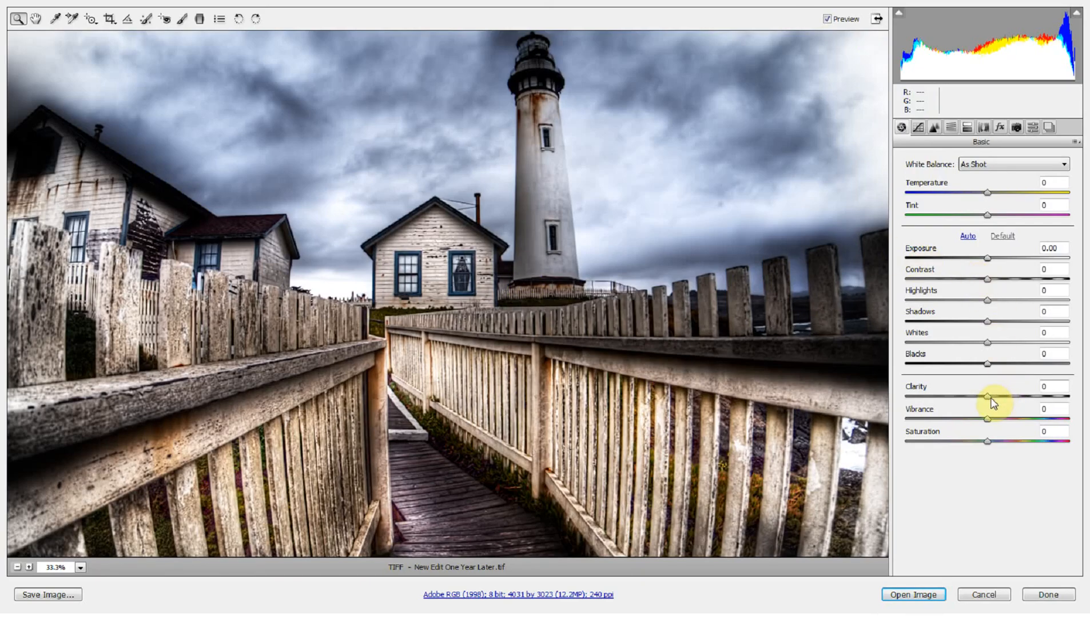
drag(986, 396, 1049, 397)
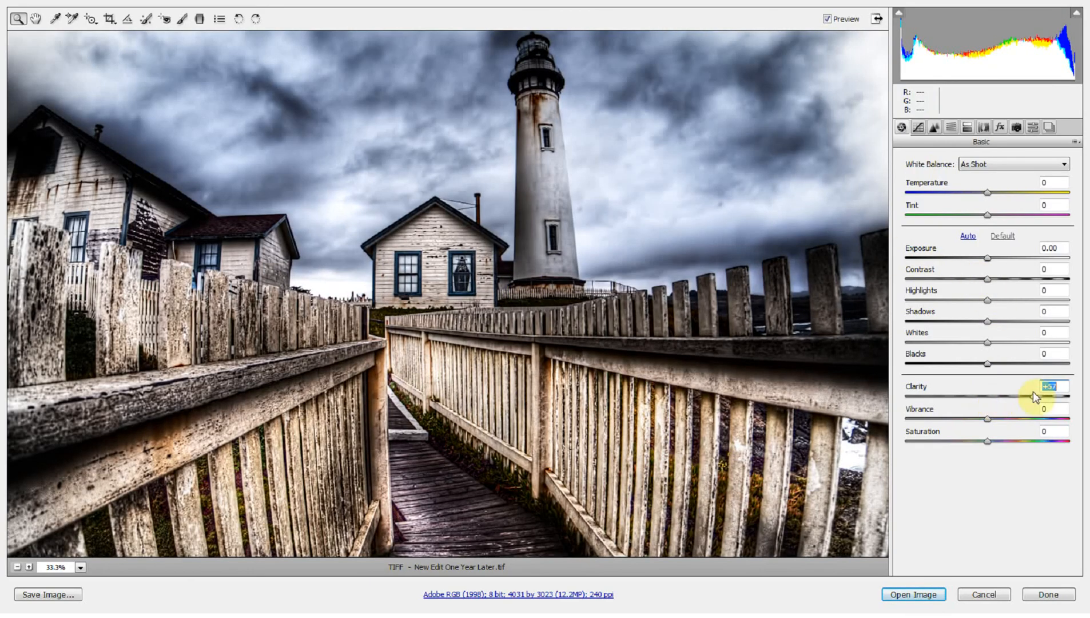
drag(1043, 397, 1021, 395)
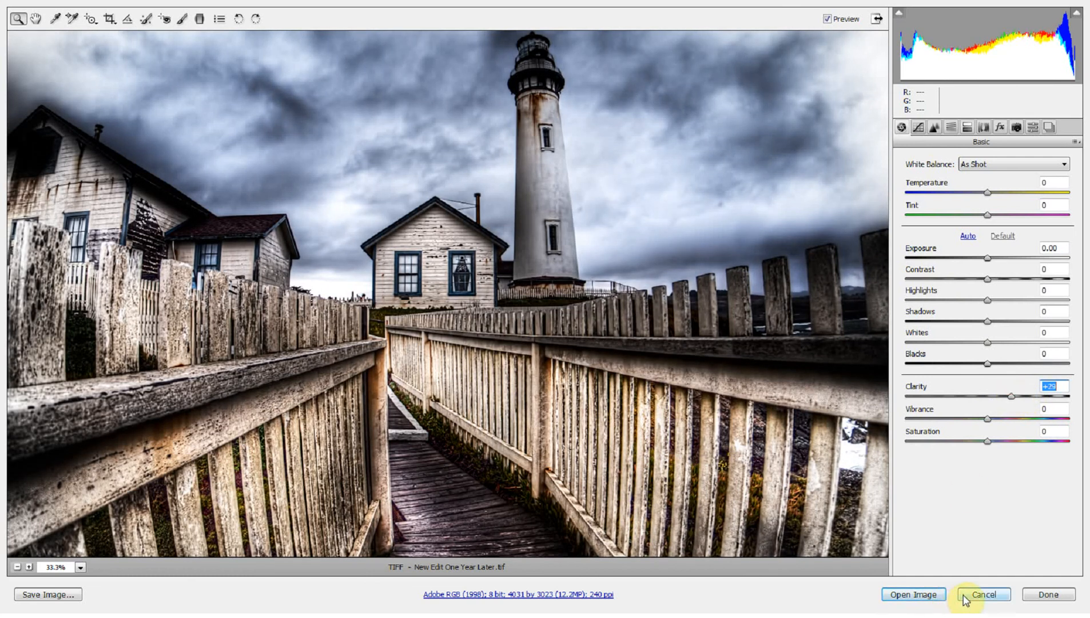
mouse_move(982, 593)
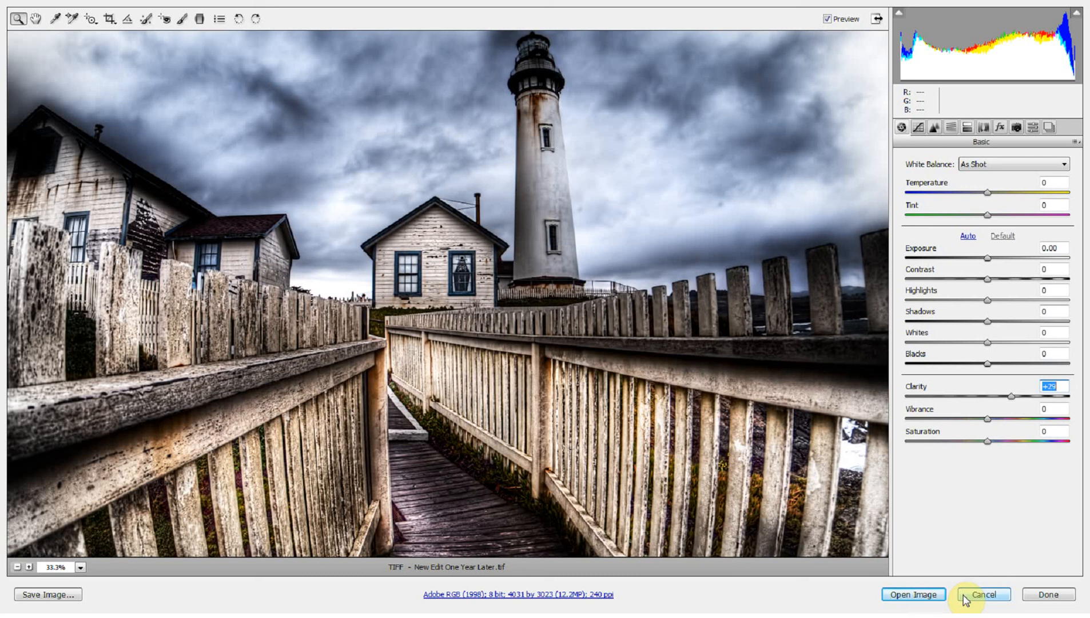
click(987, 594)
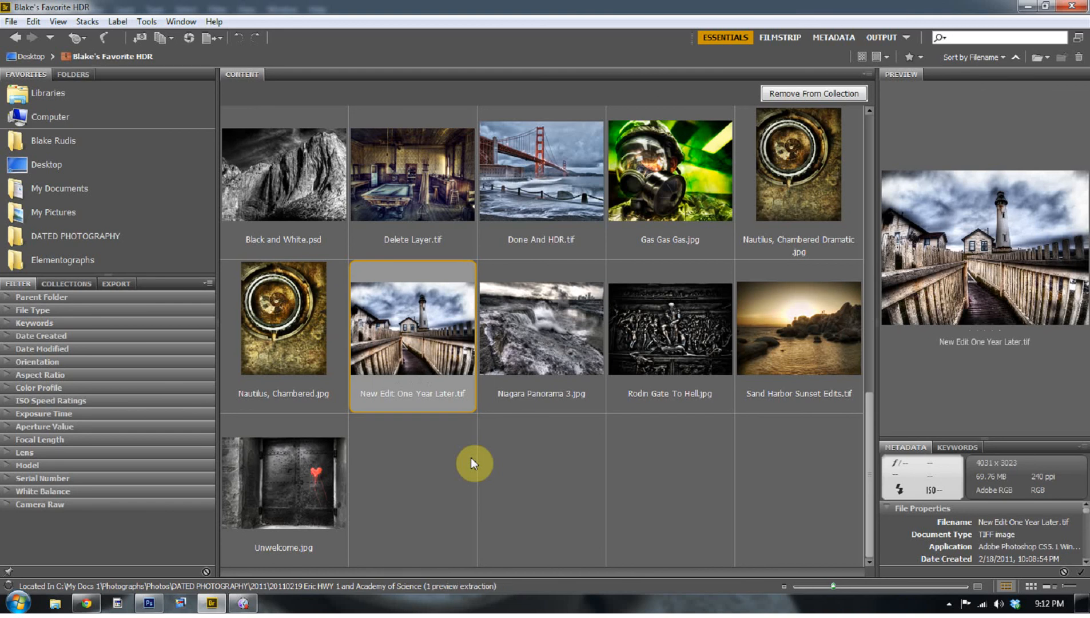
mouse_move(746, 426)
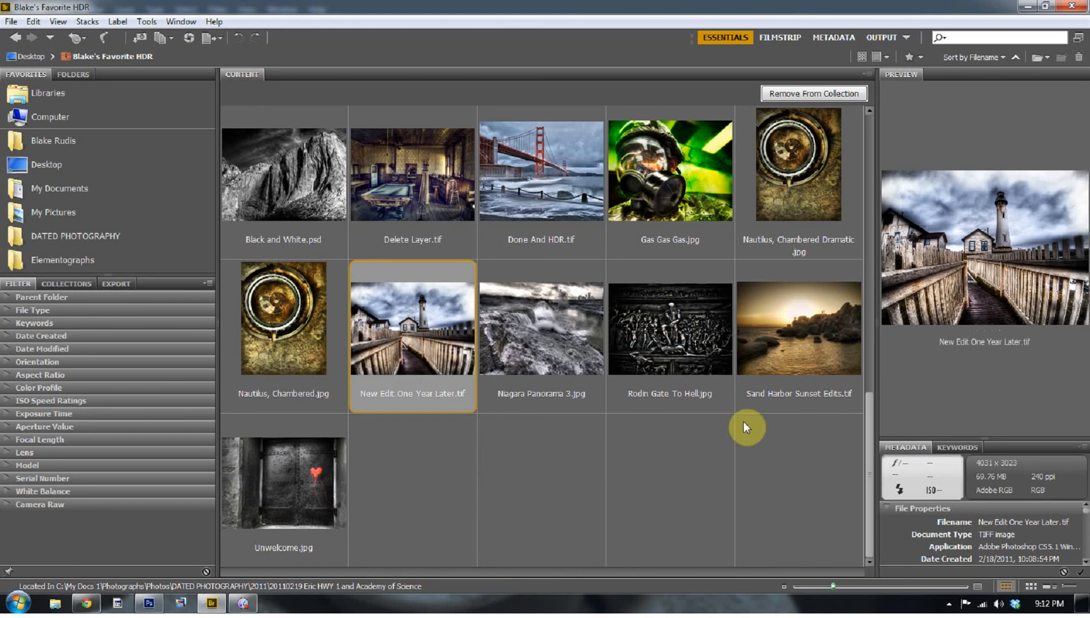
mouse_move(785, 467)
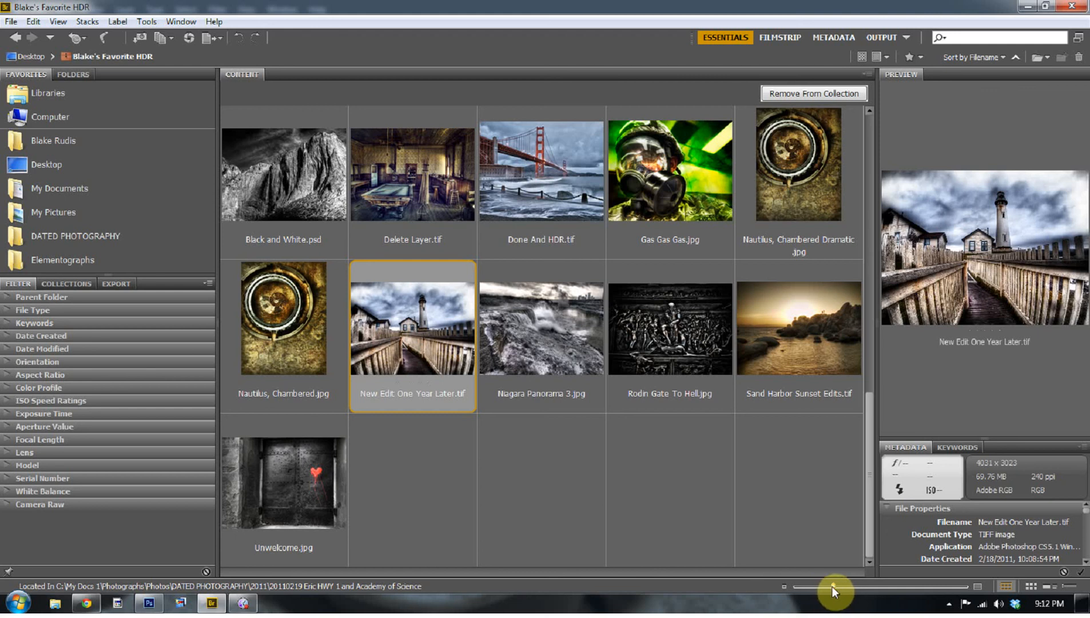
Browse the DATED PHOTOGRAPHY favorite folder with its year and event subfolders
click(76, 236)
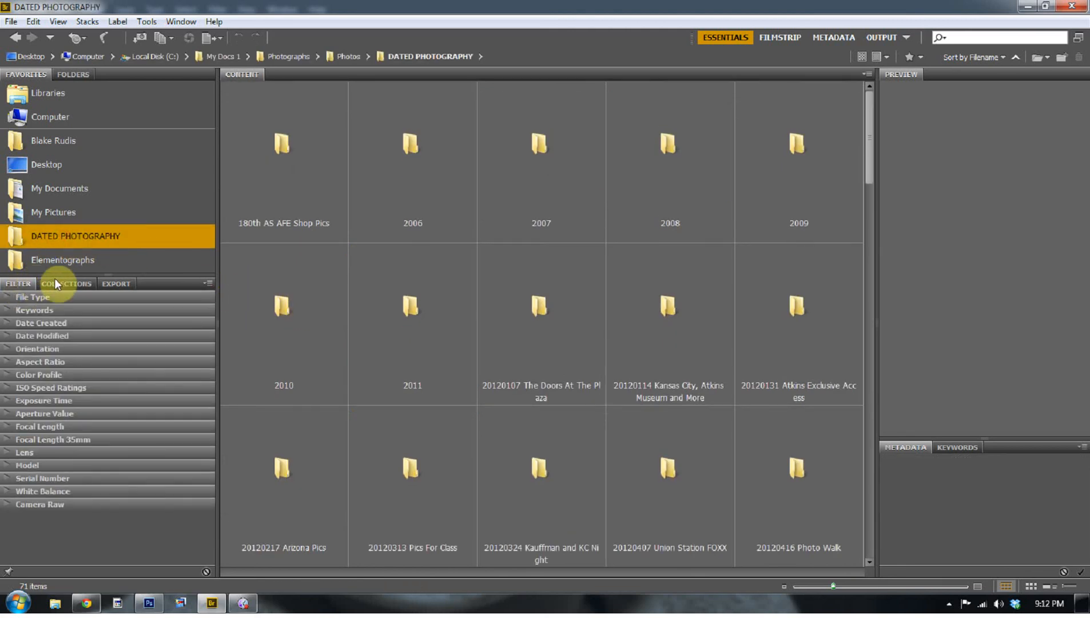
Return to Blake's Favorite HDR and resize thumbnails to about two photos per row
click(66, 283)
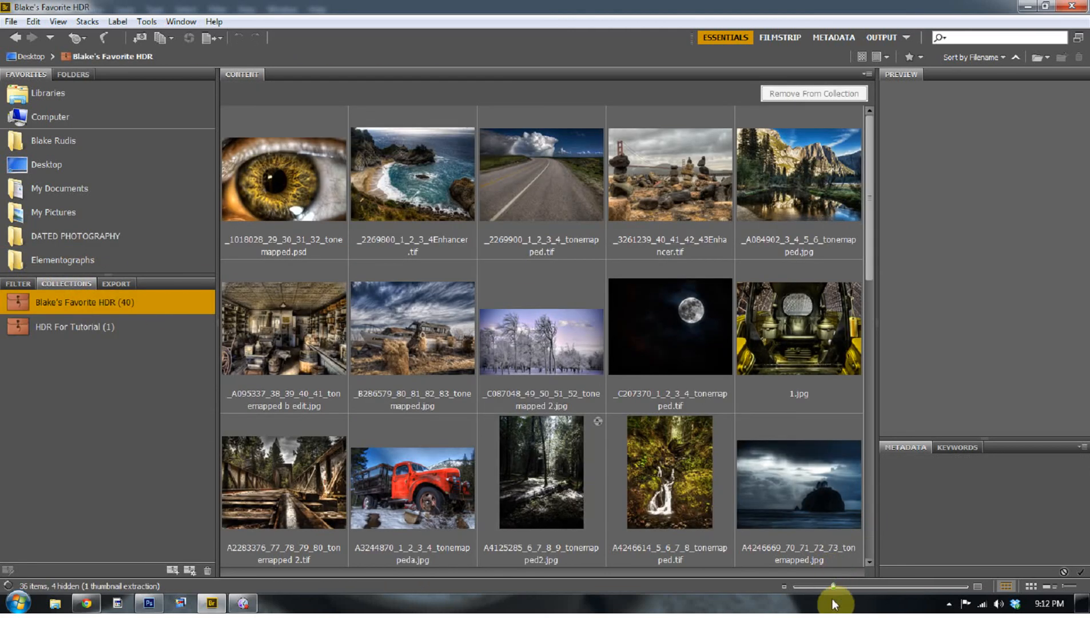
drag(834, 584, 810, 587)
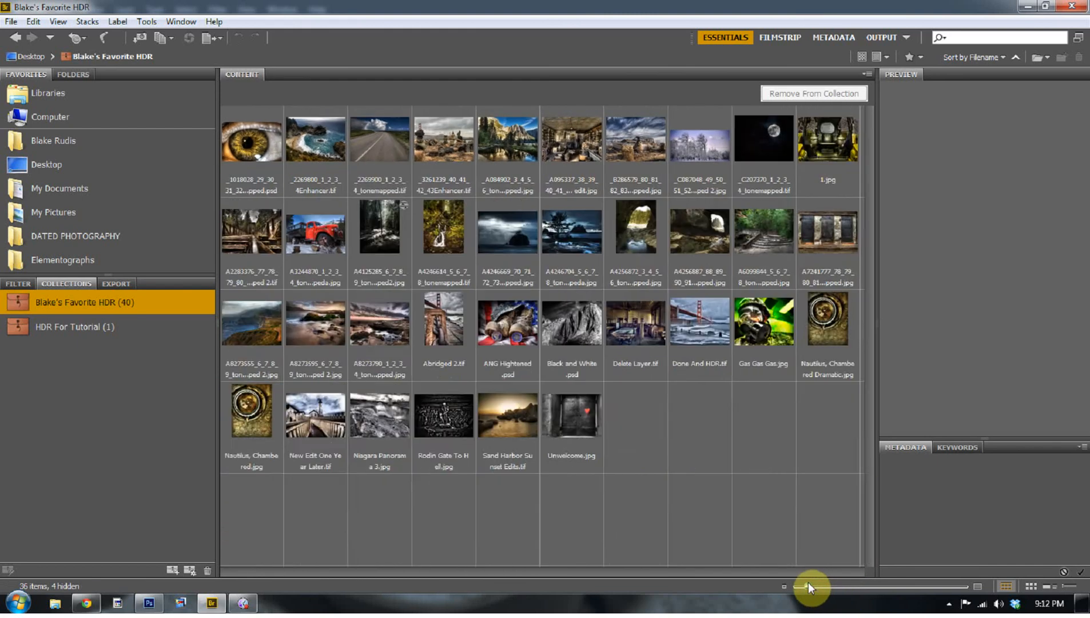
drag(810, 587, 796, 584)
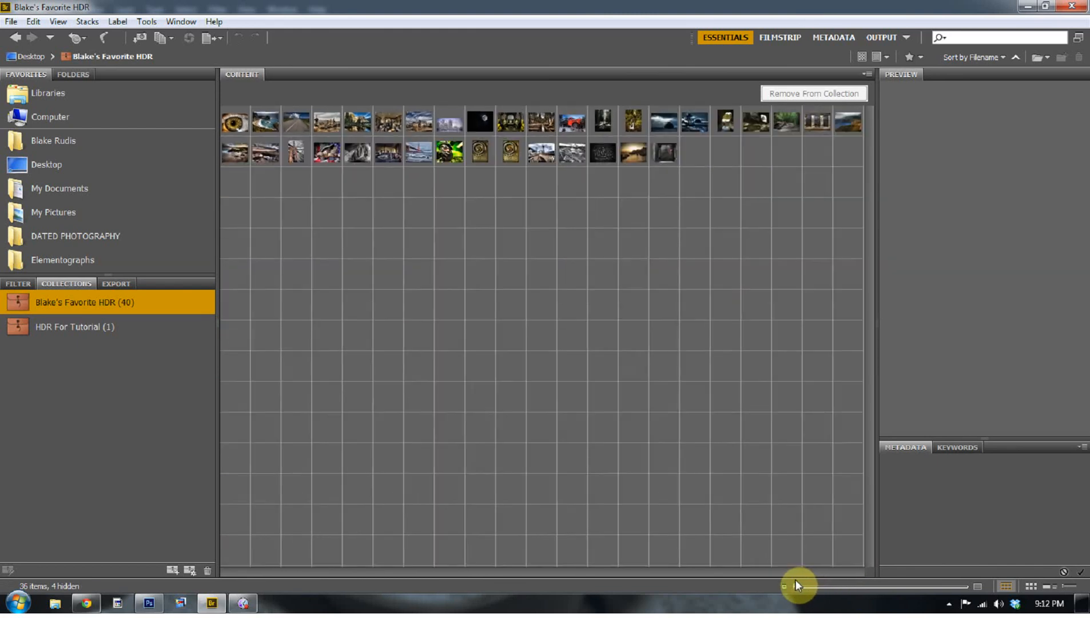
drag(798, 586, 812, 586)
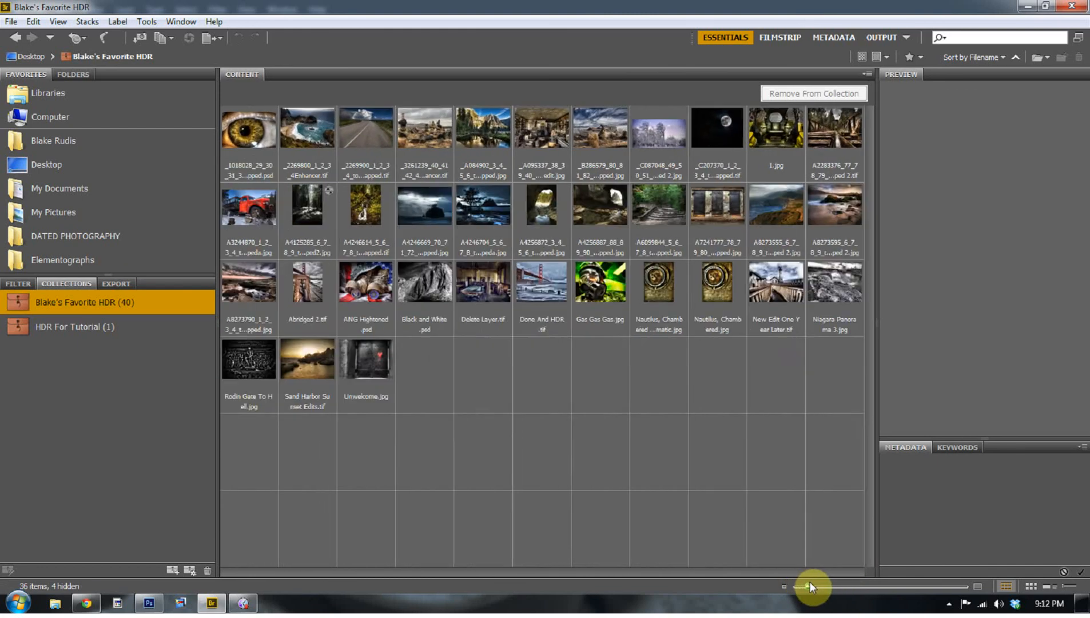
drag(810, 587, 883, 586)
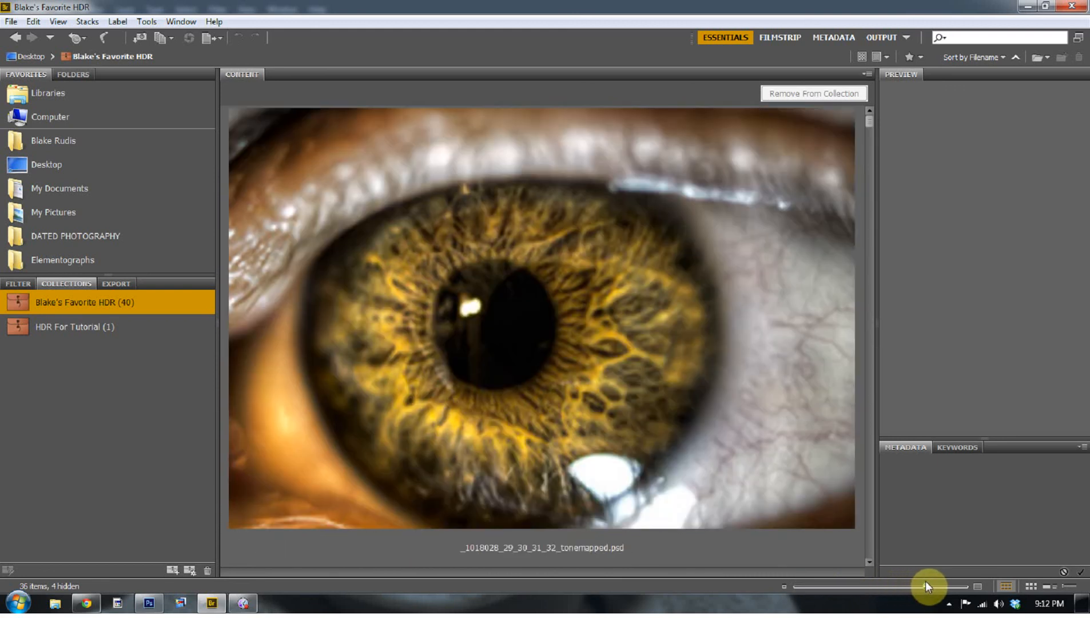
drag(927, 586, 897, 586)
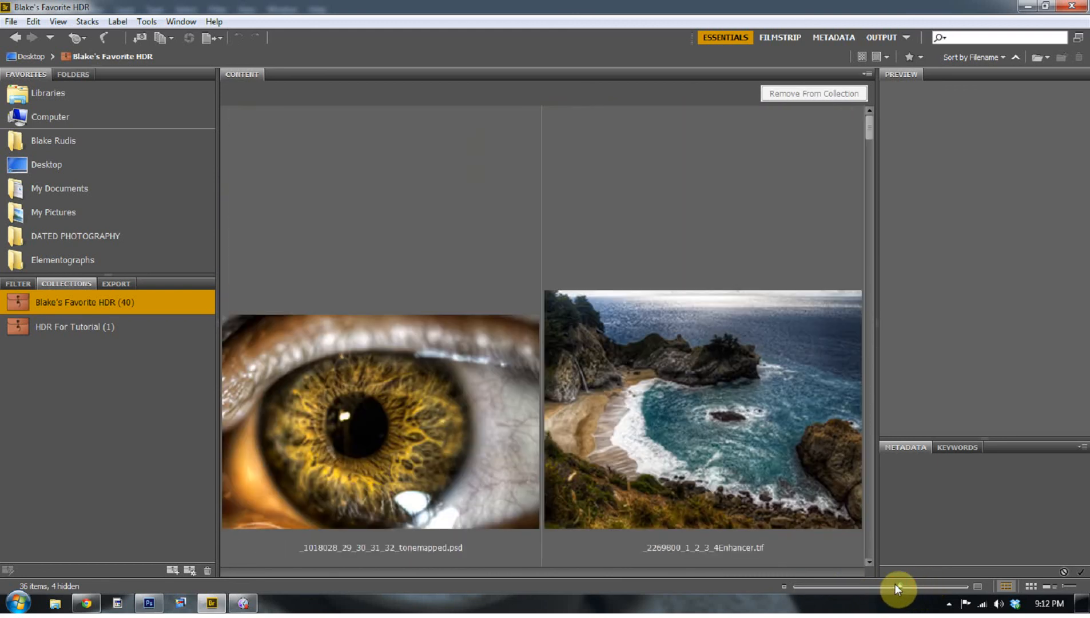